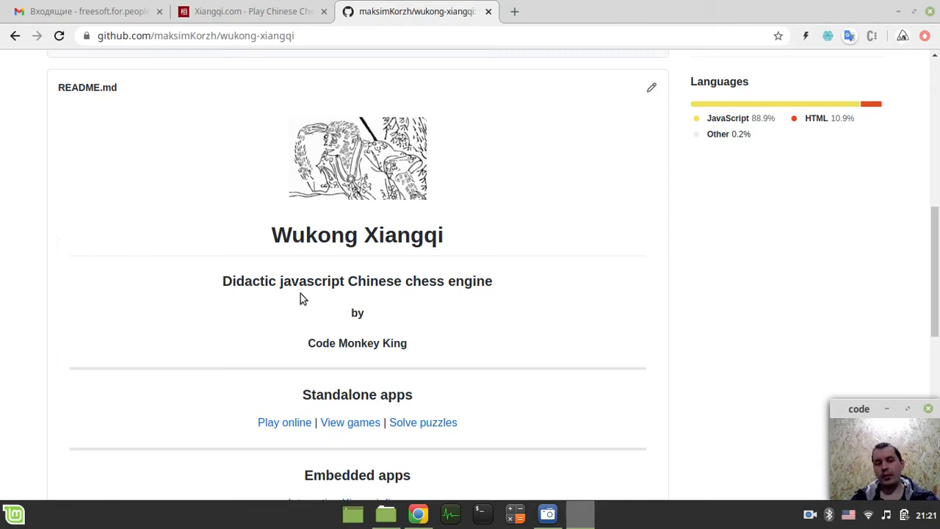
pyautogui.moveTo(393, 235)
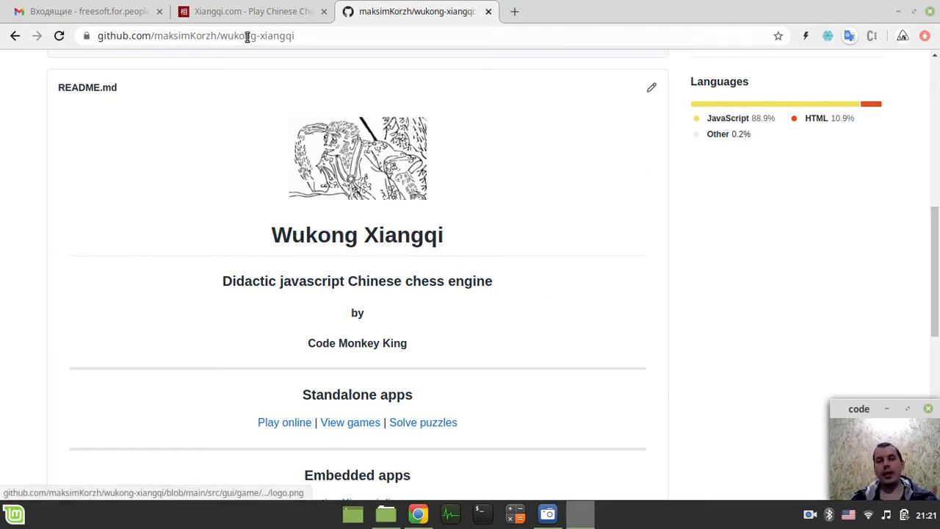
# - Leave the Wukong engine's GitHub page for the Xiangqi.com welcome page tab
pyautogui.click(250, 11)
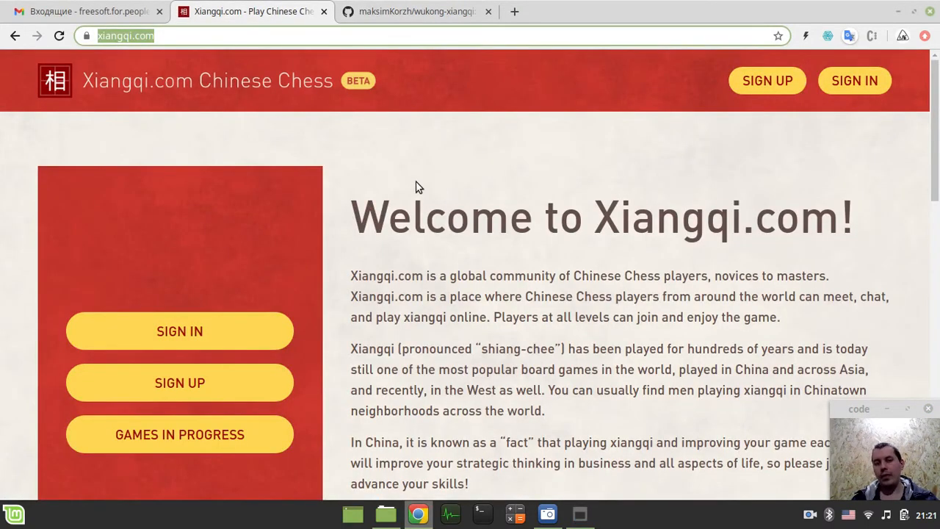
pyautogui.moveTo(412, 224)
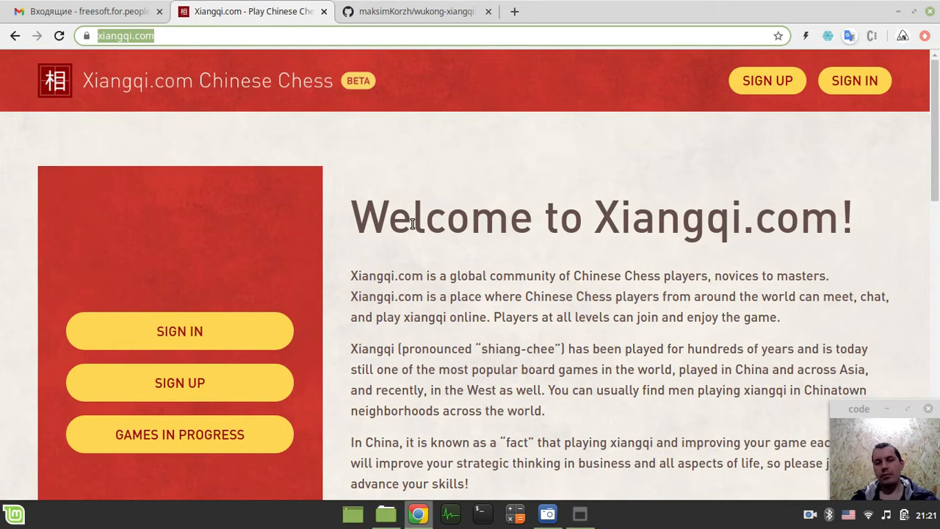
pyautogui.moveTo(543, 221)
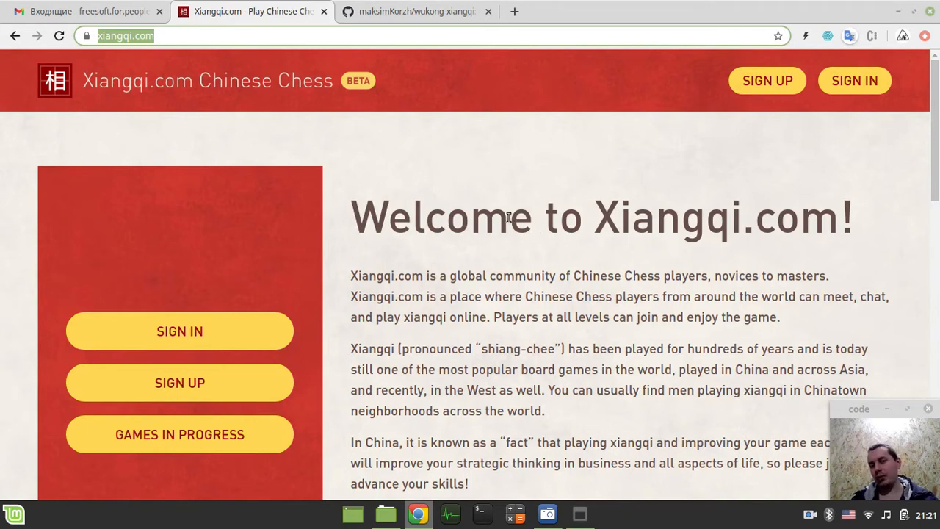
pyautogui.moveTo(176, 115)
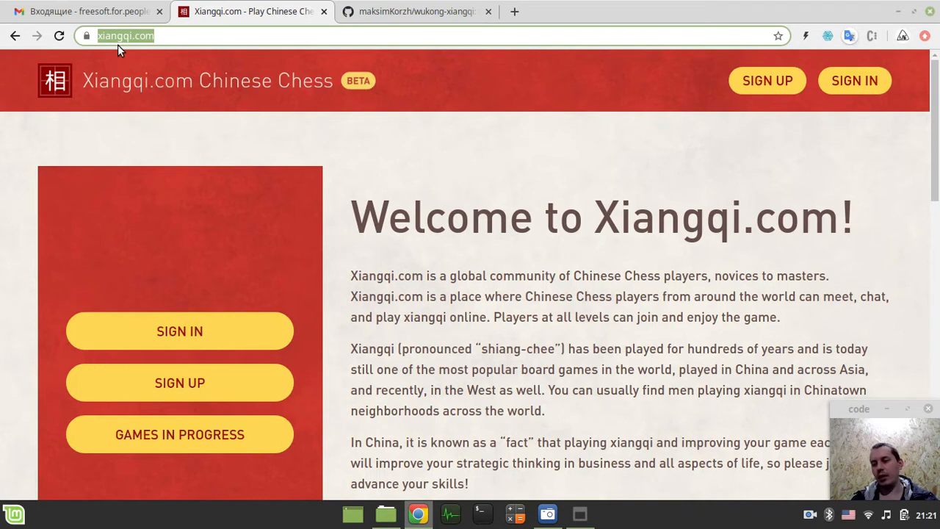
pyautogui.moveTo(368, 241)
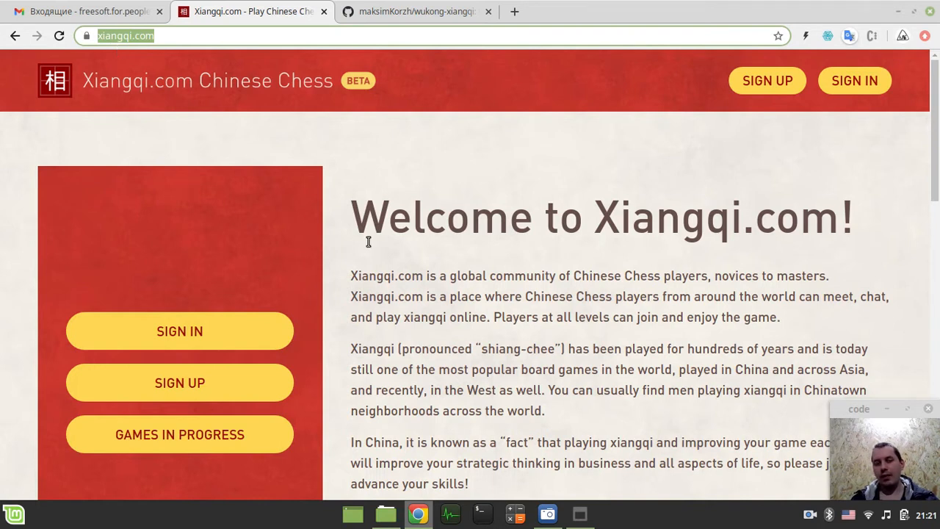
# - Scroll the welcome page and start a game against the computer opponent
pyautogui.scroll(-3)
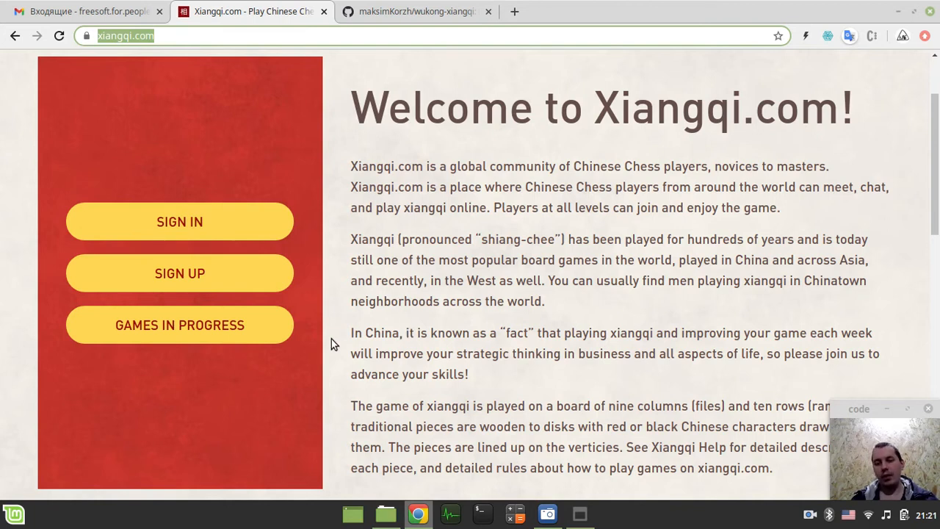
pyautogui.moveTo(151, 347)
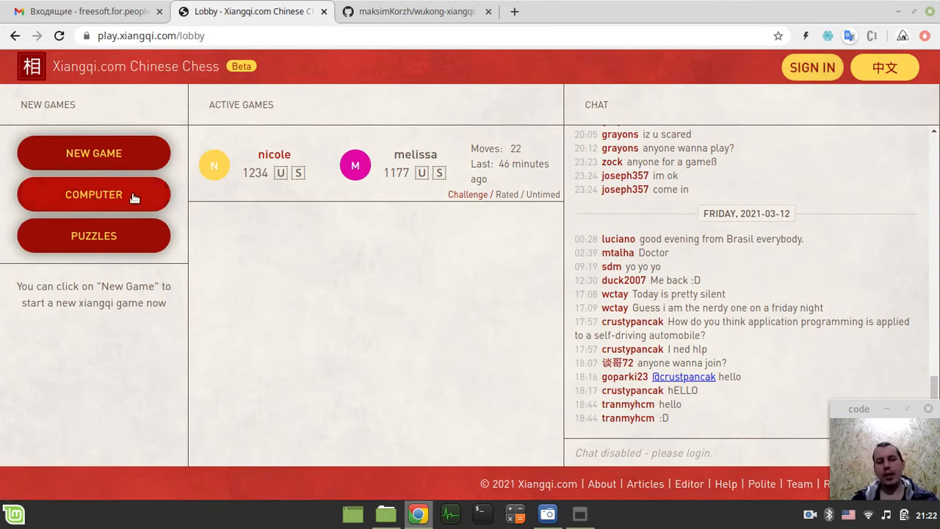
pyautogui.click(93, 194)
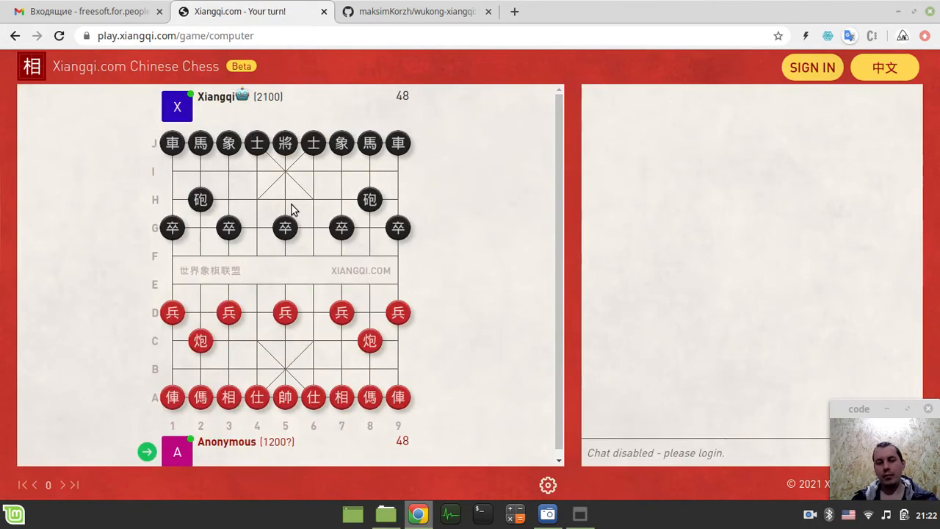
pyautogui.moveTo(304, 273)
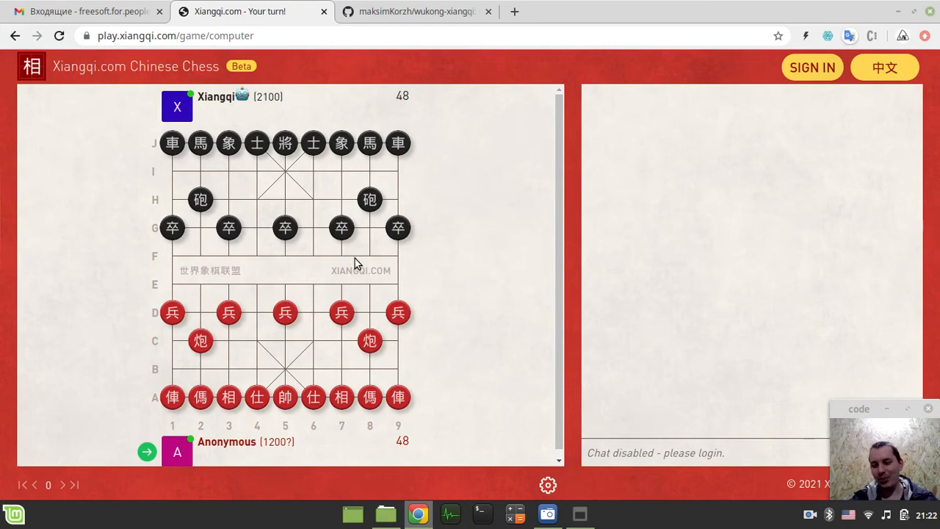
# - Inspect the game page's wukong.js engine script in DevTools, then go to GitHub
pyautogui.press('F12')
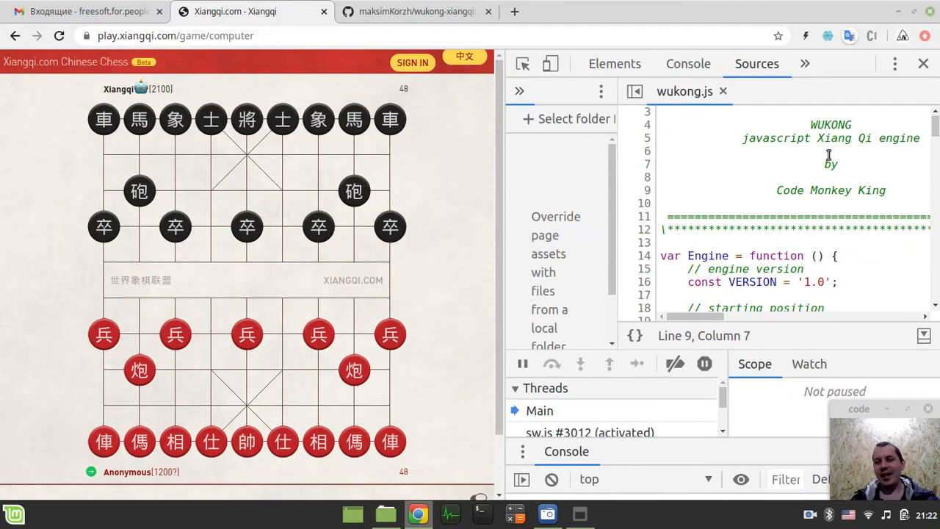
pyautogui.scroll(-3)
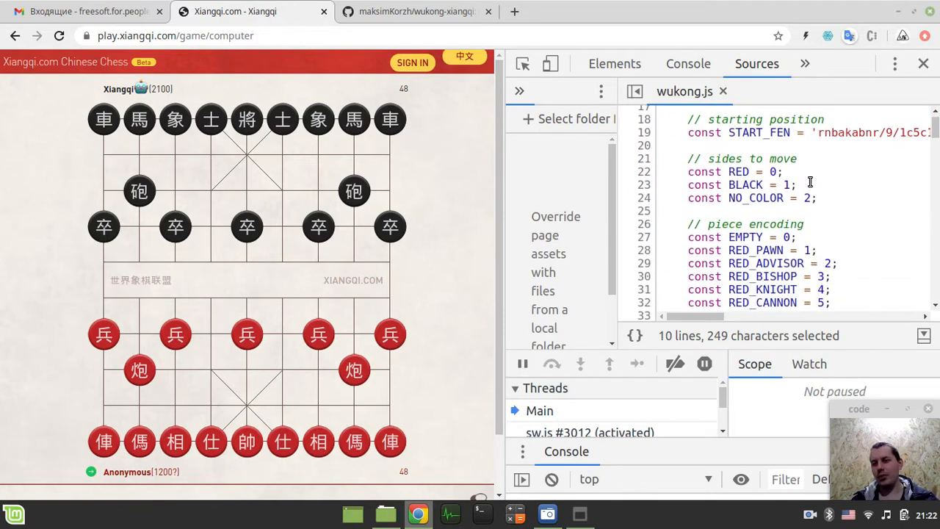
pyautogui.click(416, 11)
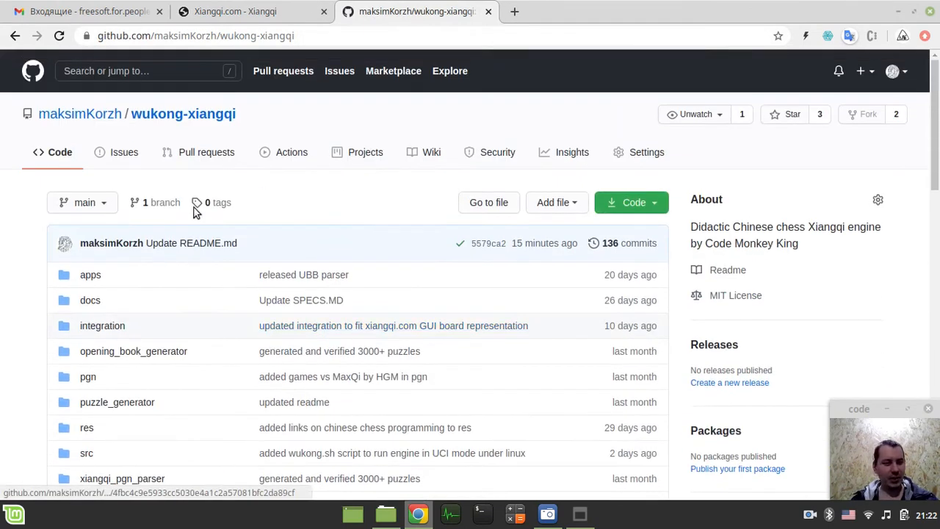
# - Open src > engine > wukong.js in the GitHub repository
pyautogui.scroll(-3)
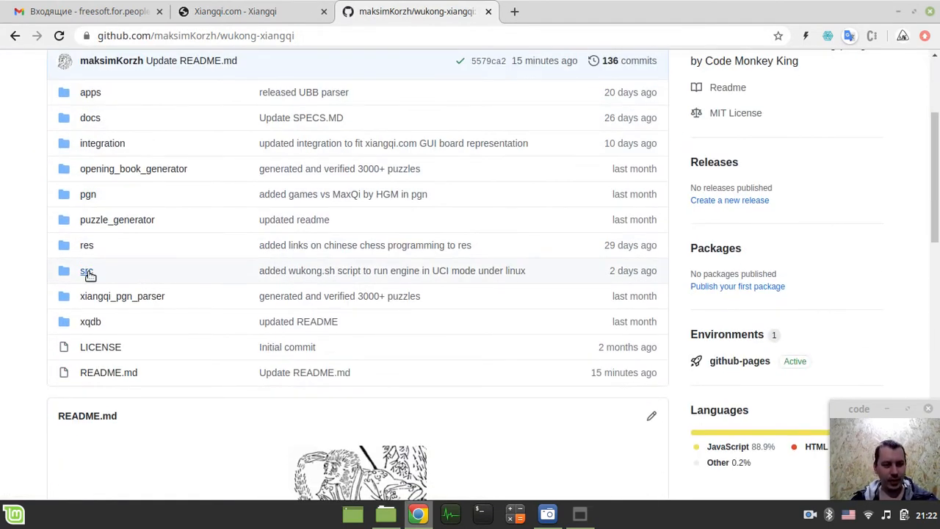
pyautogui.click(87, 270)
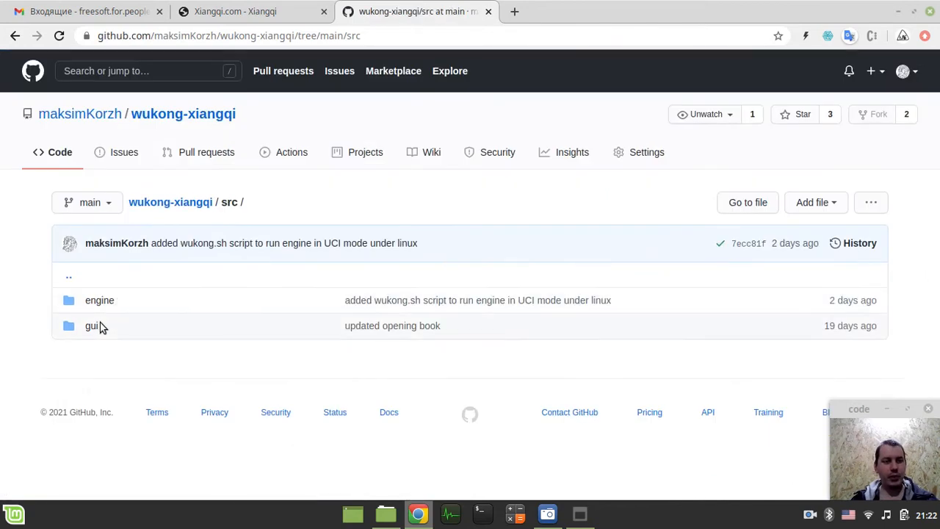
pyautogui.click(99, 299)
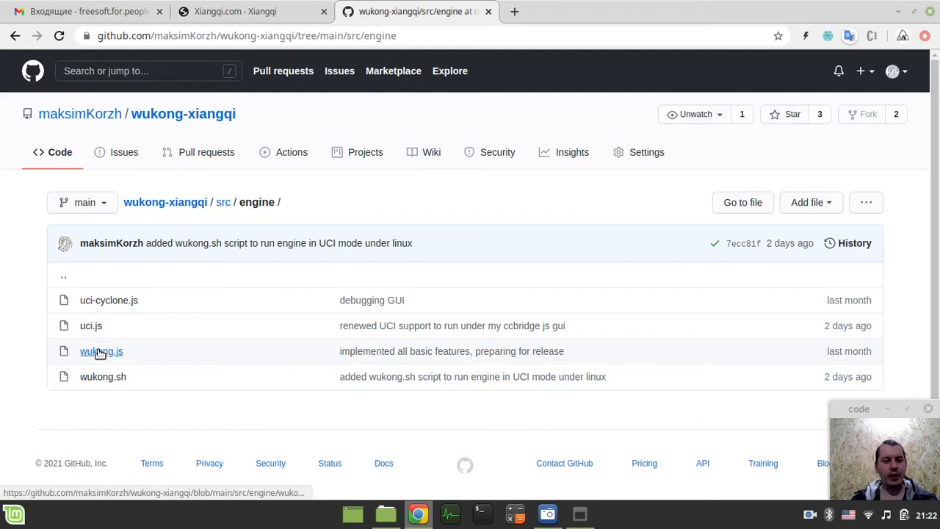
pyautogui.click(100, 351)
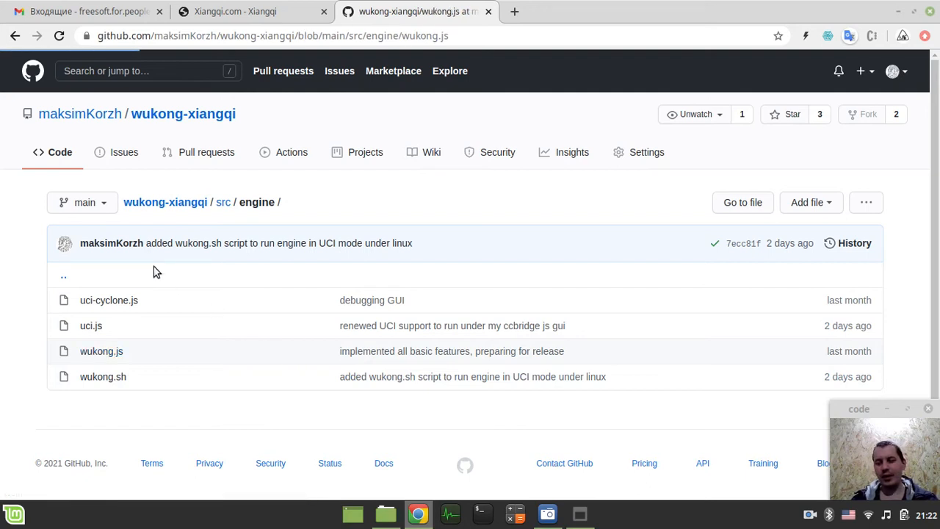
pyautogui.click(101, 350)
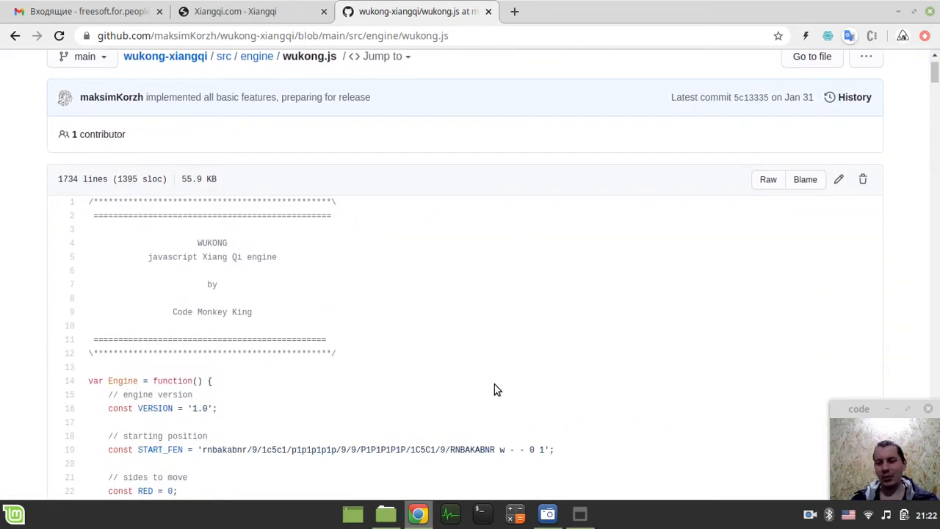
pyautogui.scroll(-3)
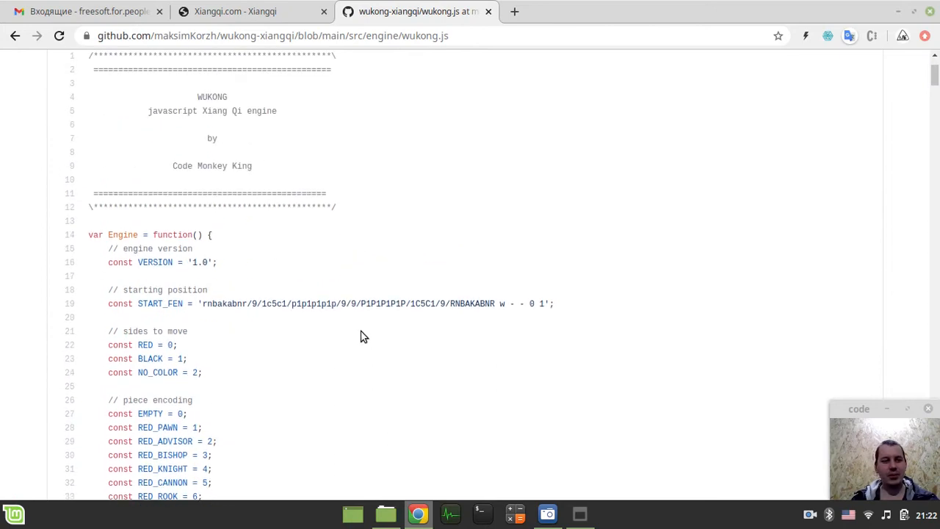
pyautogui.moveTo(209, 182)
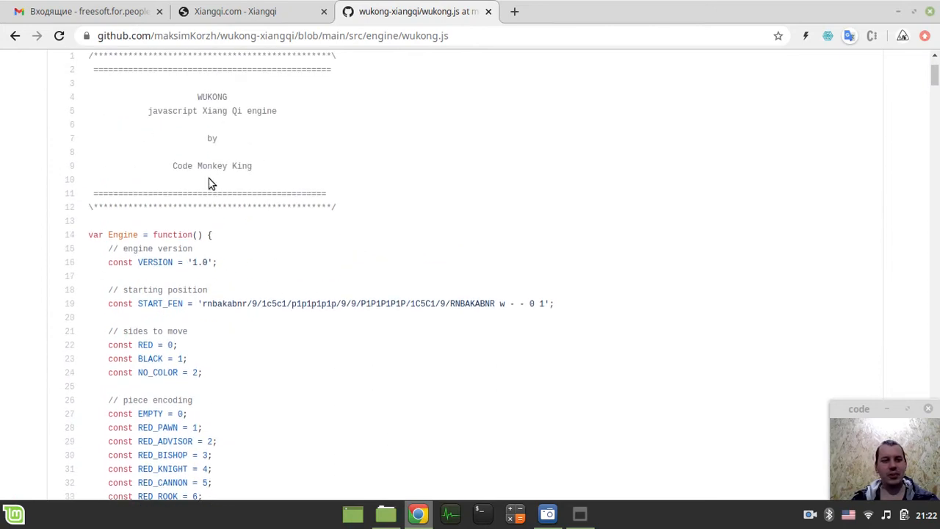
# - Compare the game page's loaded wukong.js with the GitHub wukong.js source
pyautogui.click(250, 11)
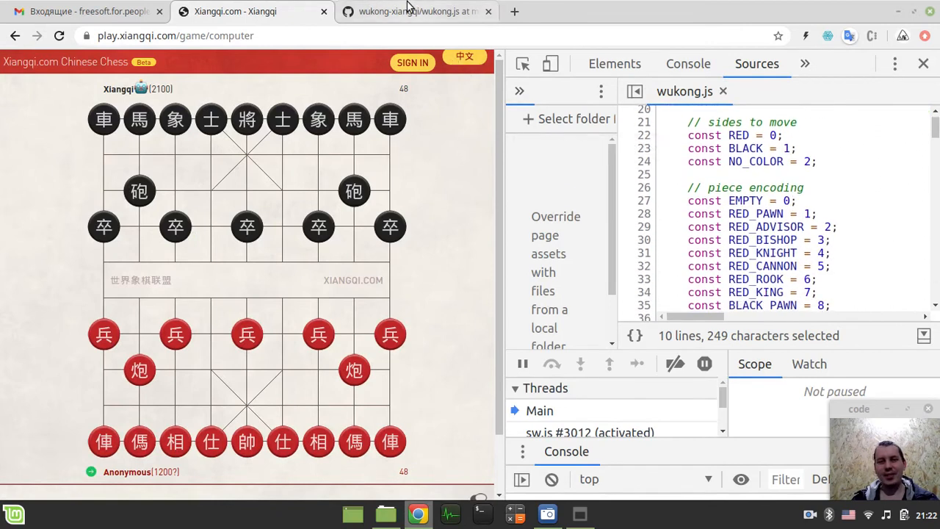
pyautogui.click(417, 11)
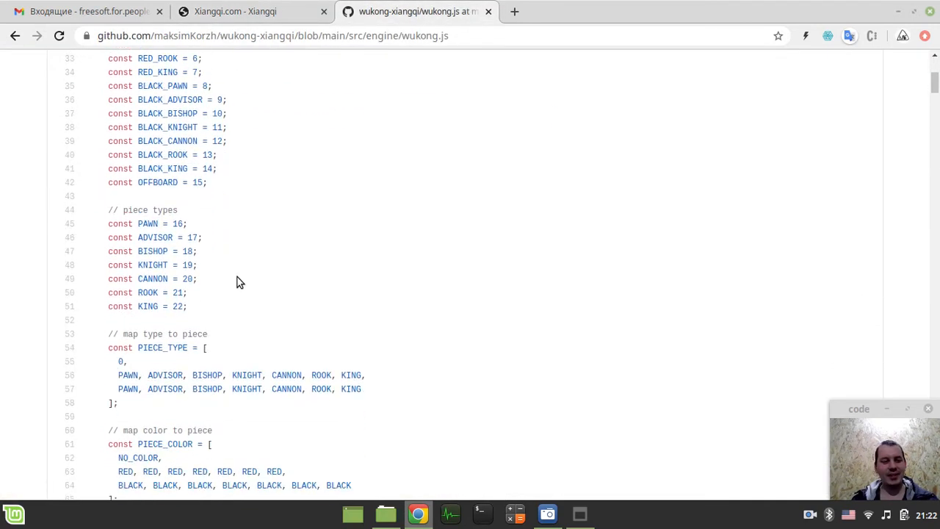
pyautogui.click(235, 11)
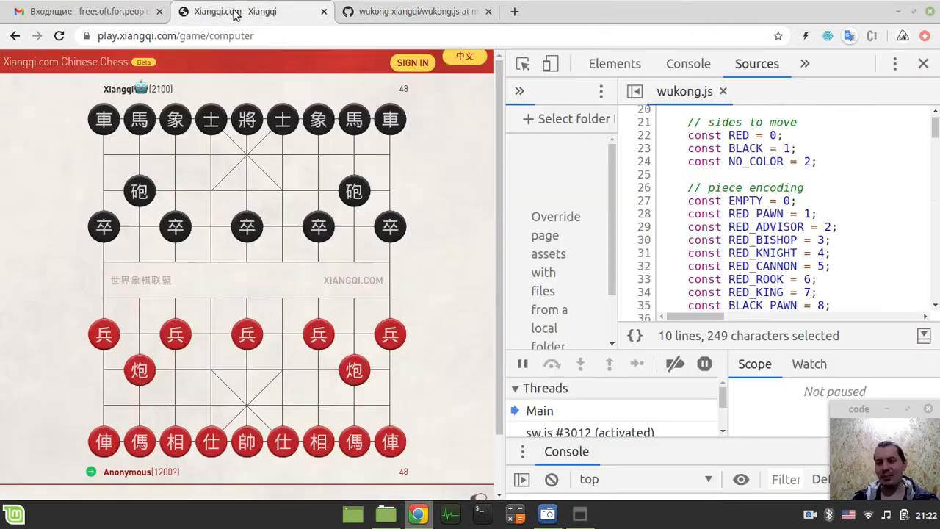
pyautogui.scroll(-3)
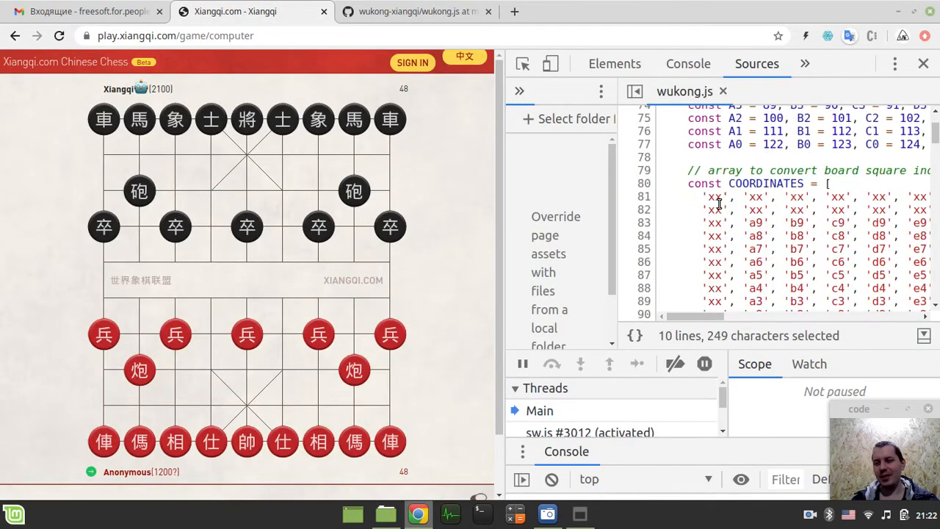
pyautogui.scroll(-3)
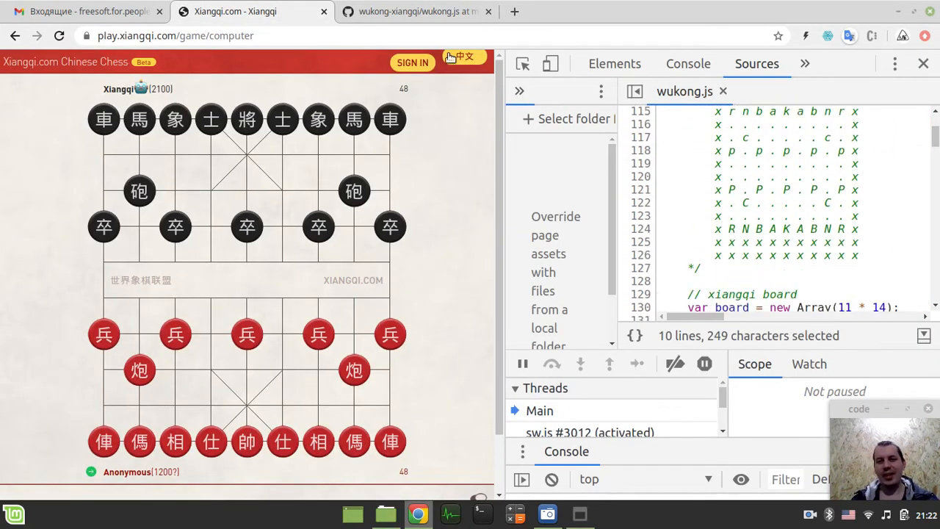
pyautogui.click(416, 11)
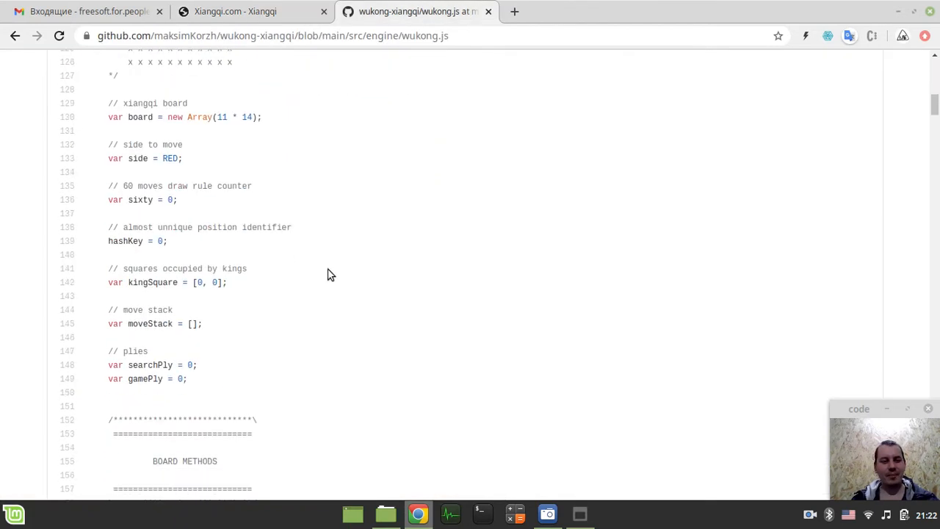
pyautogui.click(235, 11)
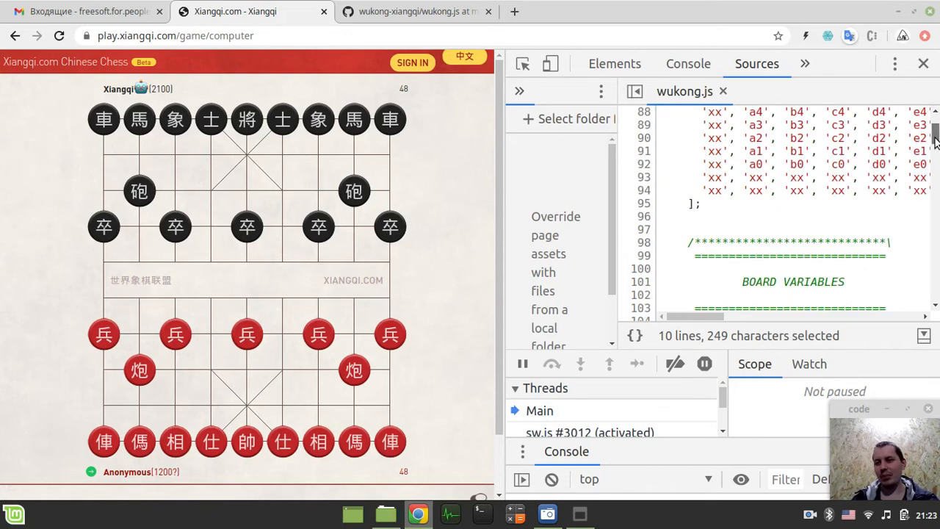
pyautogui.scroll(-3)
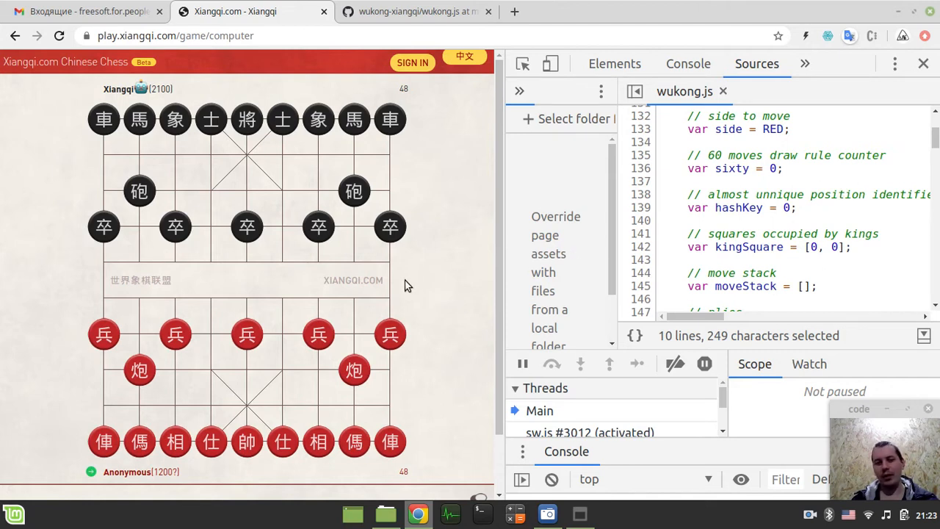
pyautogui.moveTo(450, 287)
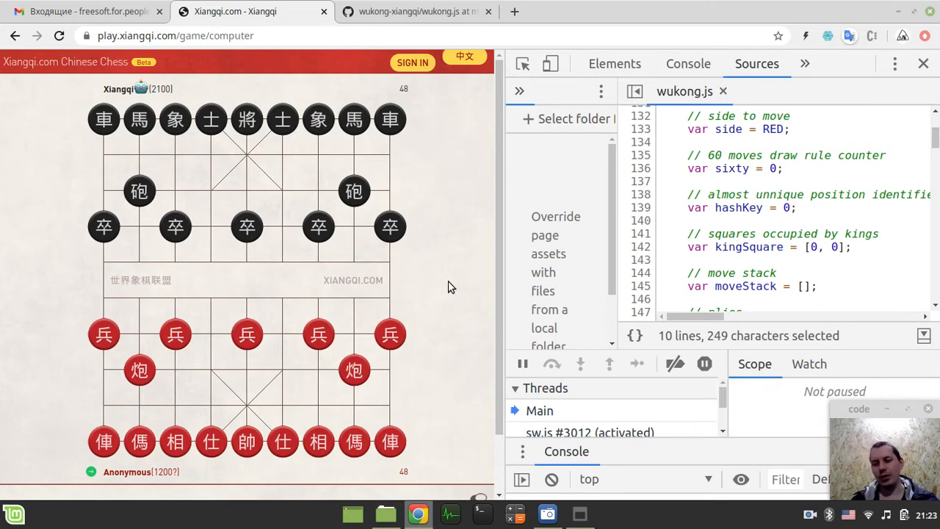
pyautogui.moveTo(411, 261)
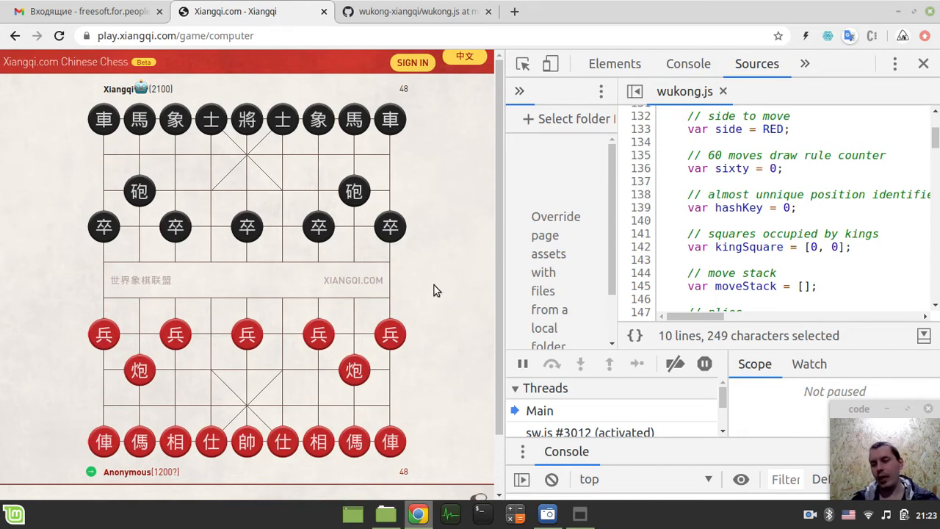
pyautogui.moveTo(562, 275)
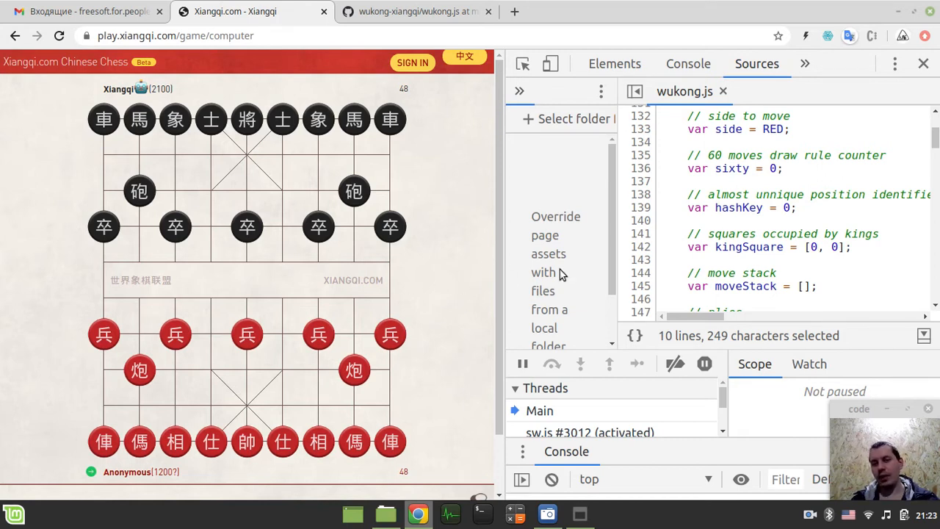
pyautogui.moveTo(66, 129)
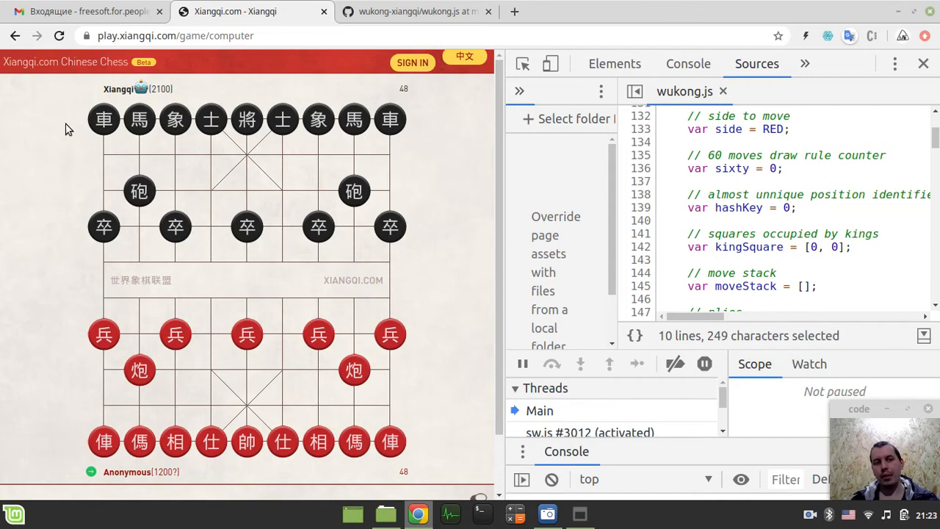
pyautogui.moveTo(281, 233)
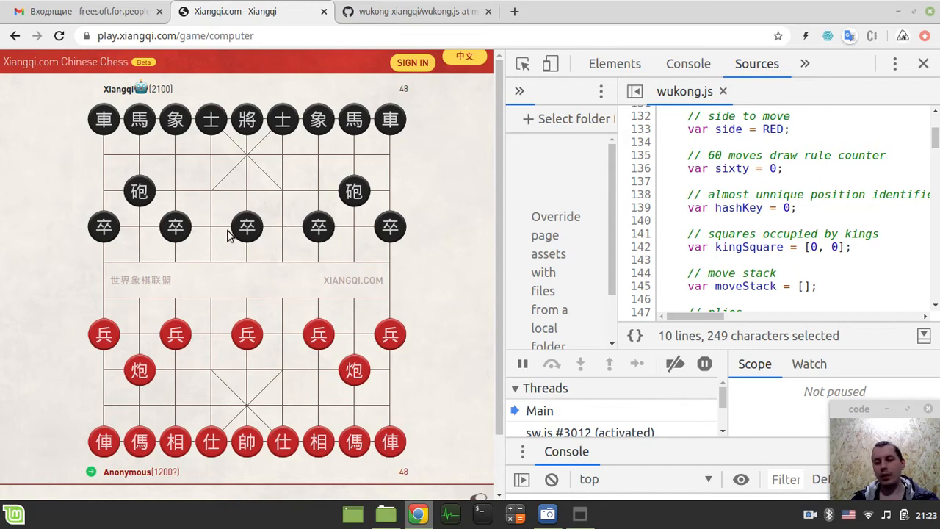
pyautogui.moveTo(214, 200)
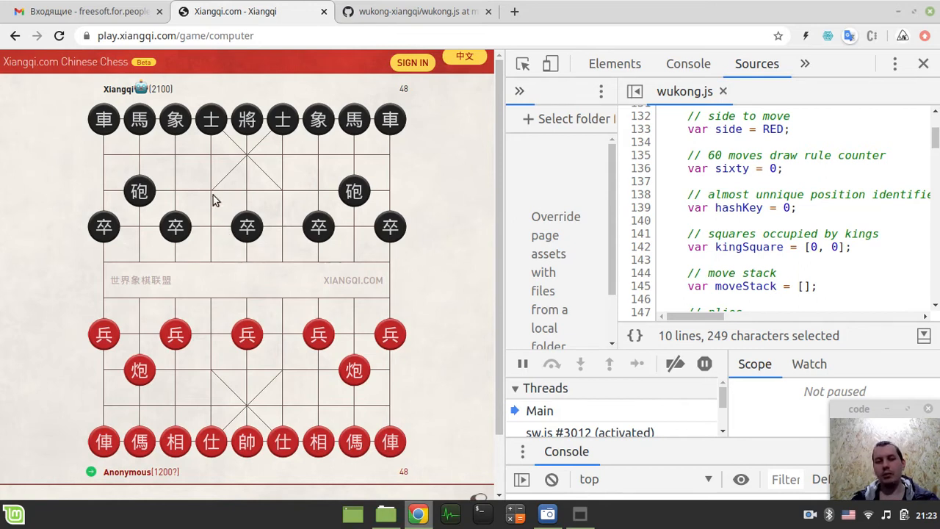
pyautogui.moveTo(340, 181)
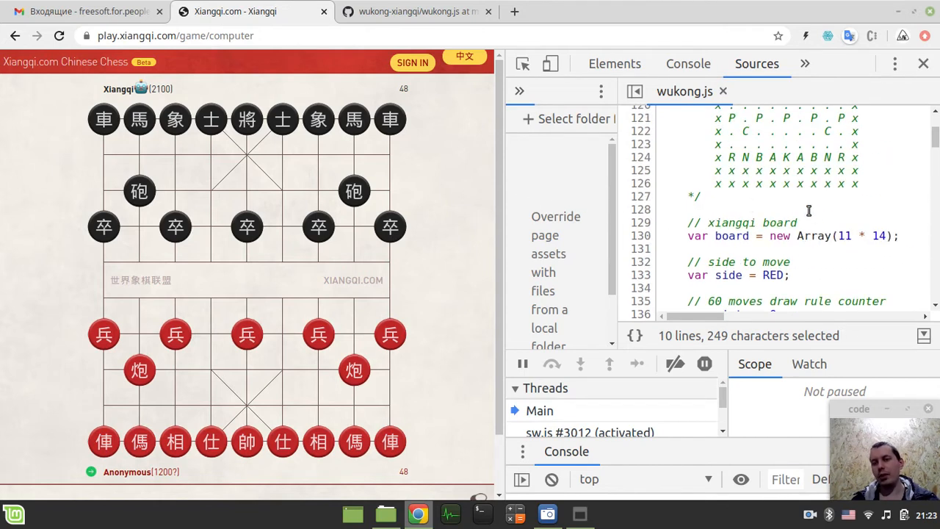
# - From the wukong.js page, go to the wukong-xiangqi repo and open integration > docs
pyautogui.click(417, 11)
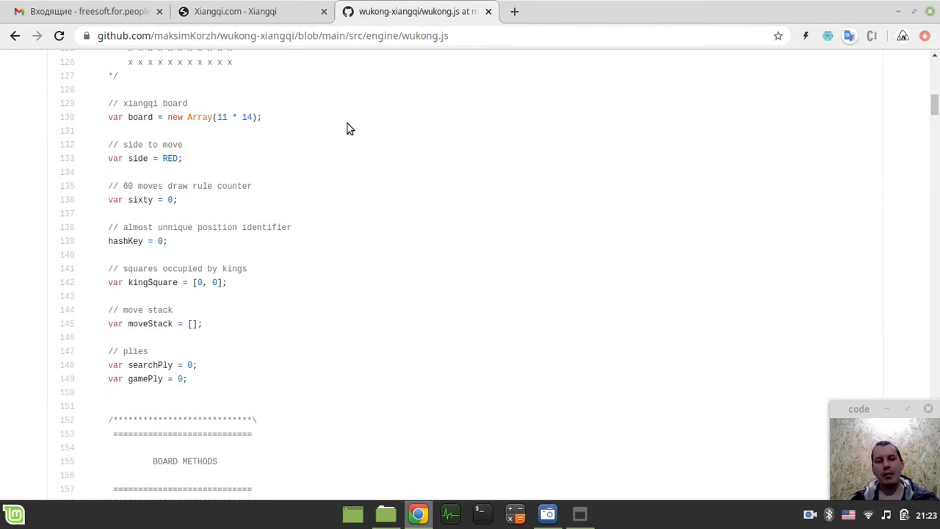
pyautogui.scroll(3)
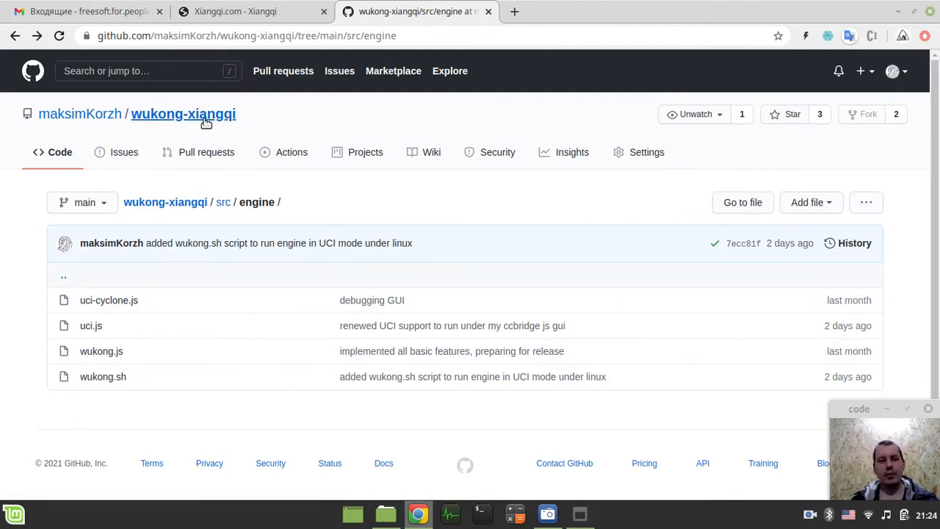
pyautogui.moveTo(174, 122)
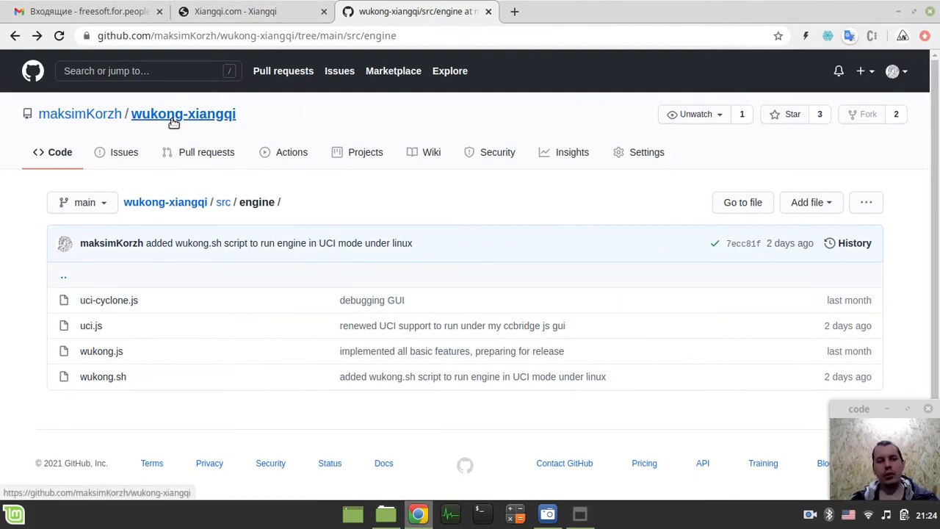
pyautogui.click(183, 114)
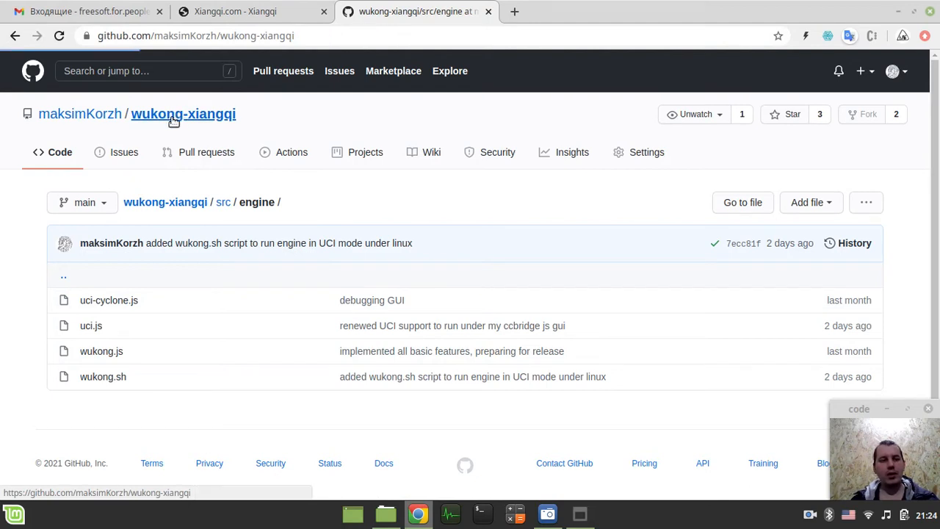
pyautogui.click(183, 114)
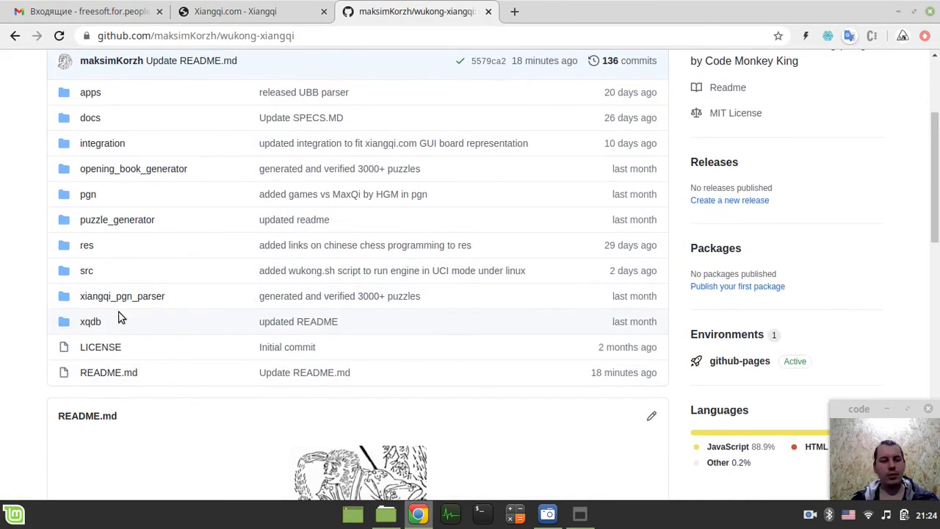
pyautogui.moveTo(133, 168)
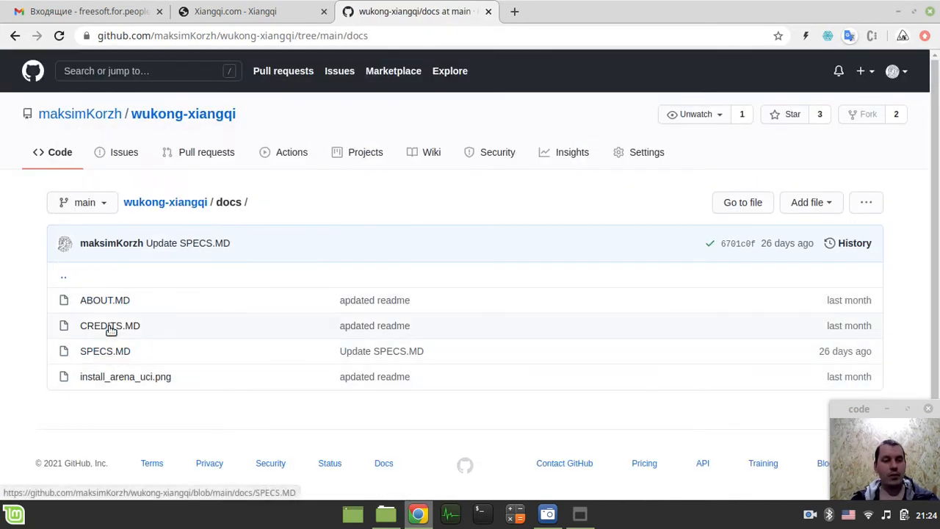
pyautogui.moveTo(104, 299)
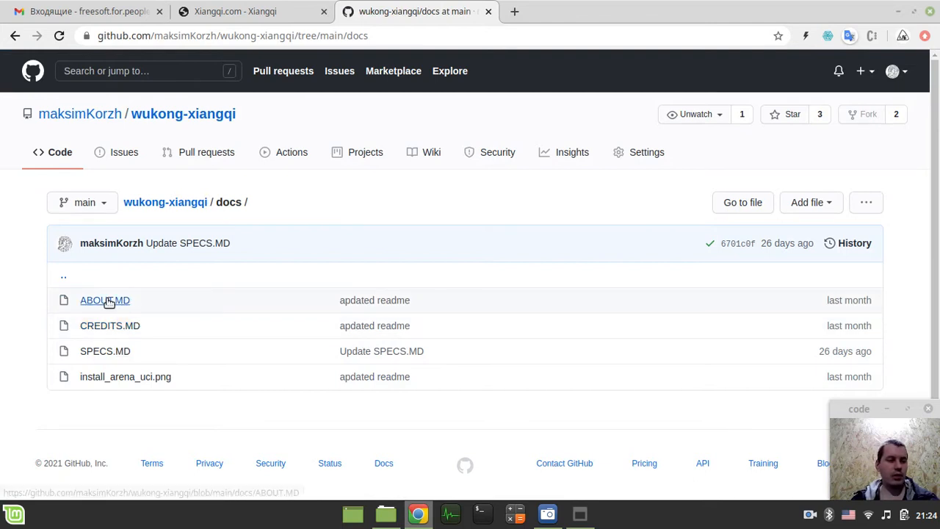
pyautogui.moveTo(52, 152)
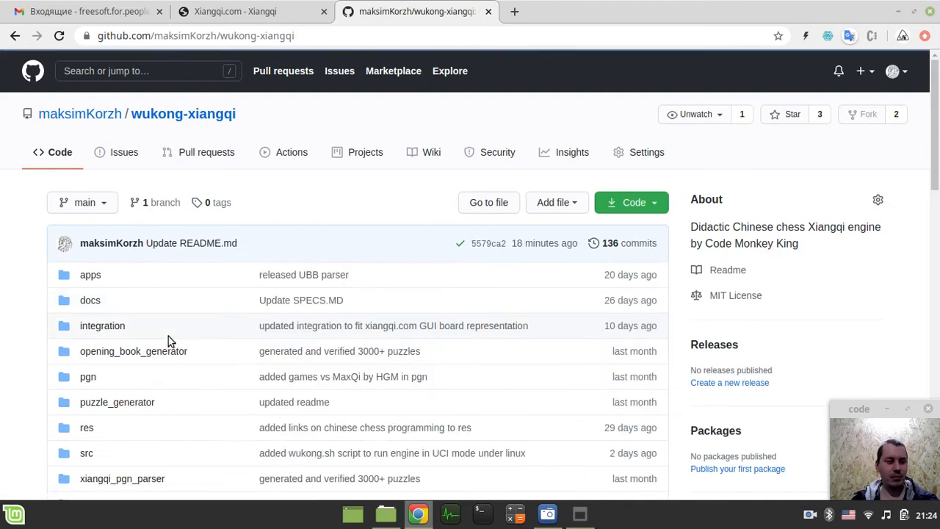
pyautogui.click(102, 325)
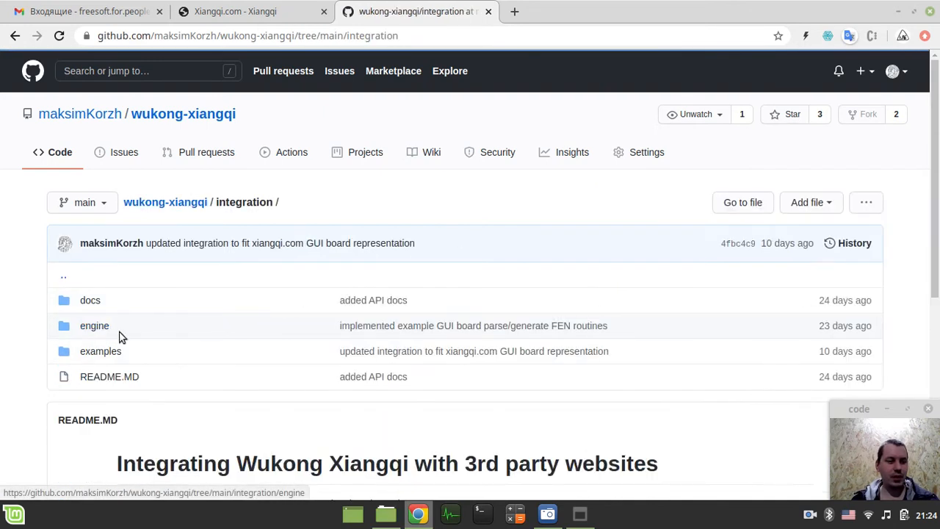
pyautogui.click(90, 300)
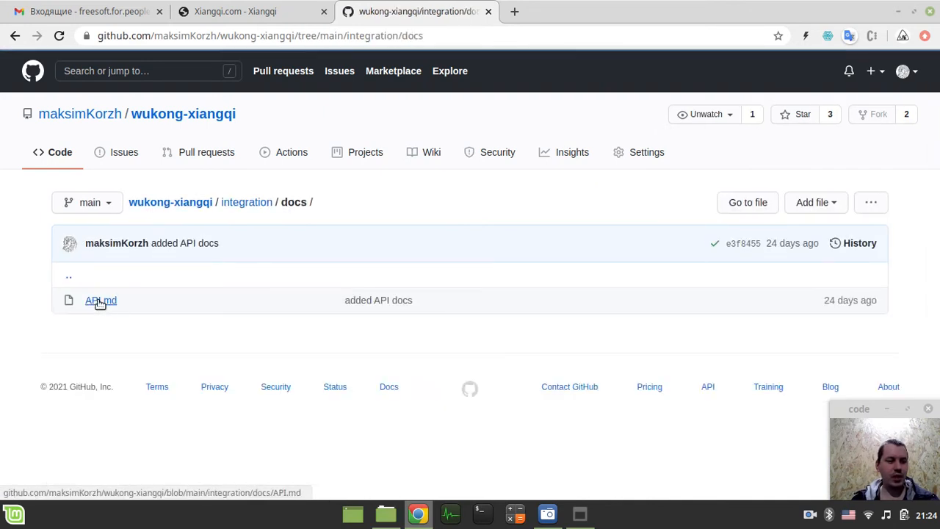
pyautogui.click(100, 300)
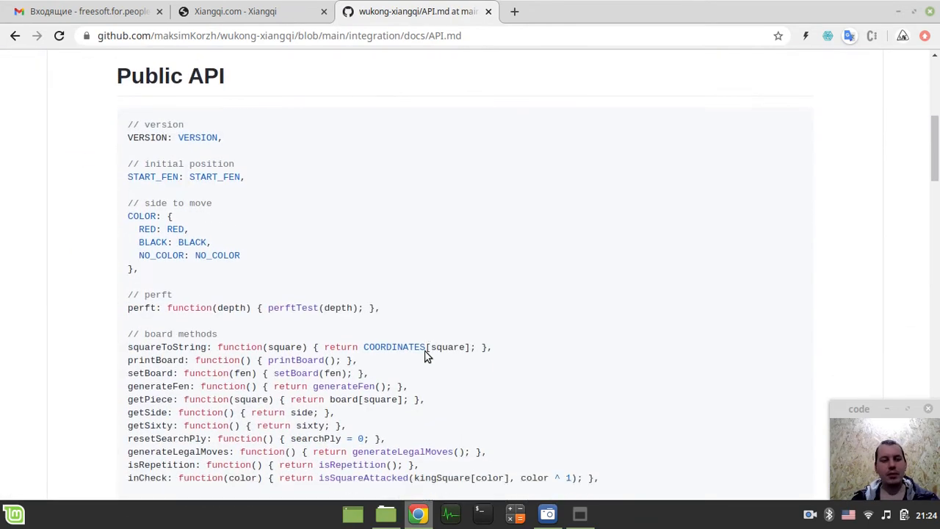
pyautogui.scroll(-3)
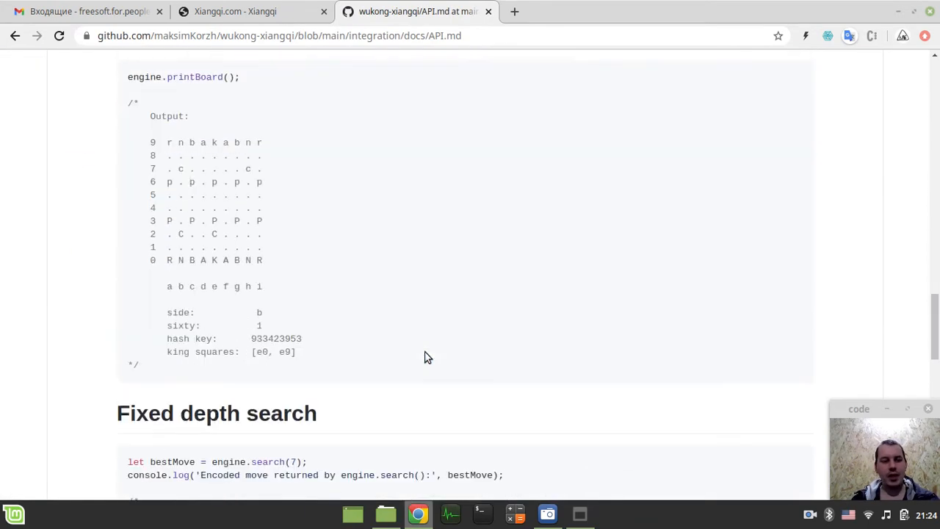
pyautogui.scroll(-3)
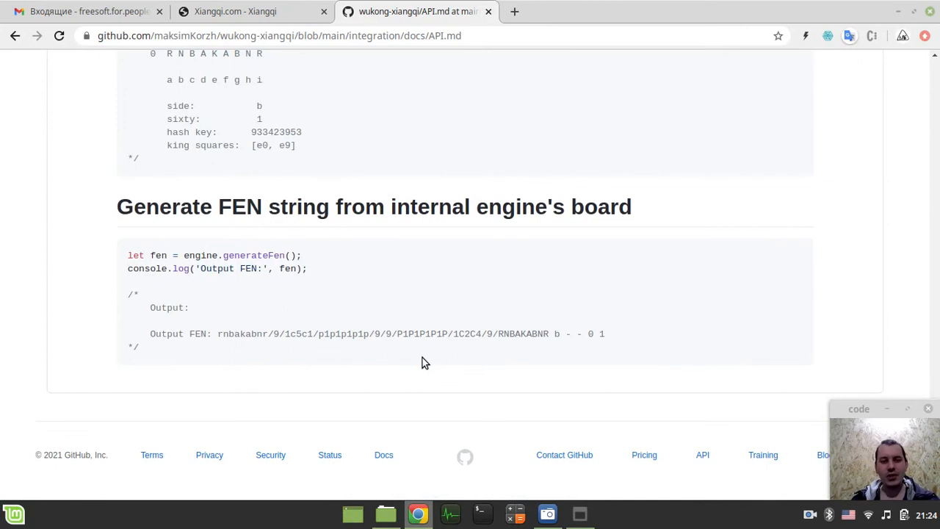
pyautogui.scroll(-3)
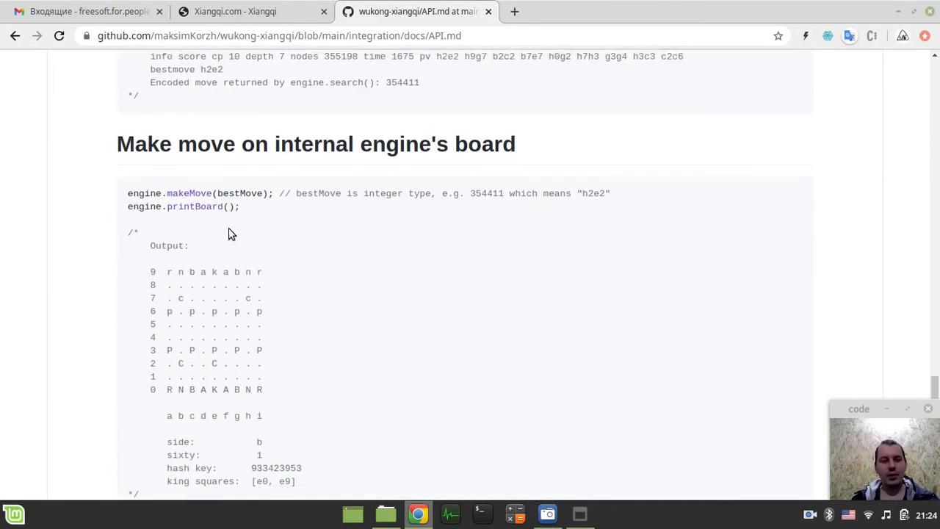
pyautogui.scroll(-3)
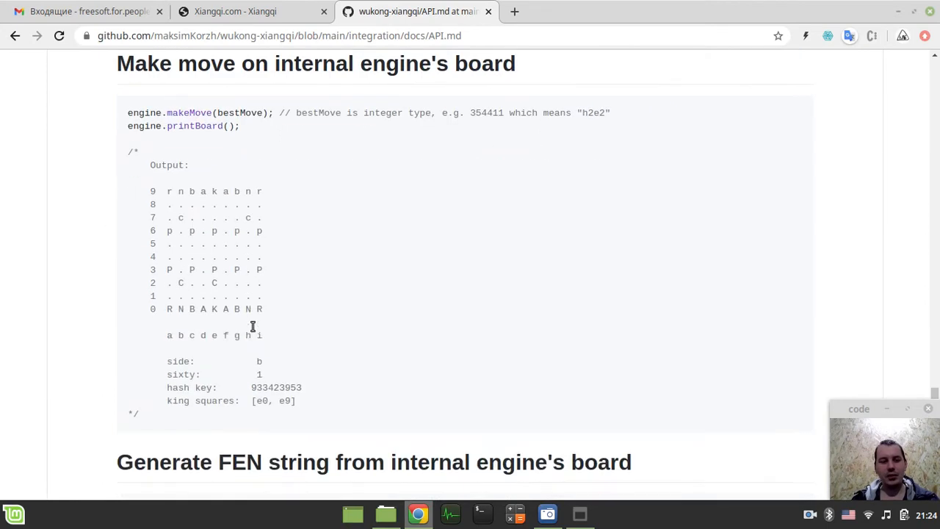
pyautogui.scroll(-3)
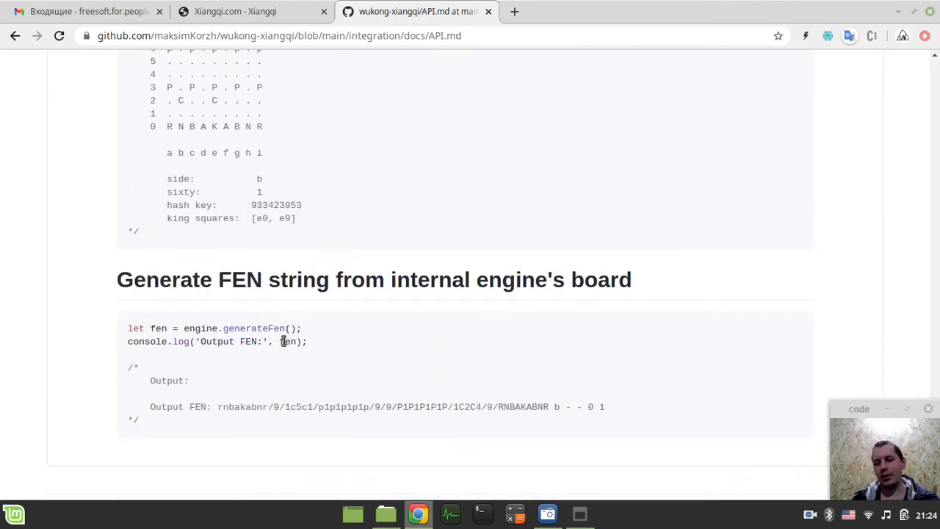
pyautogui.moveTo(378, 348)
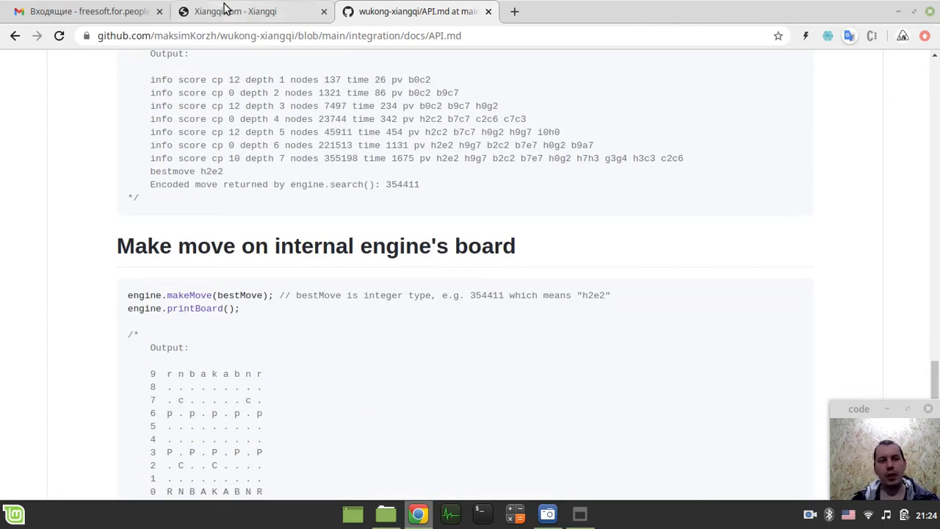
pyautogui.click(235, 11)
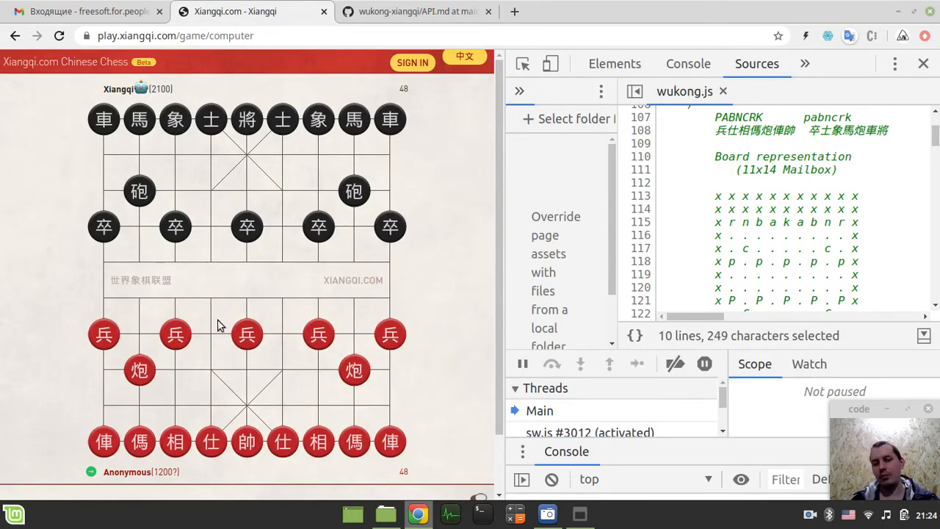
pyautogui.moveTo(250, 257)
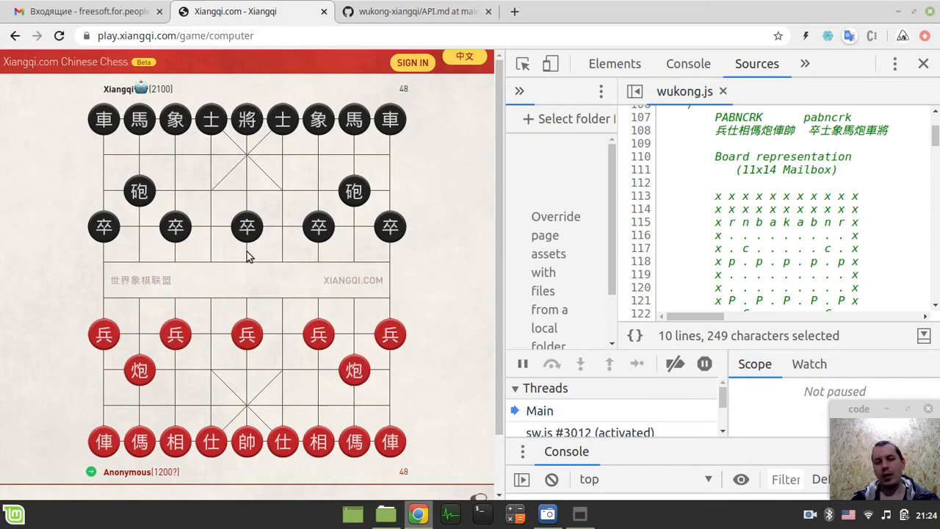
pyautogui.moveTo(463, 175)
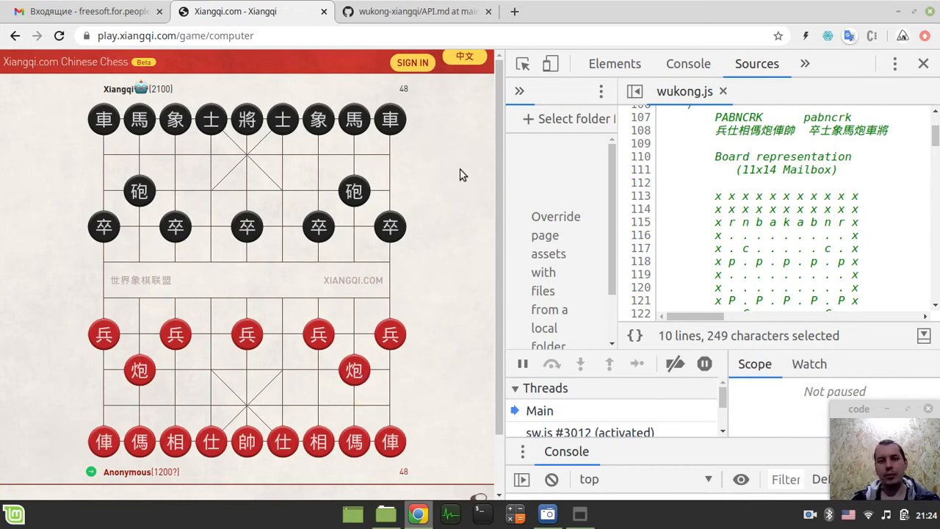
pyautogui.click(416, 11)
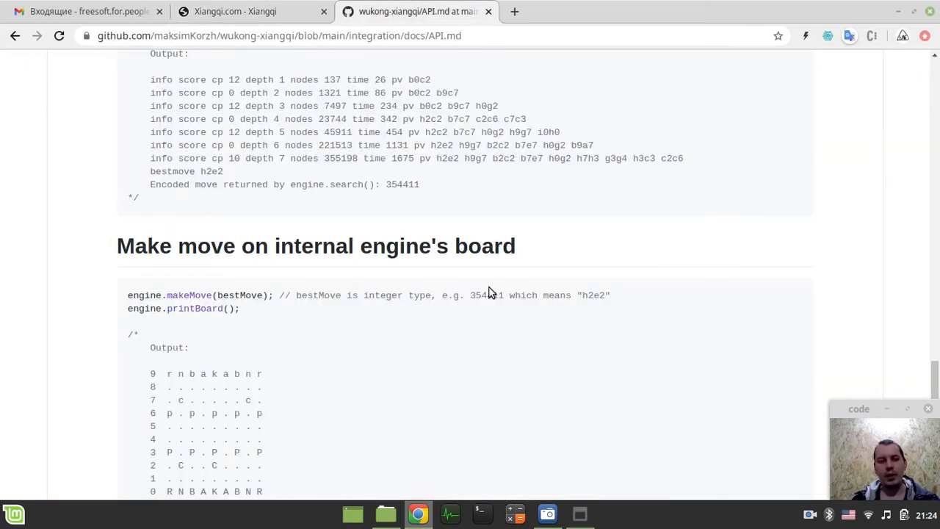
pyautogui.scroll(-3)
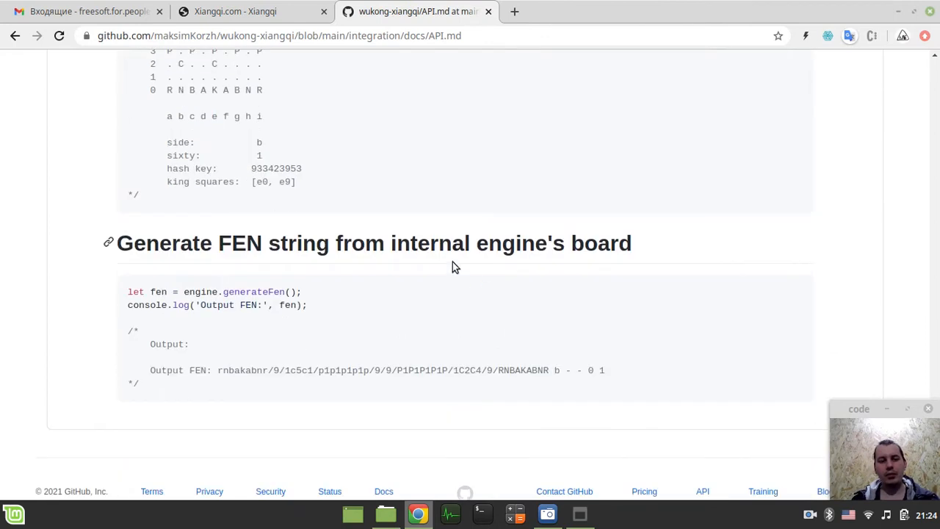
pyautogui.scroll(-3)
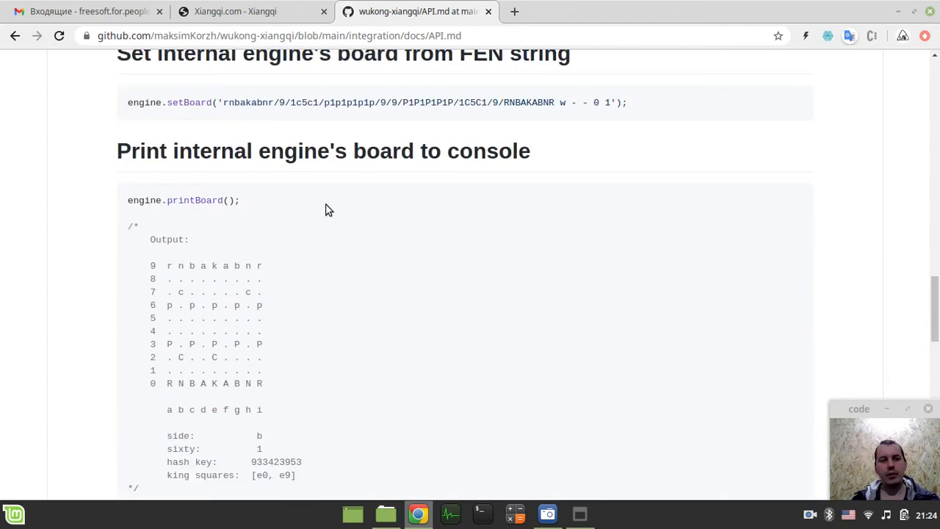
pyautogui.moveTo(337, 213)
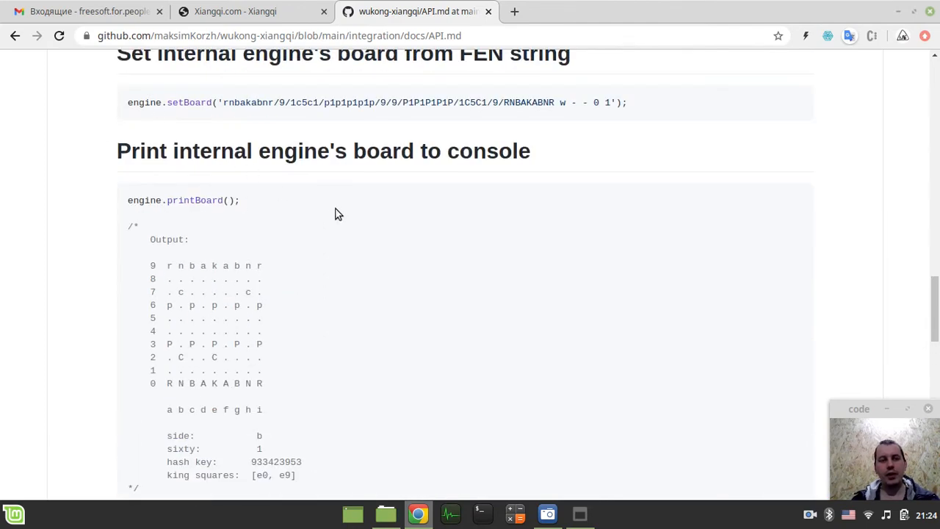
pyautogui.scroll(-3)
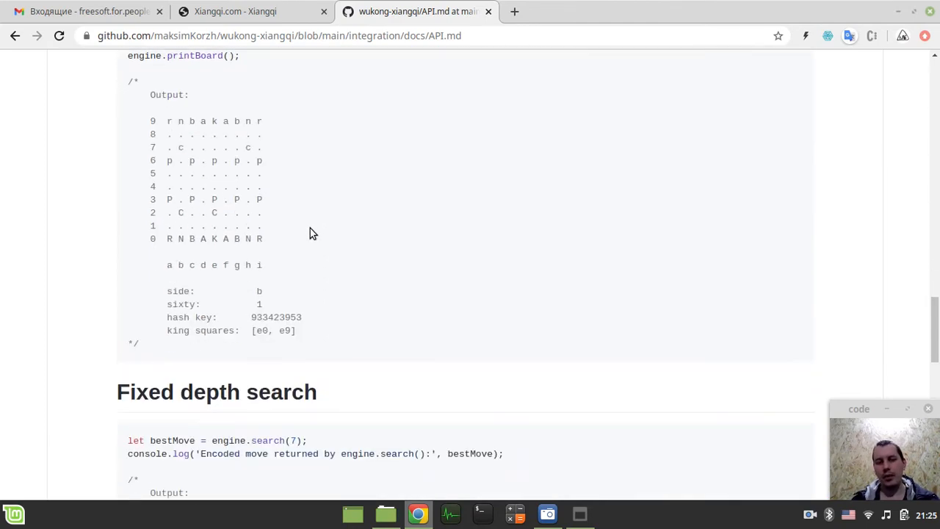
pyautogui.scroll(-3)
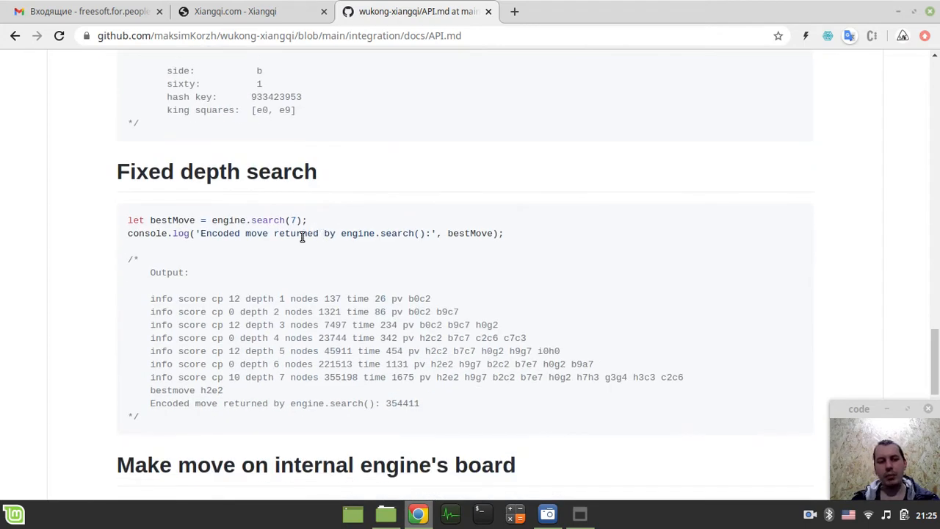
pyautogui.scroll(-3)
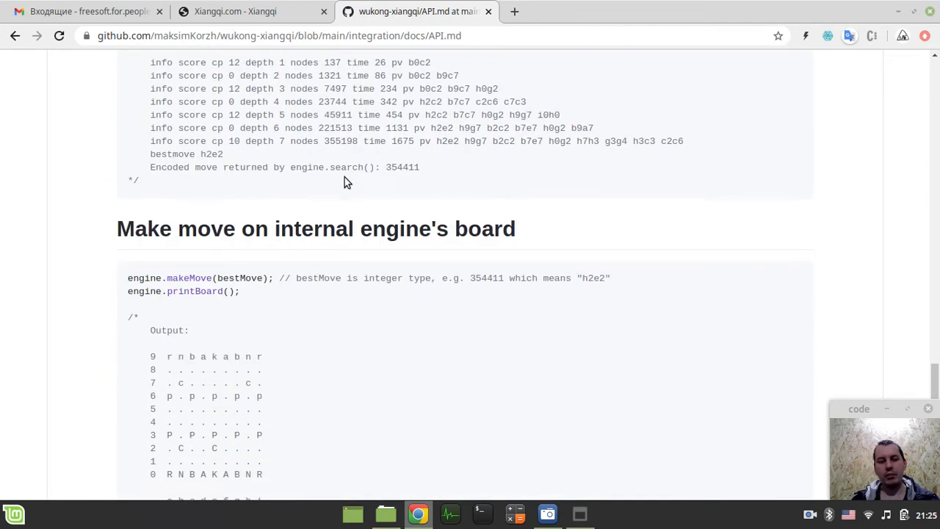
pyautogui.scroll(-3)
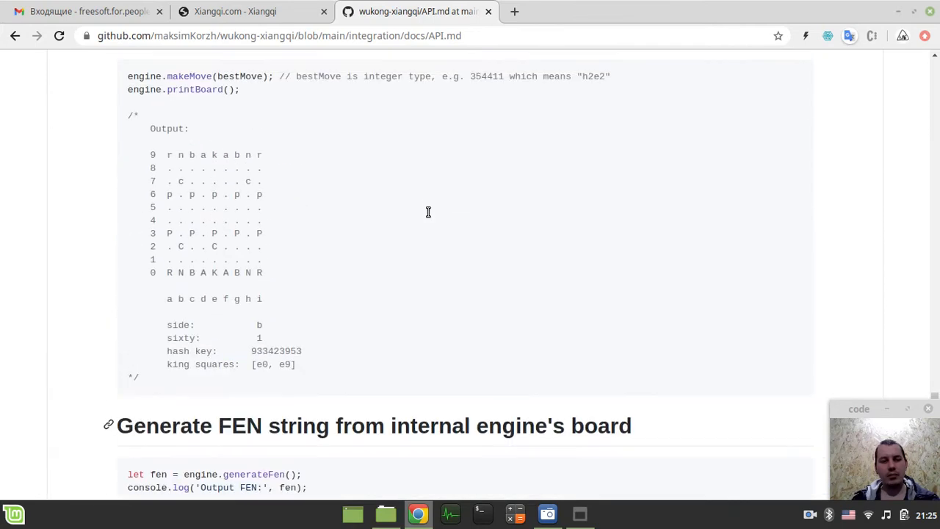
pyautogui.scroll(-3)
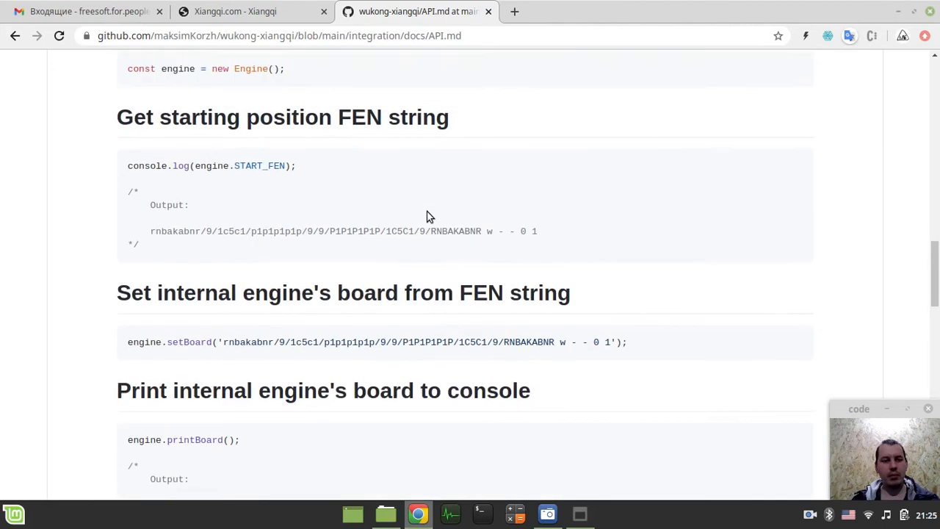
# - Navigate up from the docs folder back to the integration folder
pyautogui.click(235, 11)
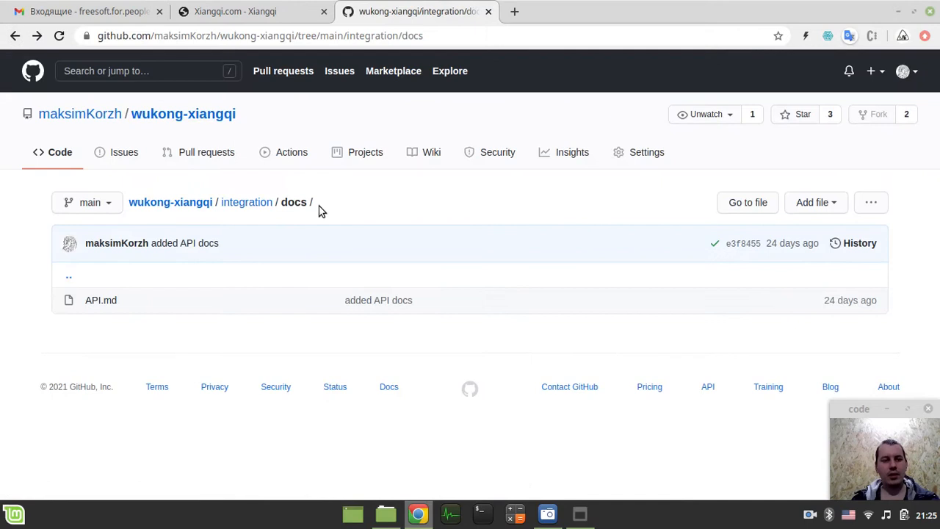
pyautogui.click(246, 202)
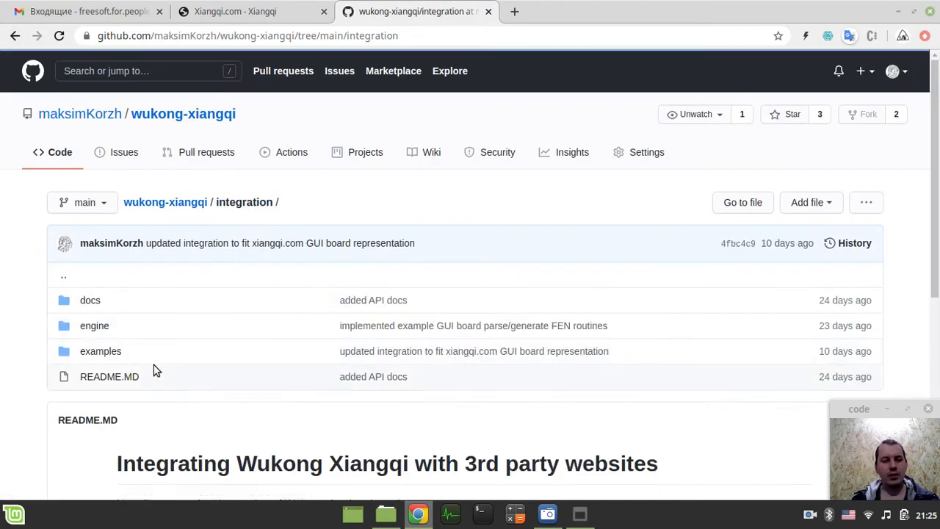
pyautogui.scroll(-3)
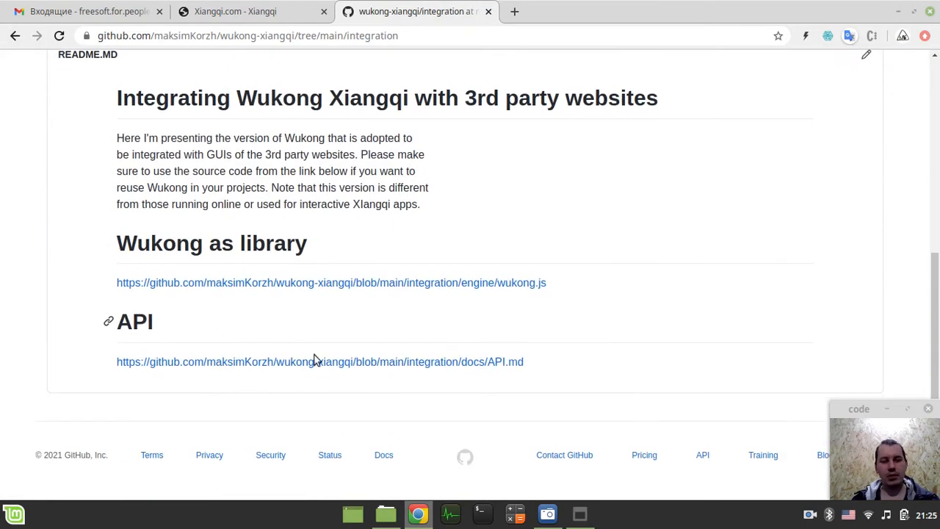
pyautogui.scroll(3)
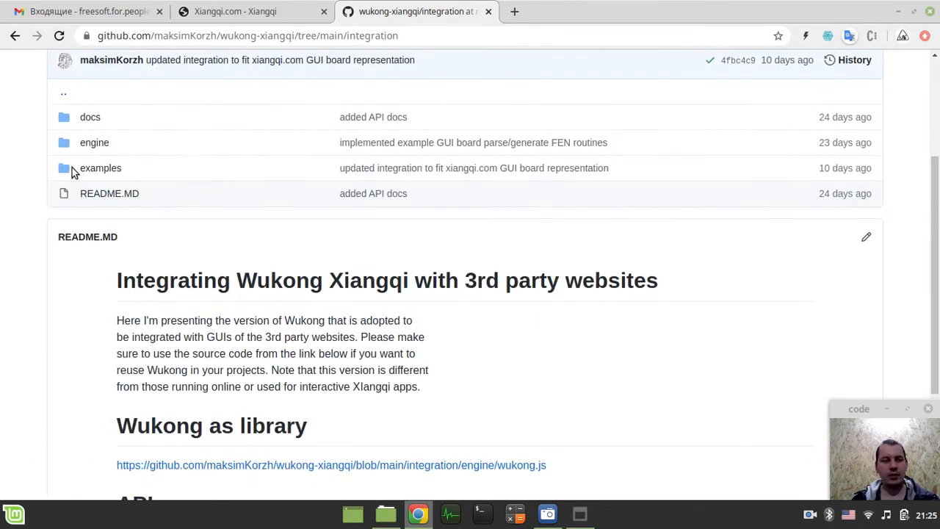
# - Open integration's engine folder and read through wukong.js
pyautogui.click(94, 142)
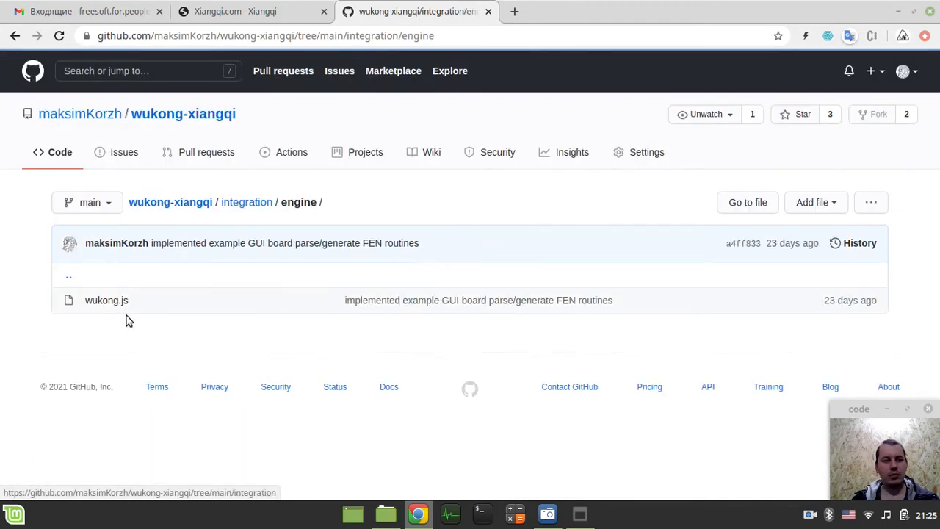
pyautogui.click(106, 300)
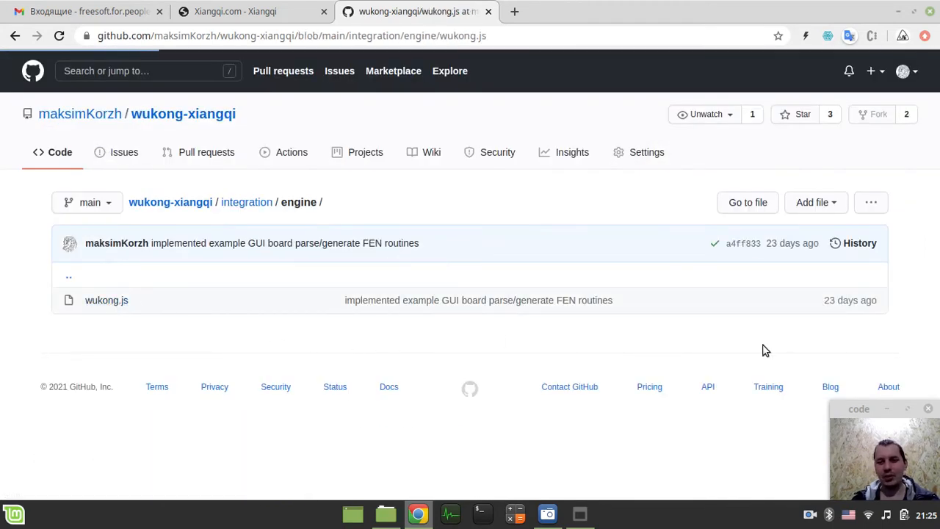
pyautogui.click(106, 300)
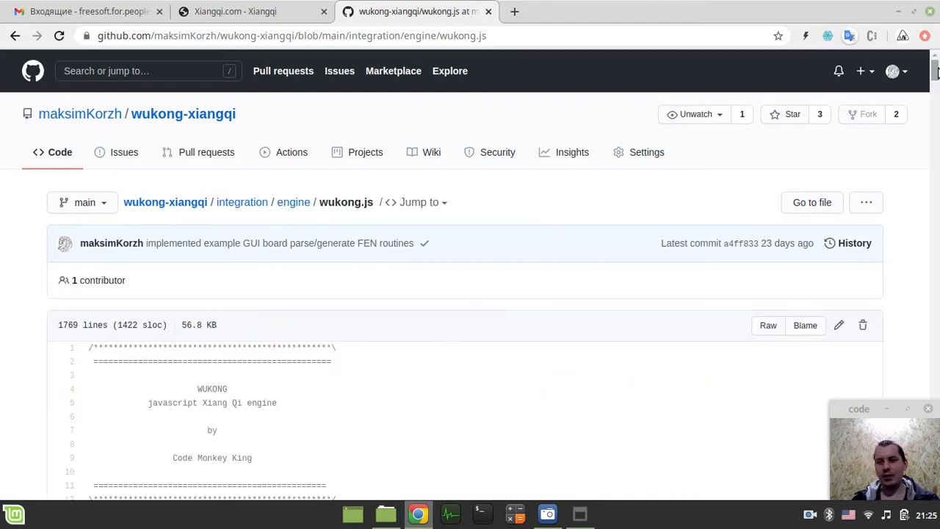
pyautogui.scroll(-3)
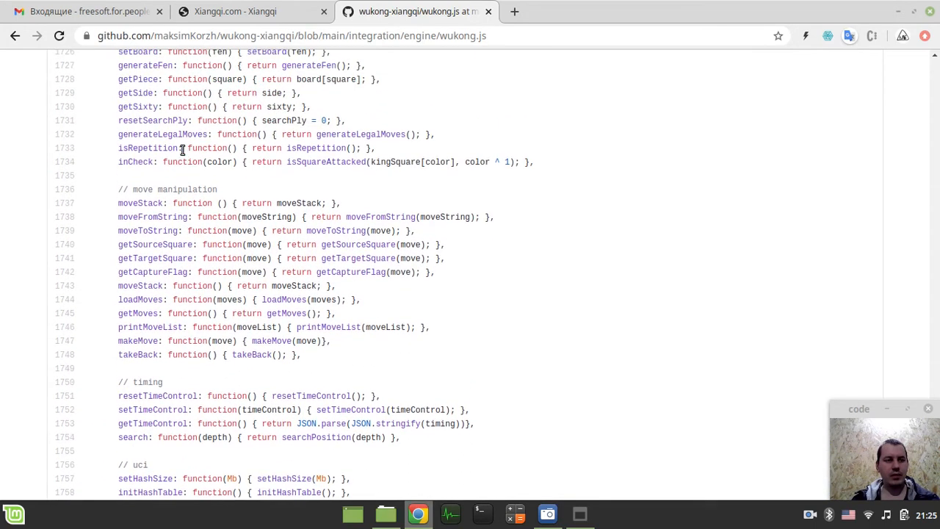
pyautogui.scroll(3)
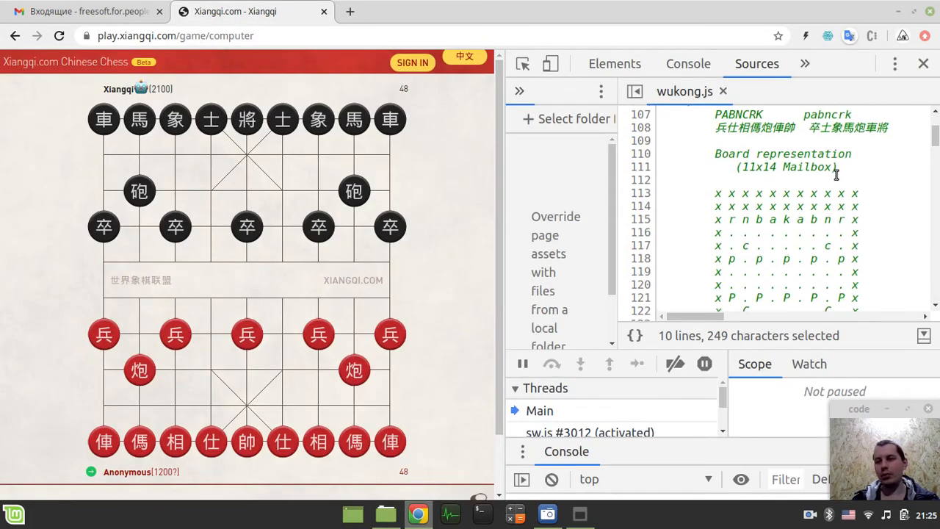
# - Close the DevTools panel beside the Xiangqi.com board
pyautogui.click(923, 63)
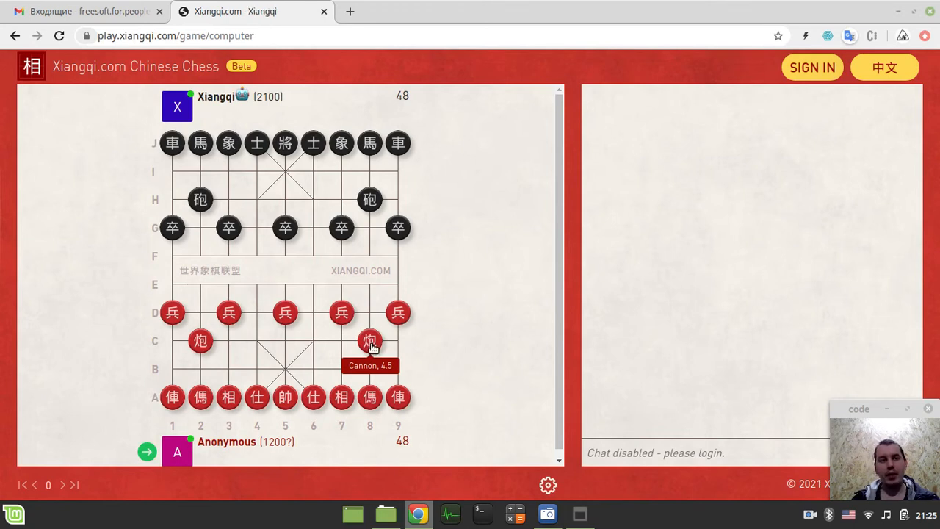
pyautogui.moveTo(451, 347)
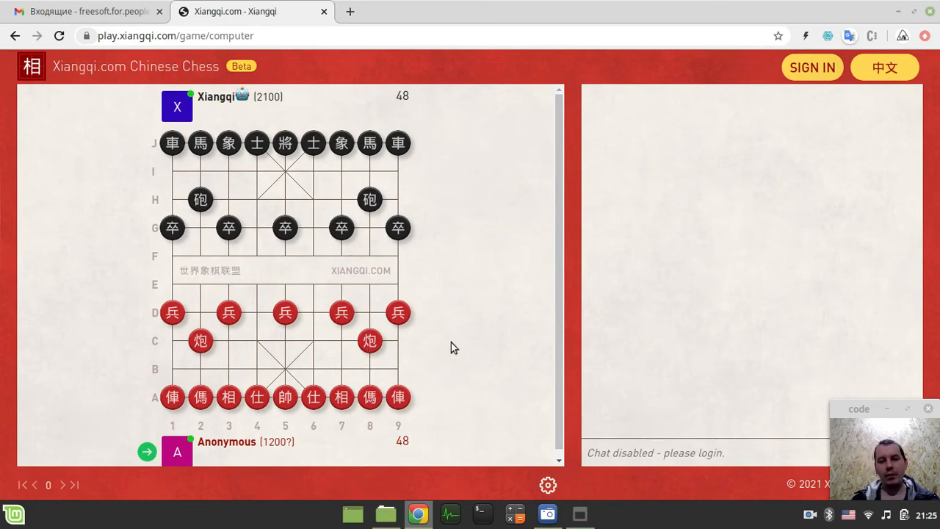
pyautogui.moveTo(473, 255)
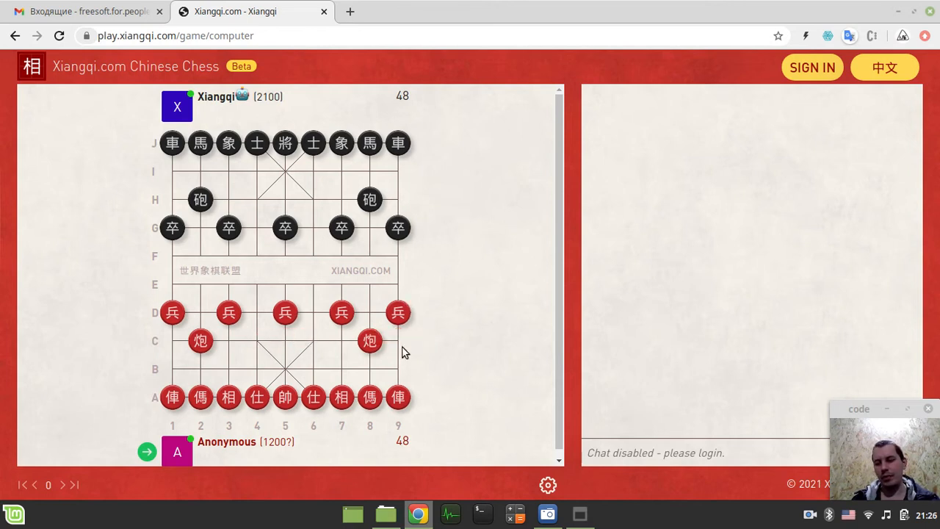
pyautogui.moveTo(370, 340)
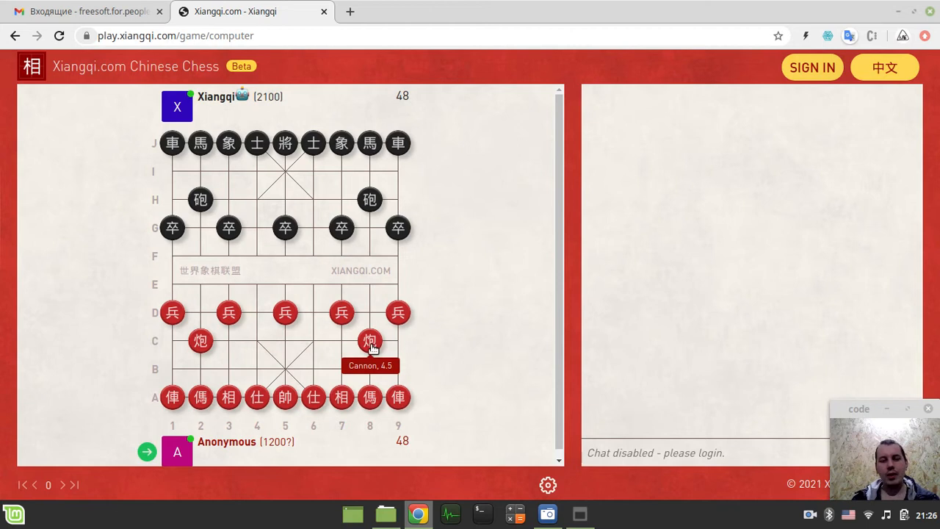
pyautogui.moveTo(242, 66)
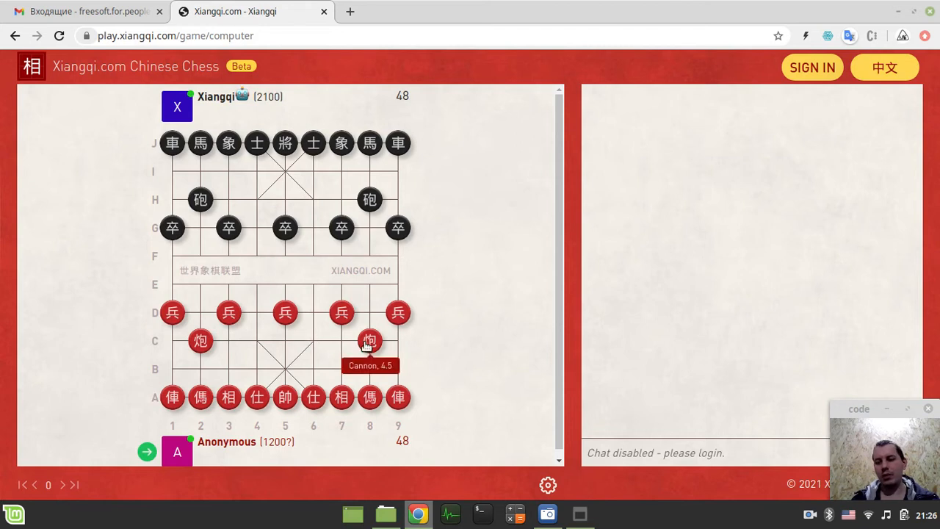
# - Play the cannon to C5, right horse to C7 and left horse to C3
pyautogui.click(370, 340)
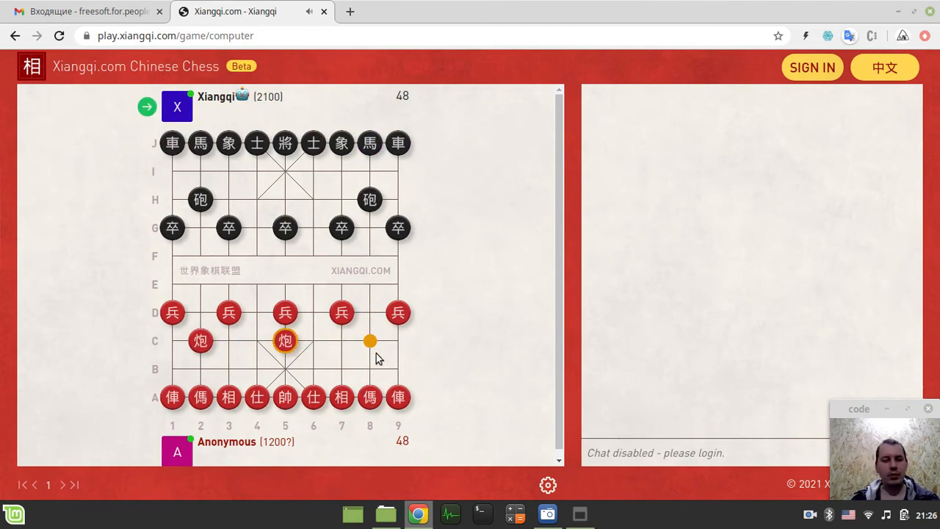
pyautogui.moveTo(469, 357)
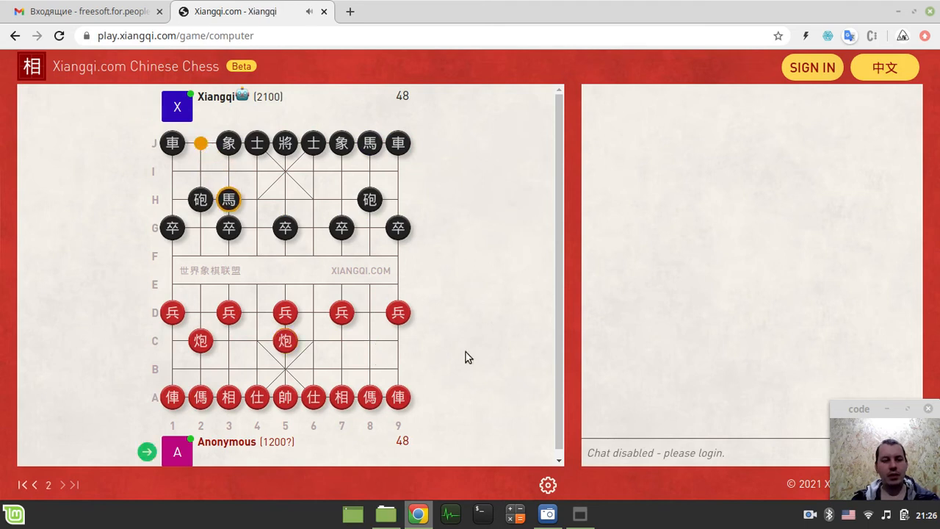
pyautogui.scroll(-3)
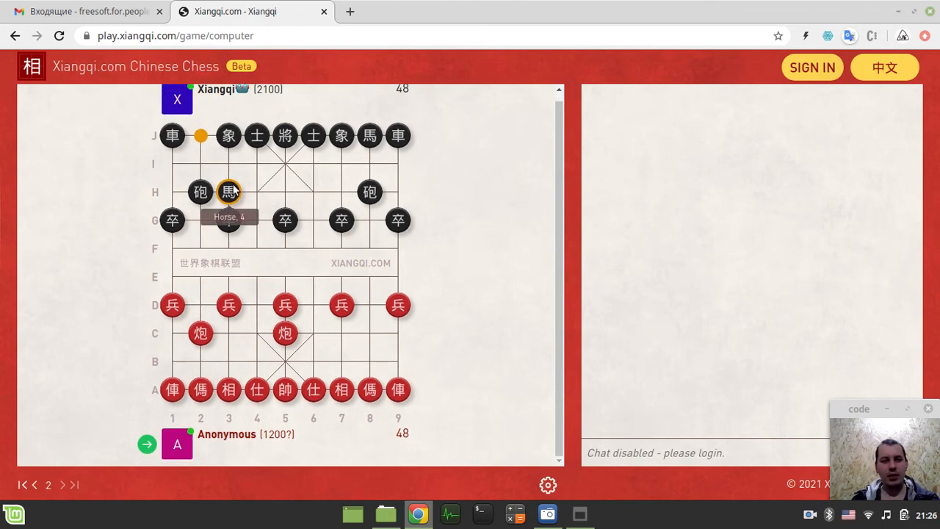
pyautogui.moveTo(229, 136)
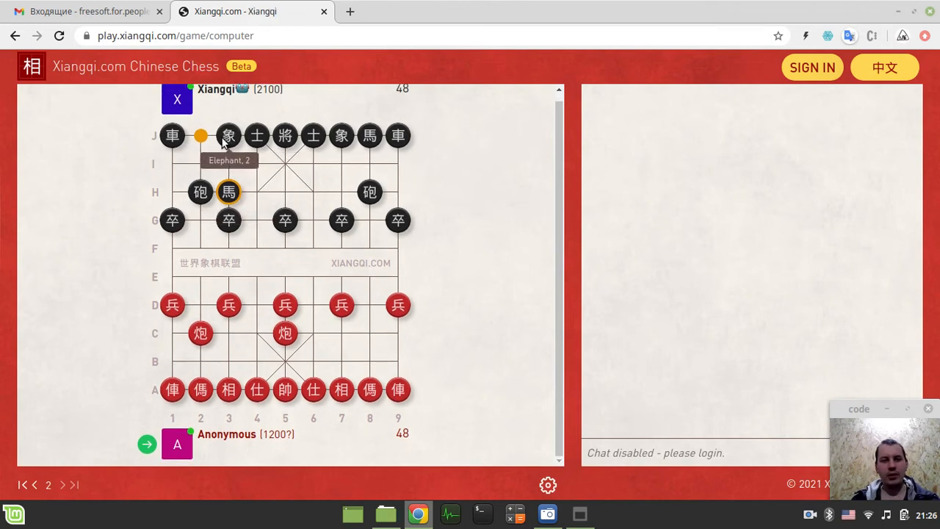
pyautogui.moveTo(370, 389)
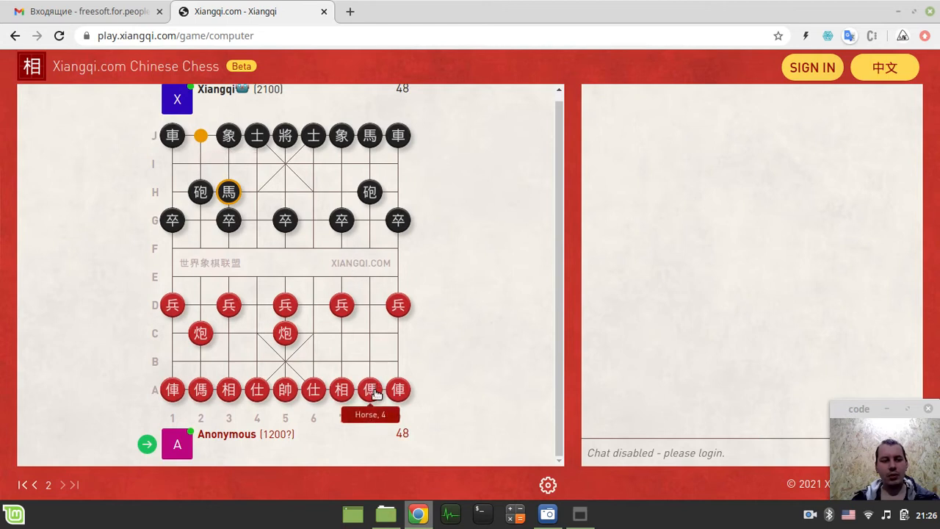
pyautogui.click(370, 389)
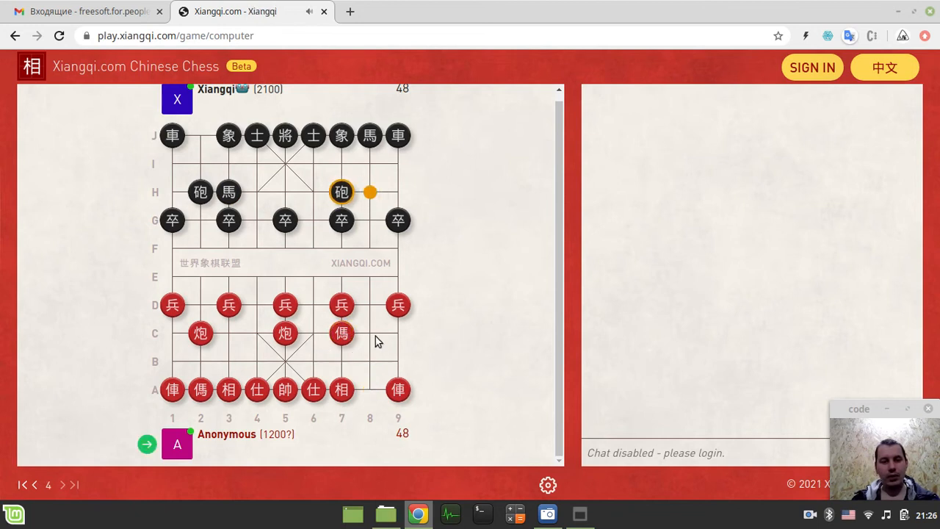
pyautogui.moveTo(341, 305)
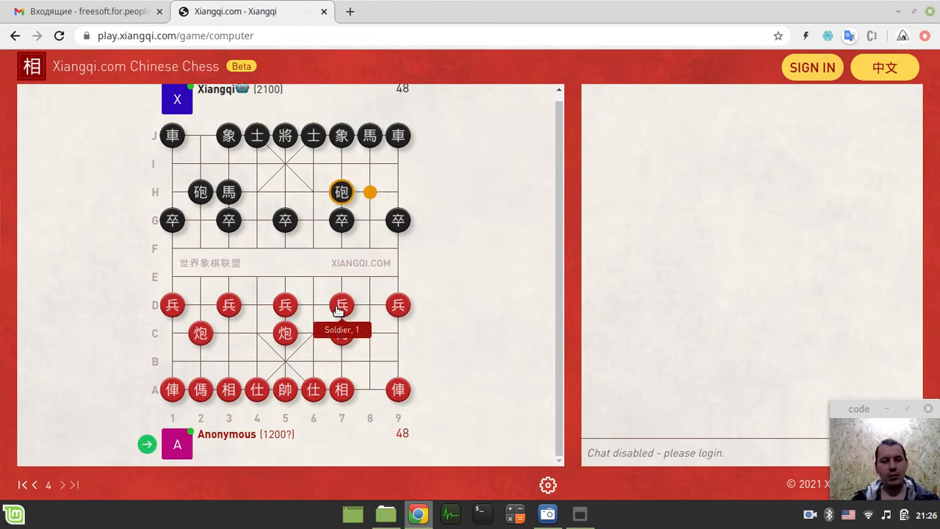
pyautogui.moveTo(349, 307)
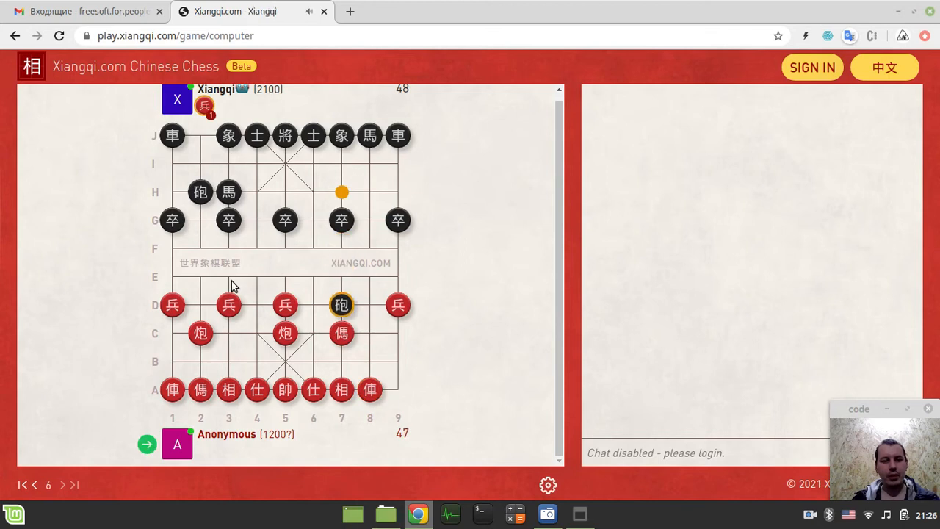
pyautogui.moveTo(250, 298)
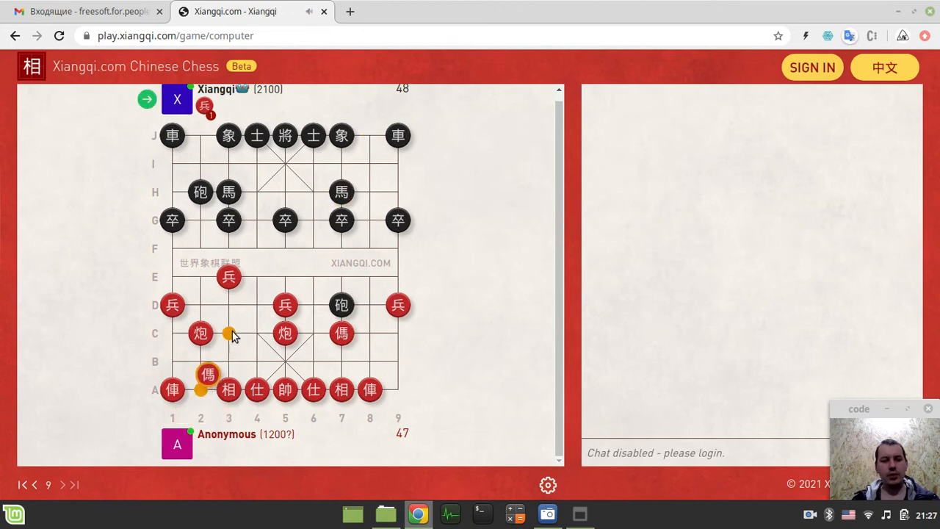
pyautogui.click(228, 333)
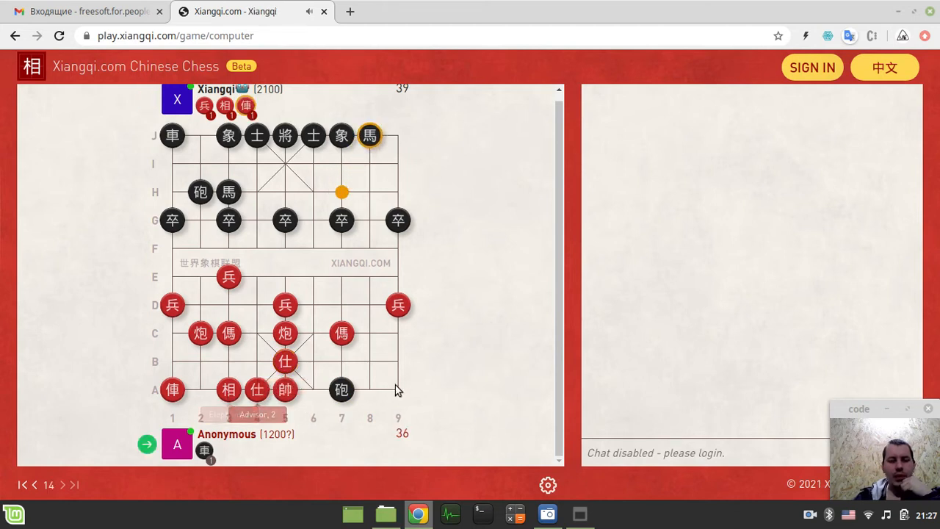
pyautogui.moveTo(369, 135)
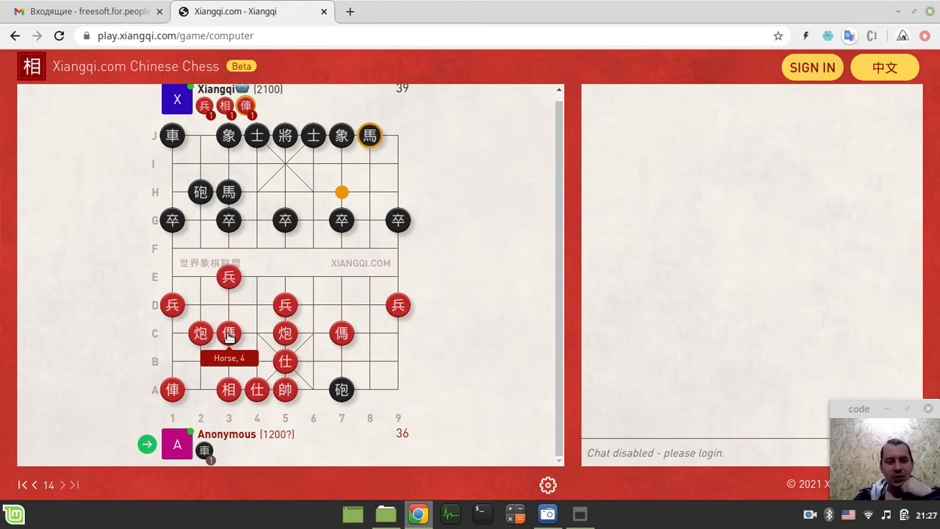
pyautogui.moveTo(255, 290)
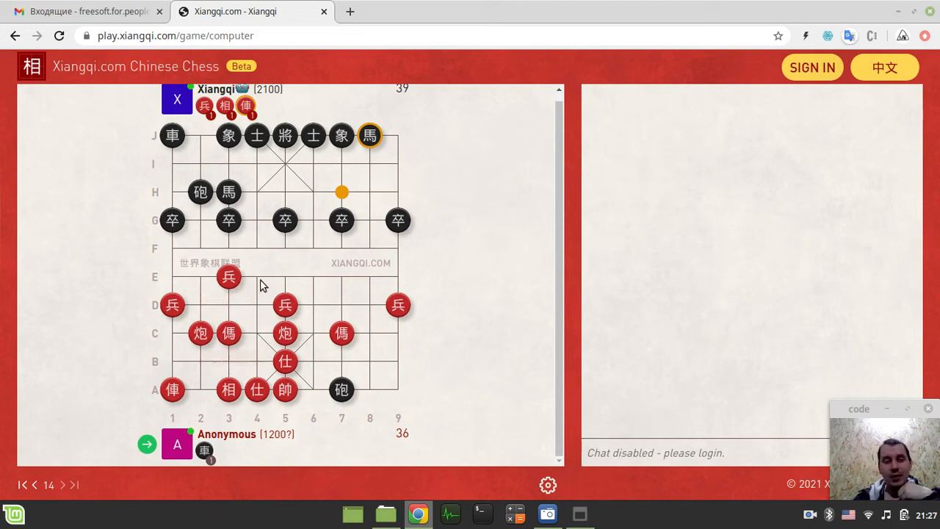
pyautogui.moveTo(228, 334)
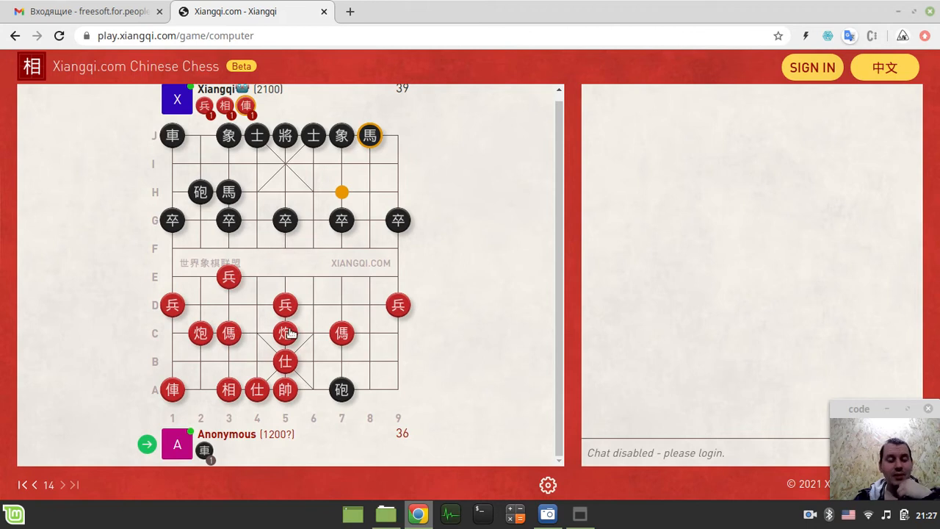
pyautogui.moveTo(228, 334)
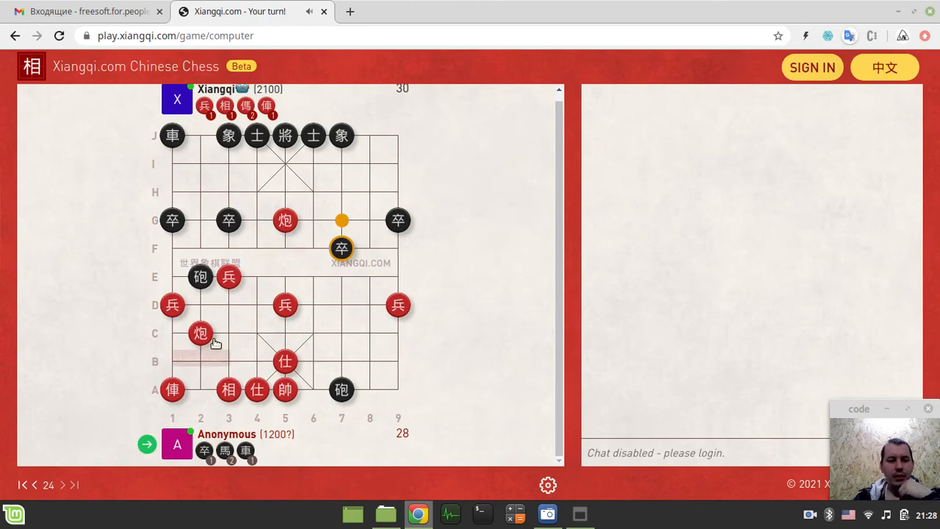
pyautogui.moveTo(200, 332)
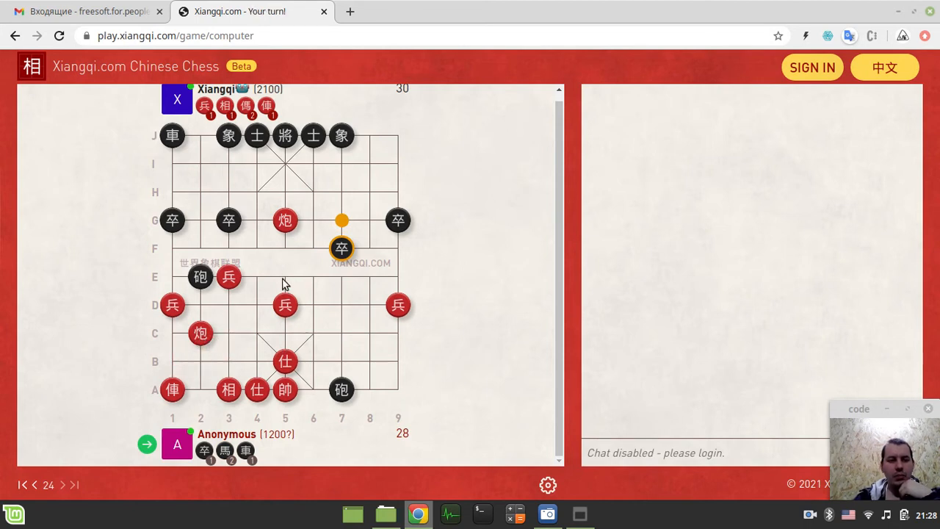
pyautogui.moveTo(265, 334)
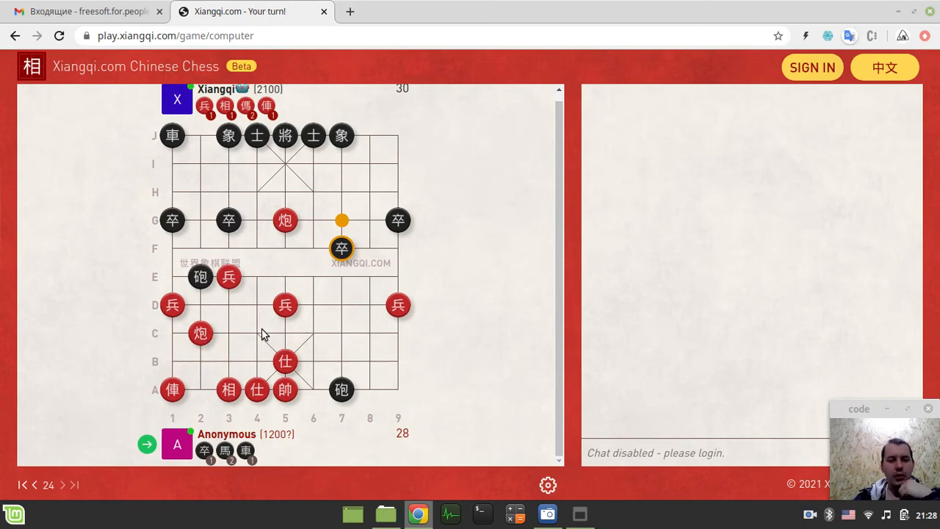
pyautogui.moveTo(201, 333)
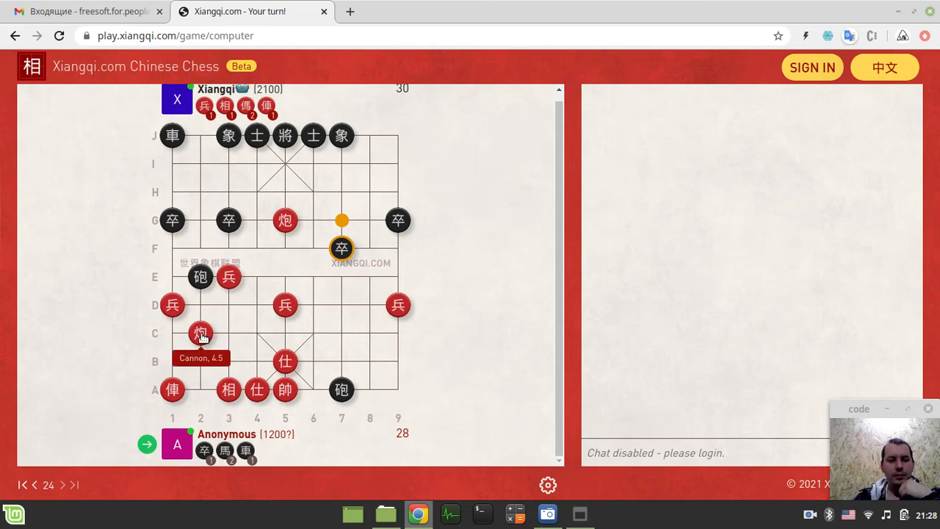
# - Move the red cannon from C2 along row C to C6
pyautogui.click(201, 333)
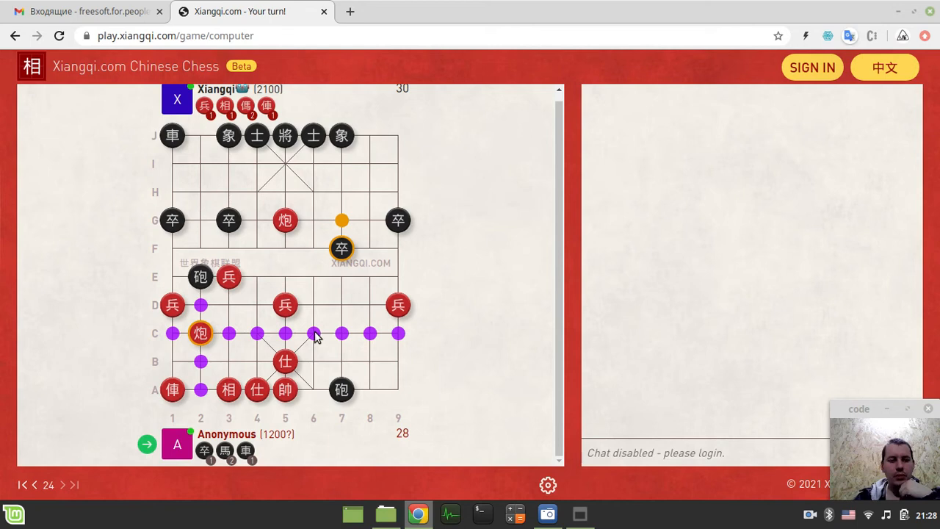
pyautogui.click(313, 333)
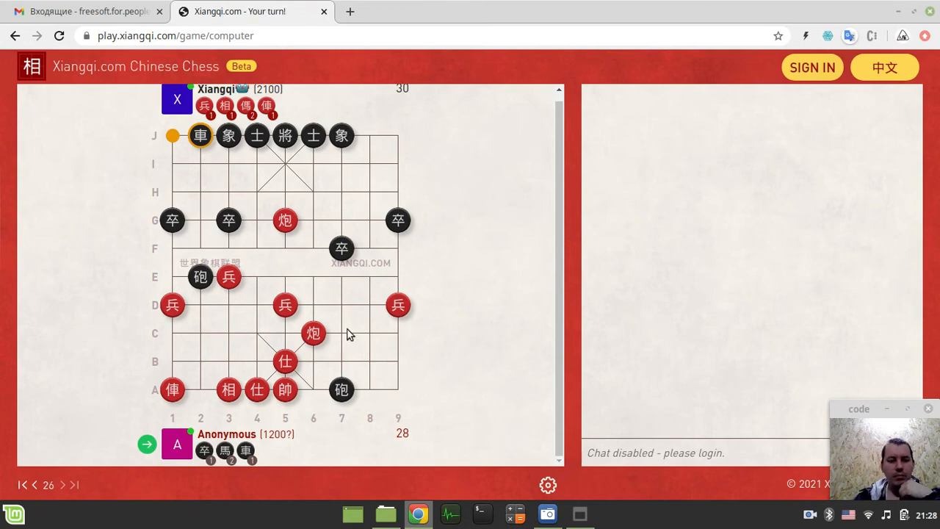
pyautogui.moveTo(314, 275)
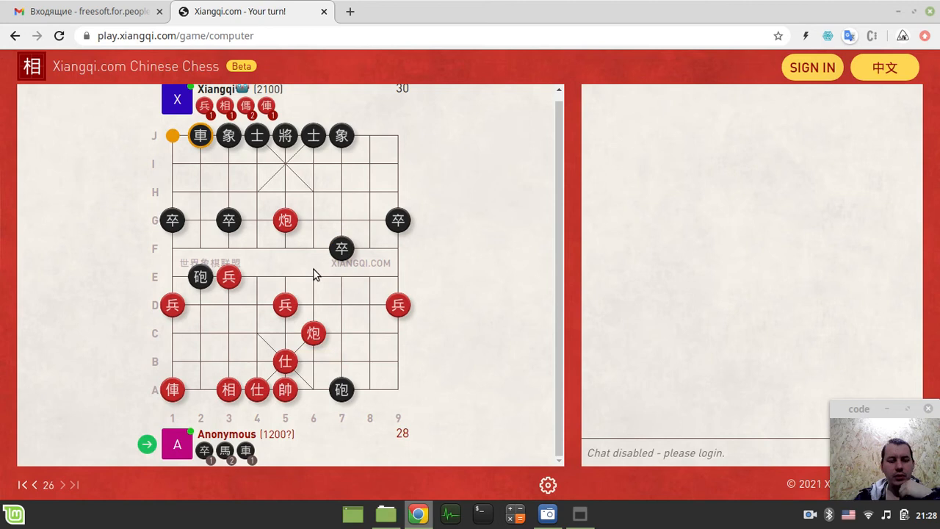
# - Pick up the red cannon on C6 to move it
pyautogui.click(314, 333)
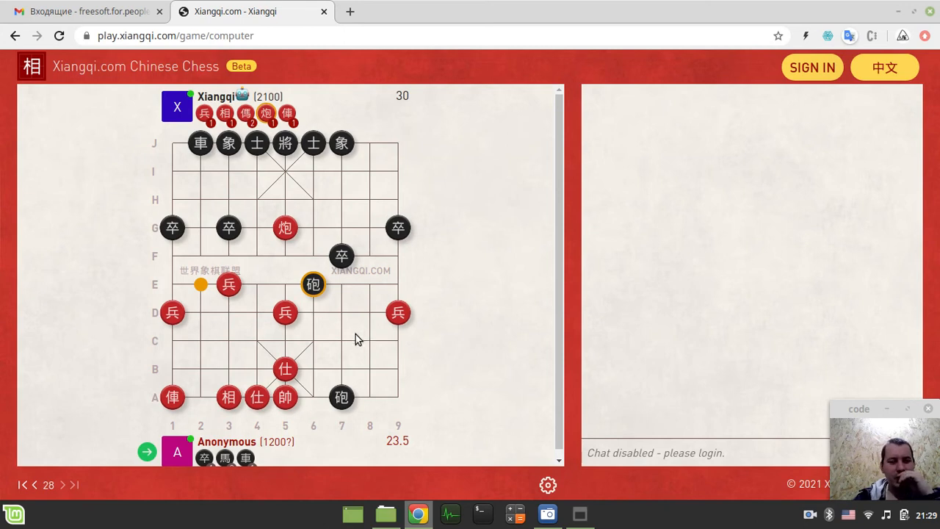
pyautogui.moveTo(365, 137)
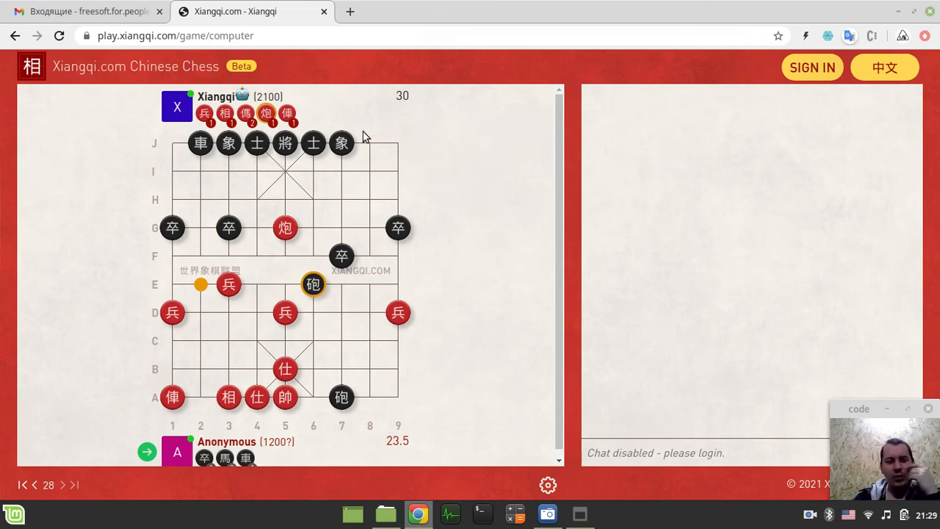
pyautogui.moveTo(483, 305)
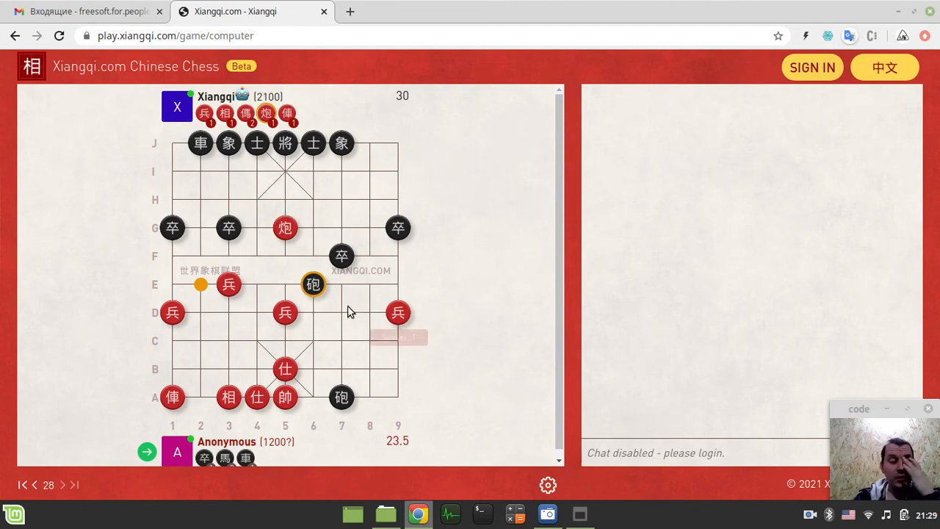
pyautogui.moveTo(285, 341)
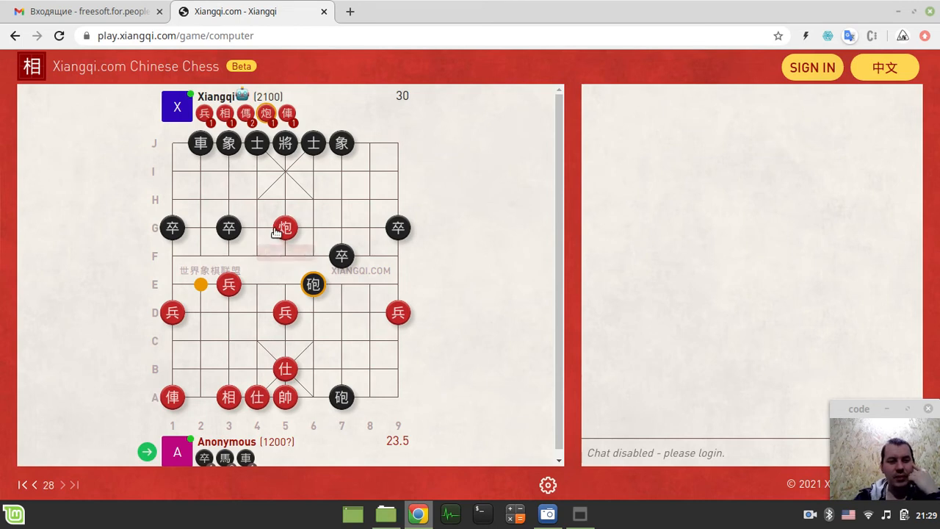
pyautogui.moveTo(285, 227)
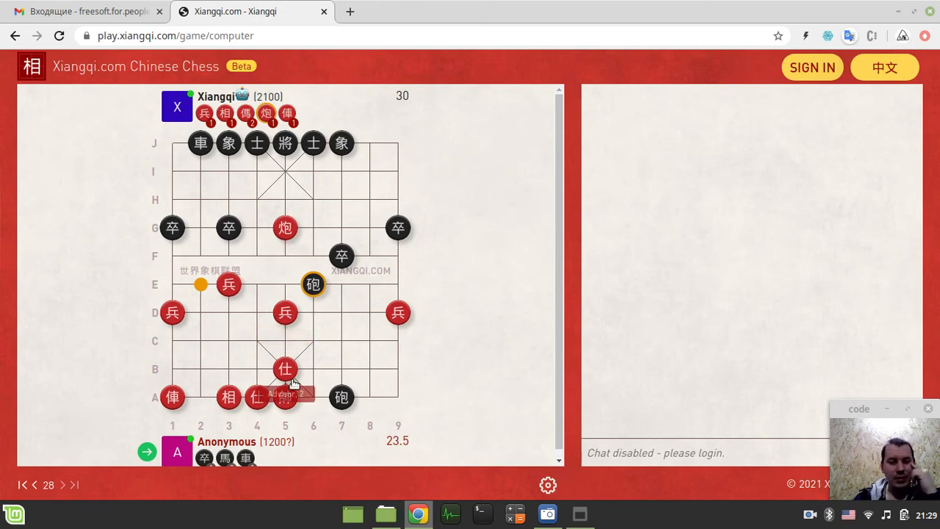
pyautogui.moveTo(285, 396)
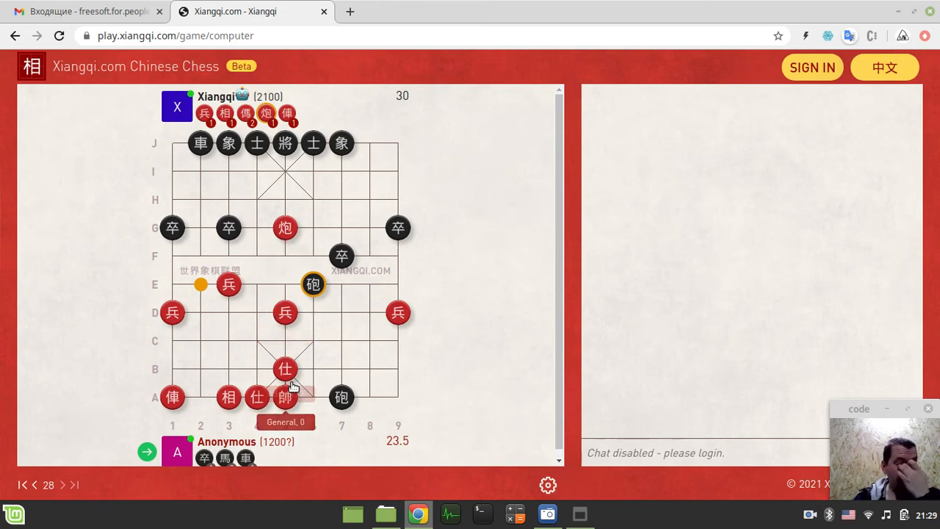
pyautogui.moveTo(312, 360)
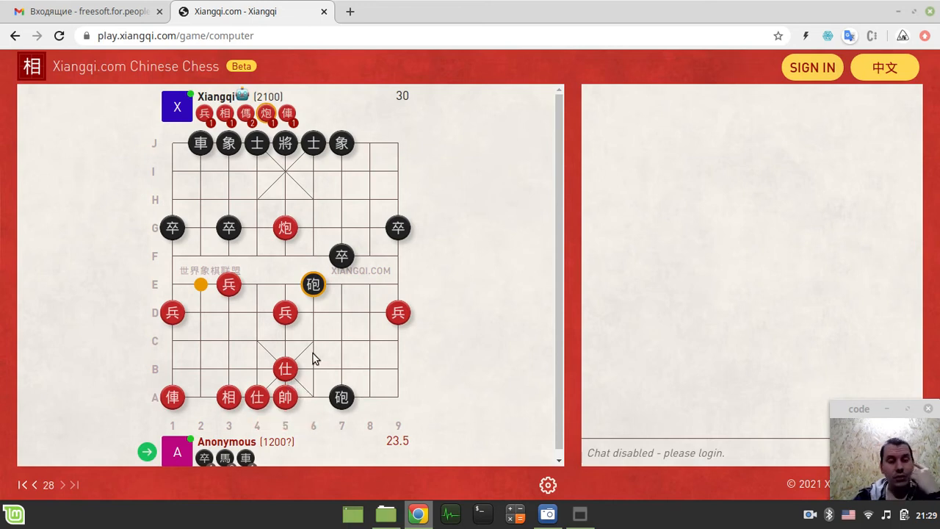
pyautogui.moveTo(278, 293)
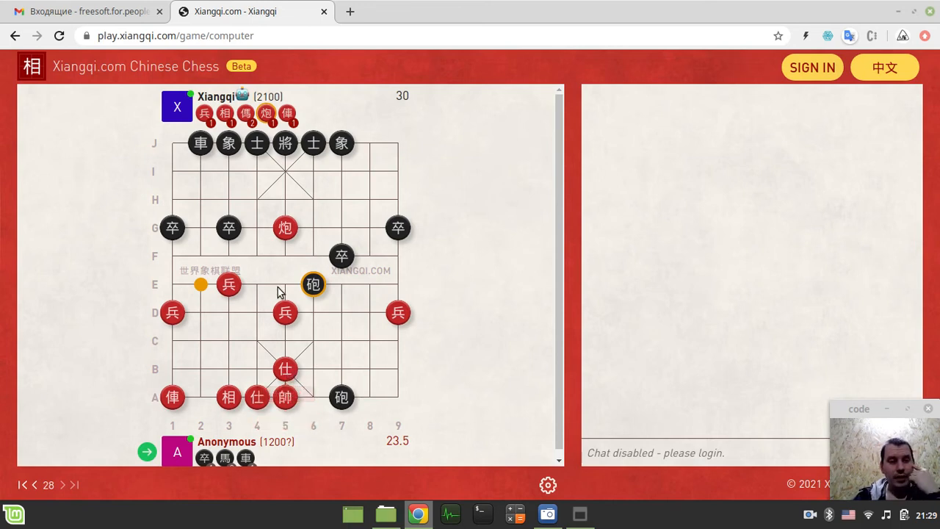
pyautogui.moveTo(285, 226)
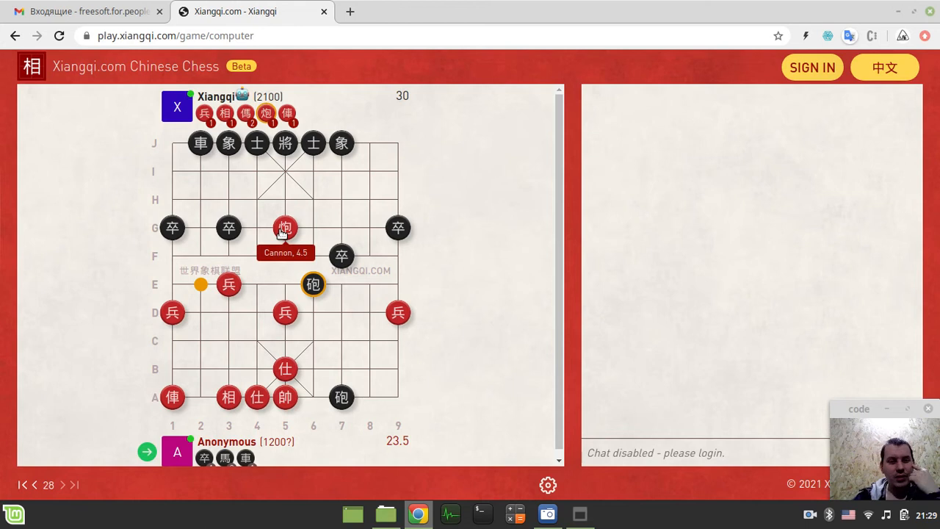
pyautogui.moveTo(285, 351)
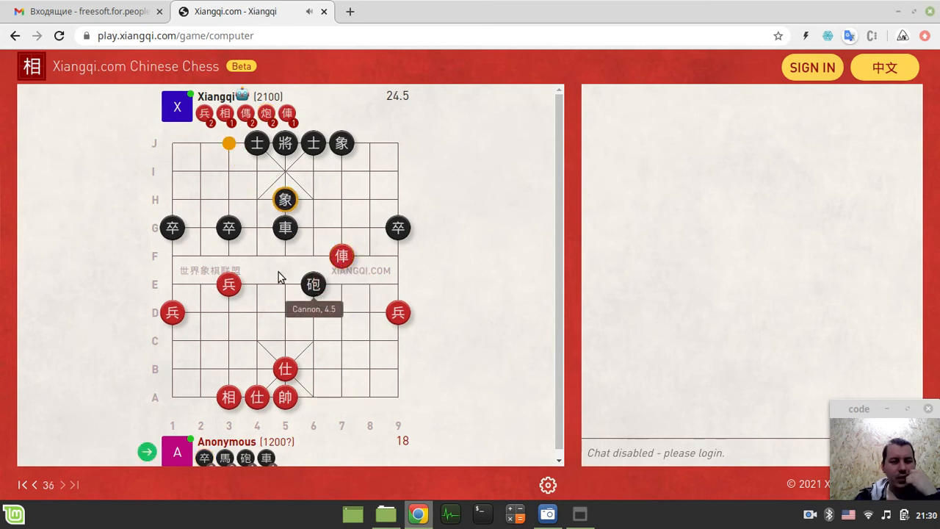
pyautogui.moveTo(230, 376)
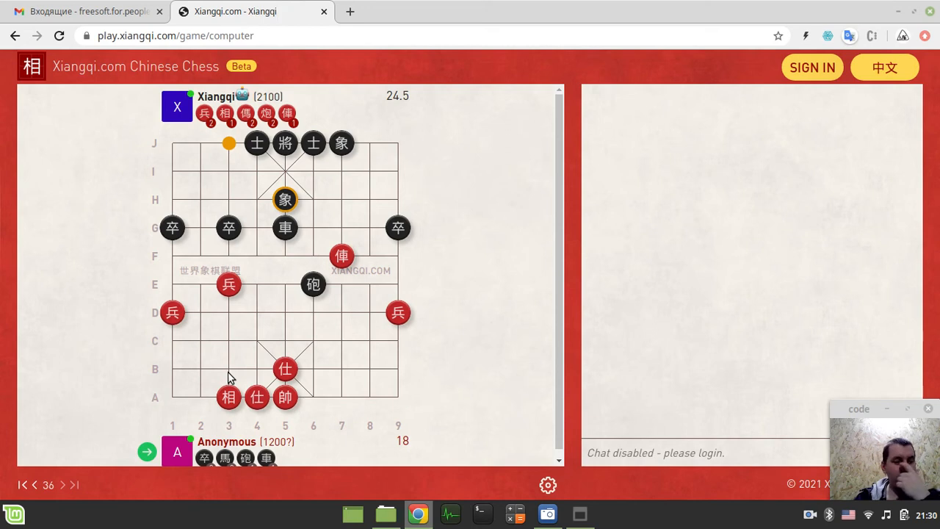
pyautogui.moveTo(245, 381)
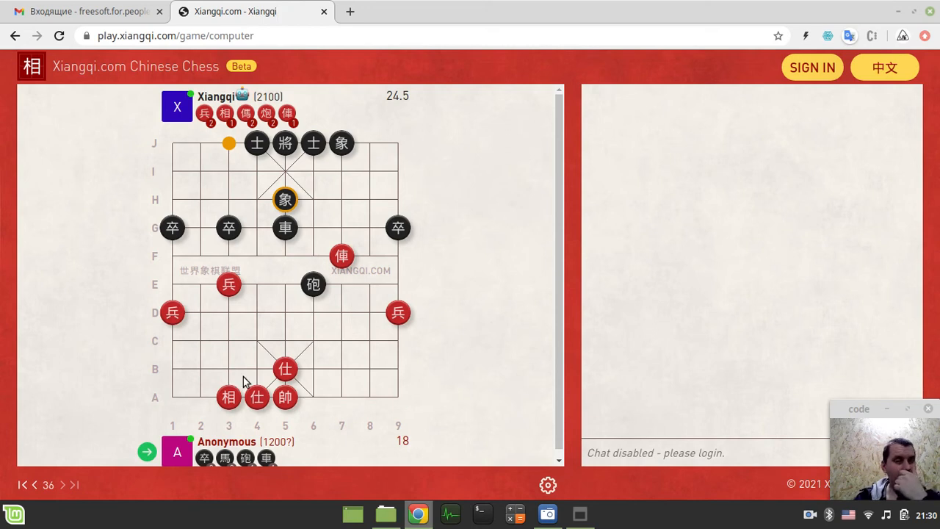
pyautogui.moveTo(266, 269)
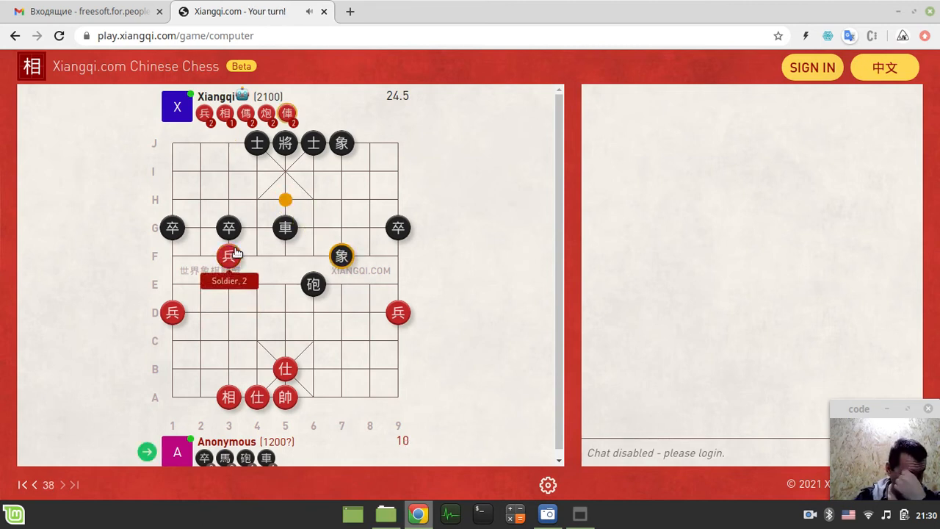
pyautogui.moveTo(330, 299)
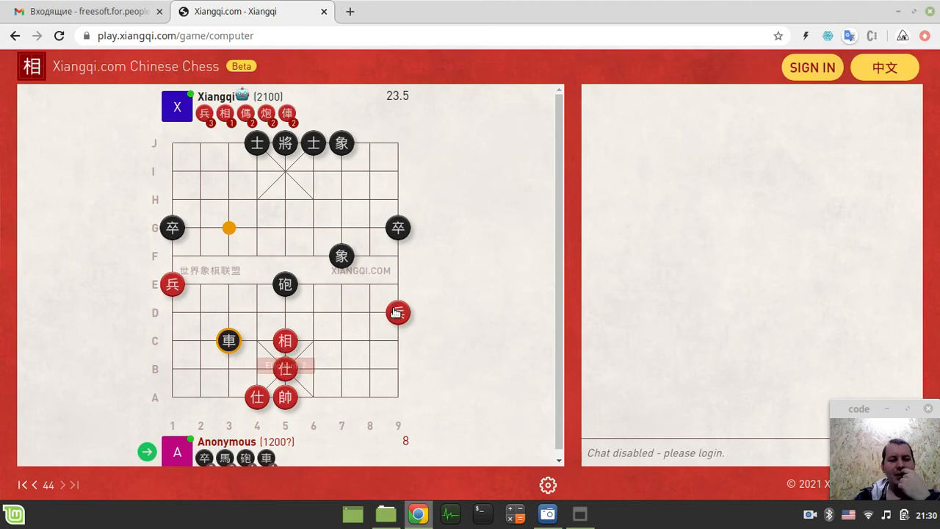
# - Advance the right-edge soldier and try moving the general out of the chariot's check
pyautogui.click(399, 312)
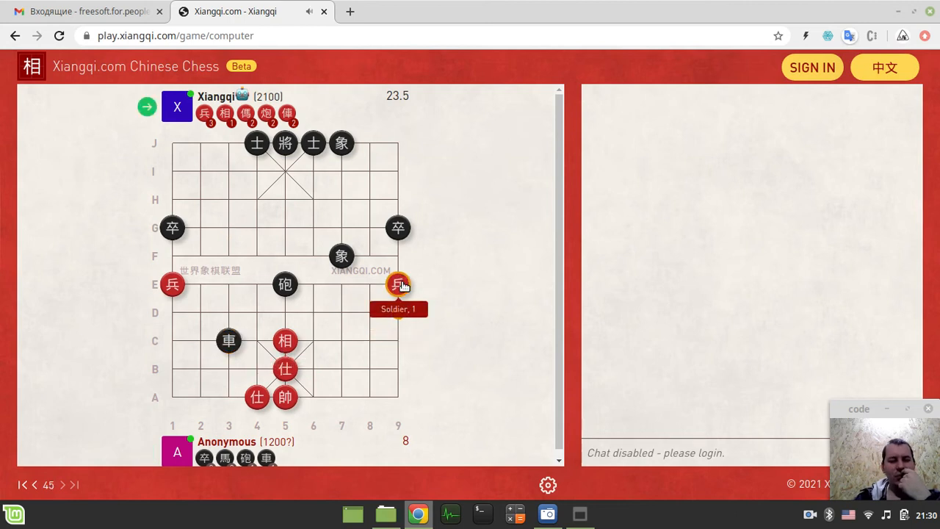
pyautogui.click(398, 285)
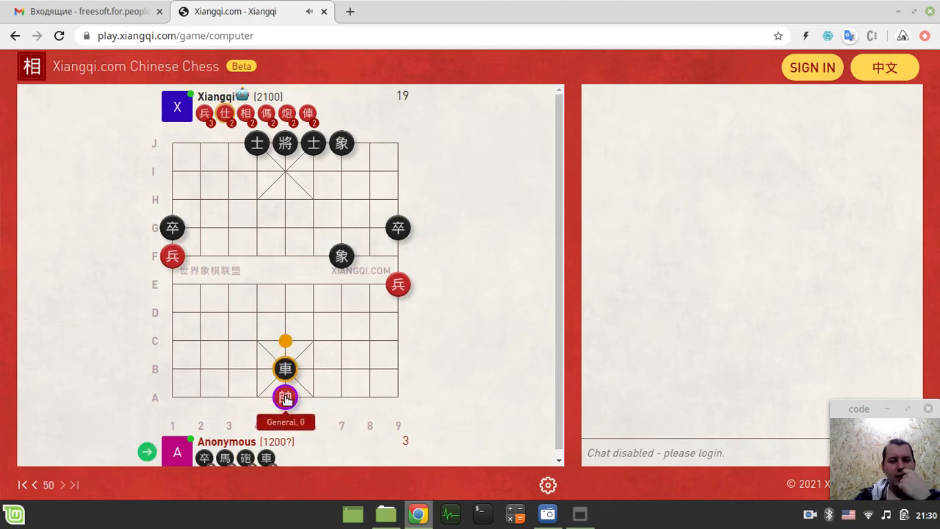
pyautogui.click(285, 396)
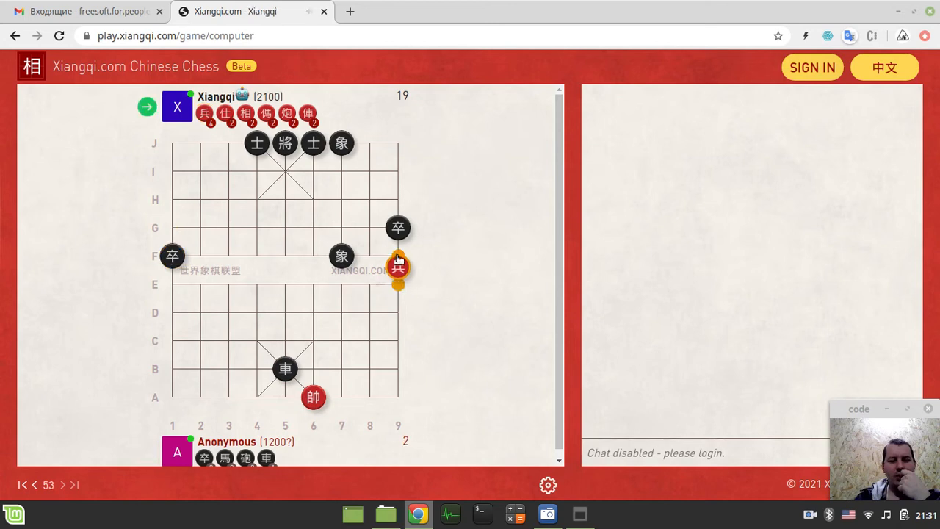
pyautogui.click(398, 256)
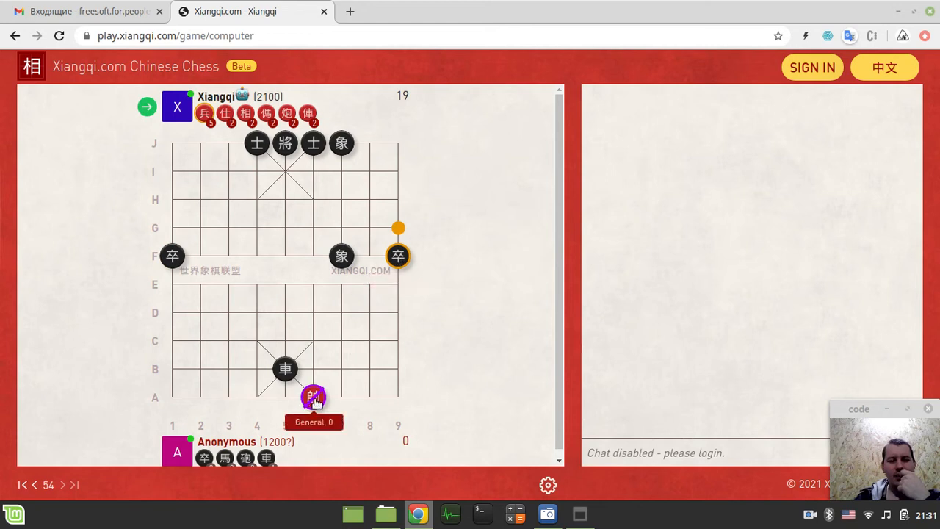
pyautogui.moveTo(308, 384)
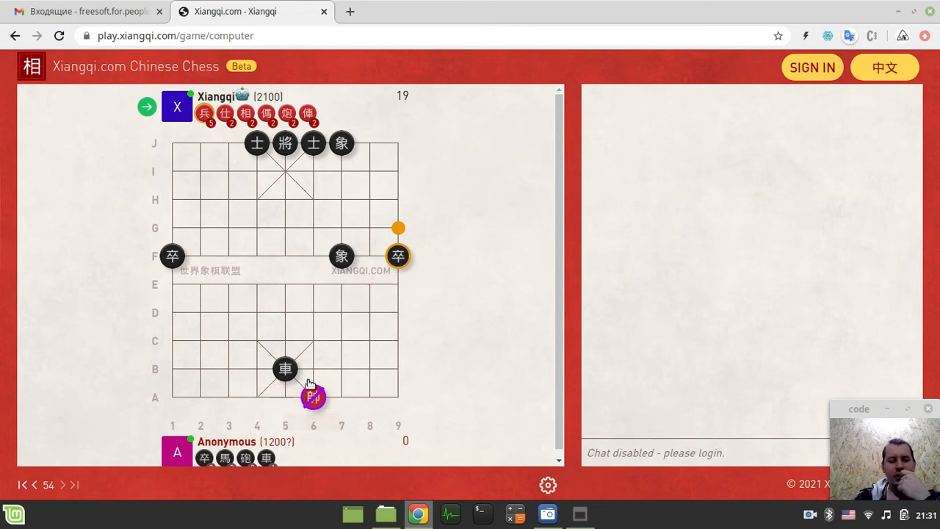
pyautogui.click(314, 396)
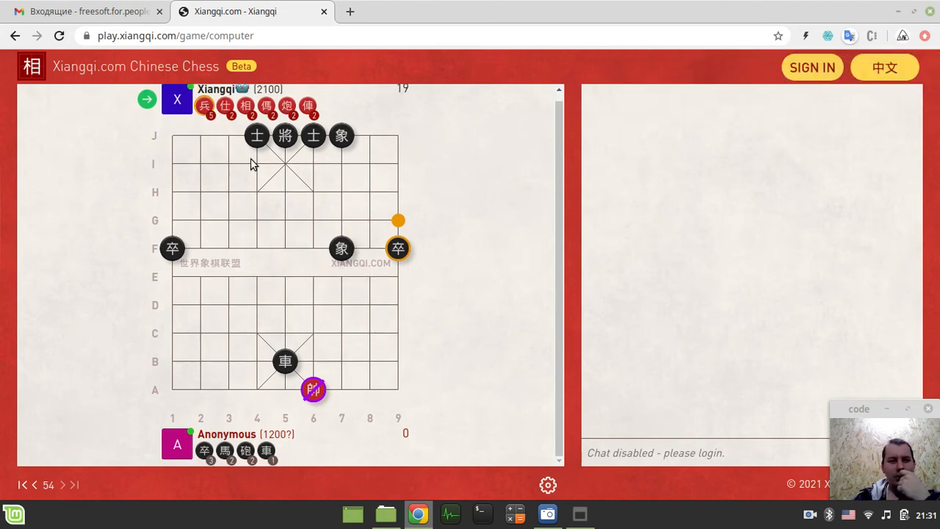
pyautogui.moveTo(33, 490)
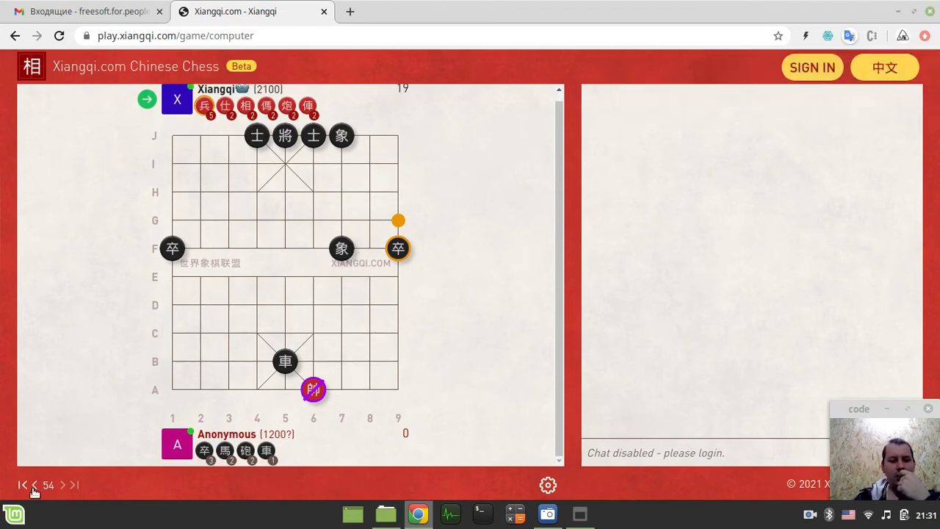
# - Step back through the lost game's moves, dismiss the History Mode notice, and sign in
pyautogui.click(33, 485)
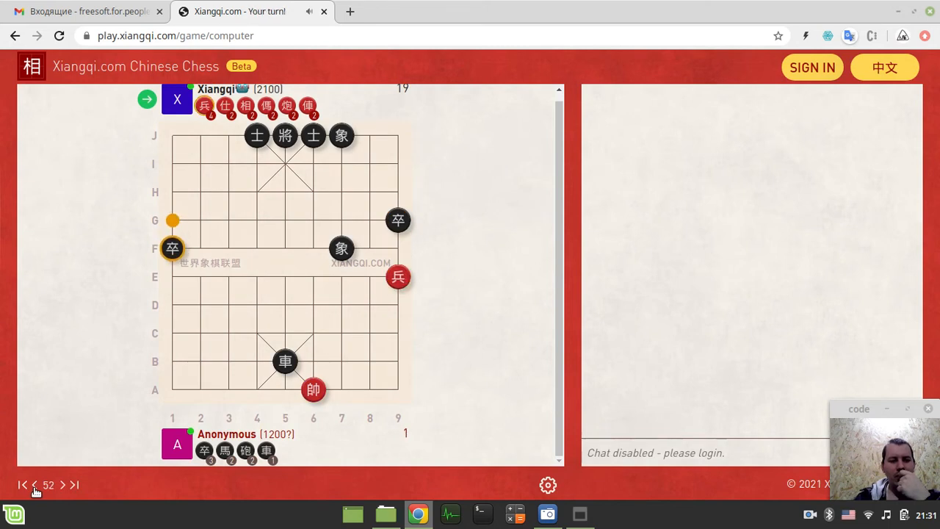
pyautogui.click(33, 485)
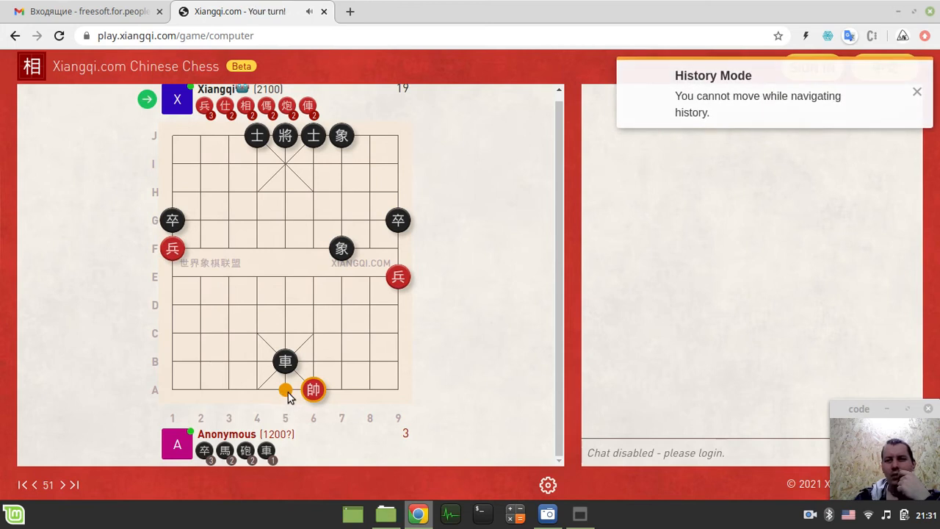
pyautogui.click(916, 91)
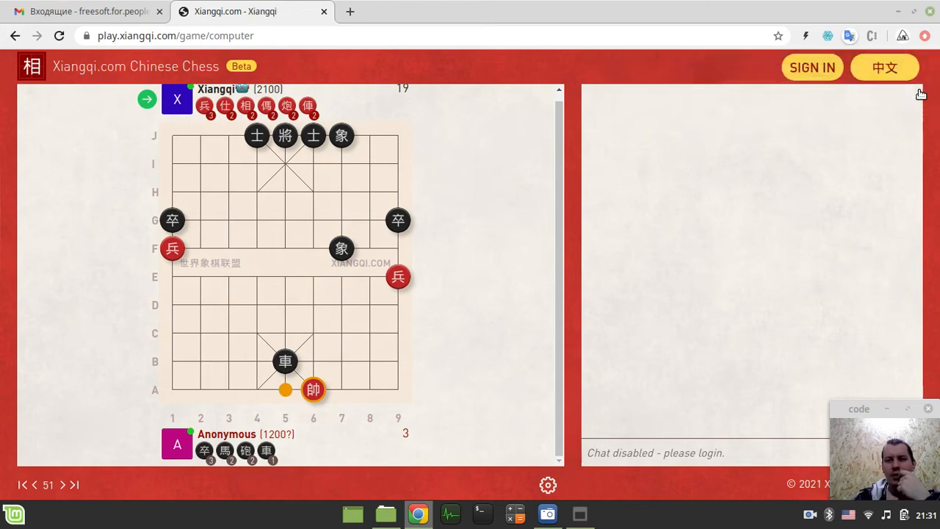
pyautogui.moveTo(698, 304)
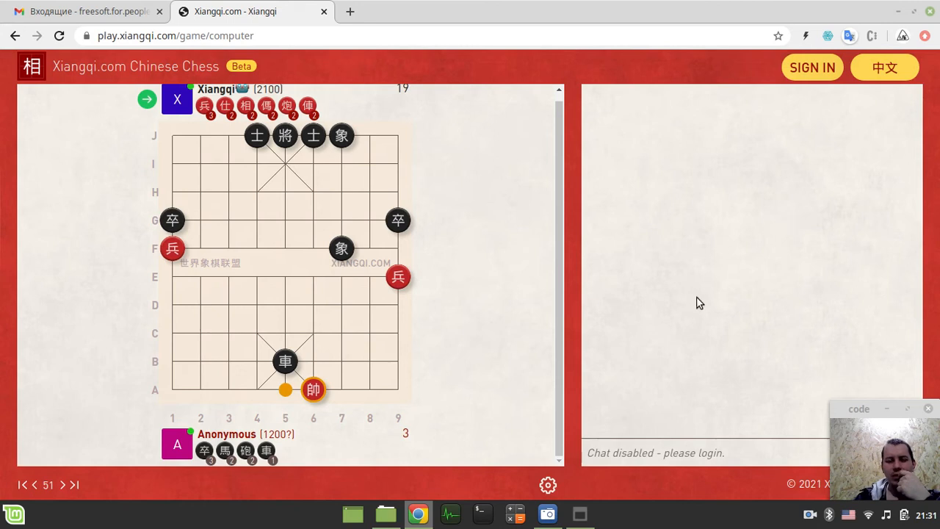
pyautogui.moveTo(496, 113)
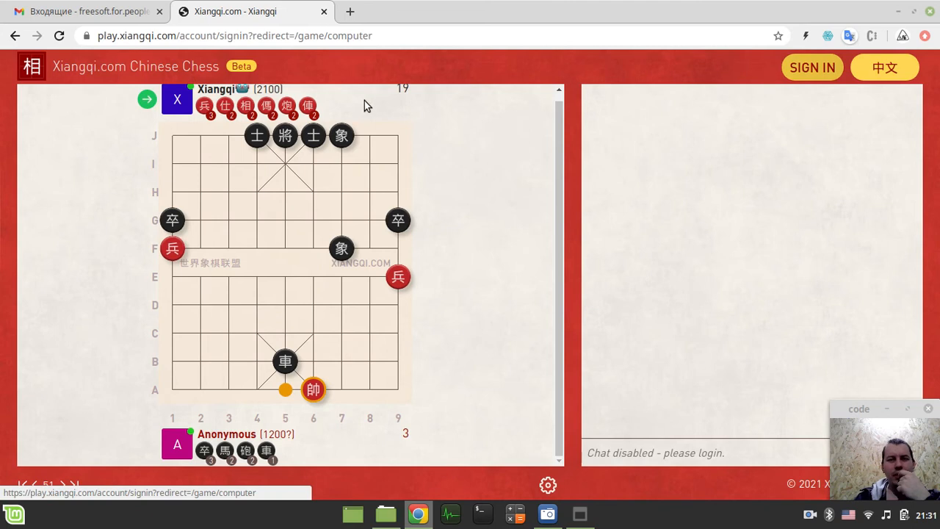
pyautogui.click(812, 67)
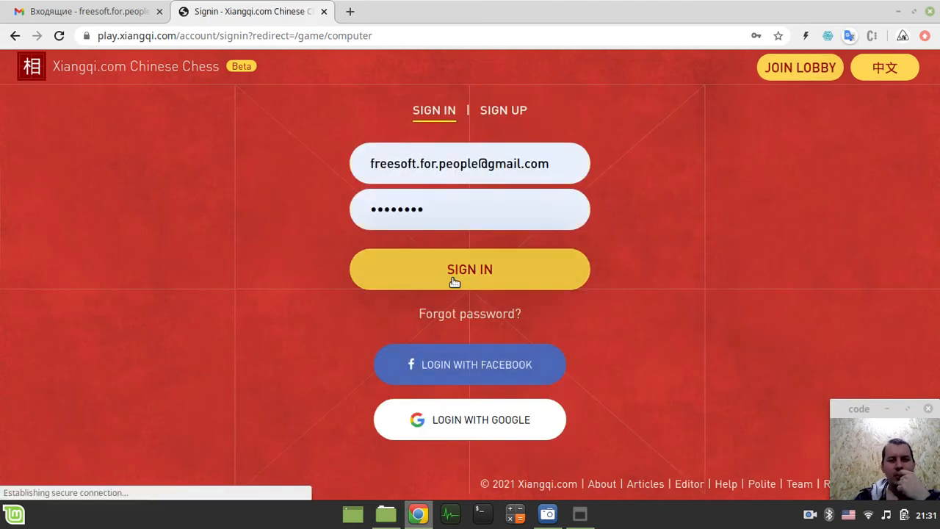
pyautogui.click(469, 269)
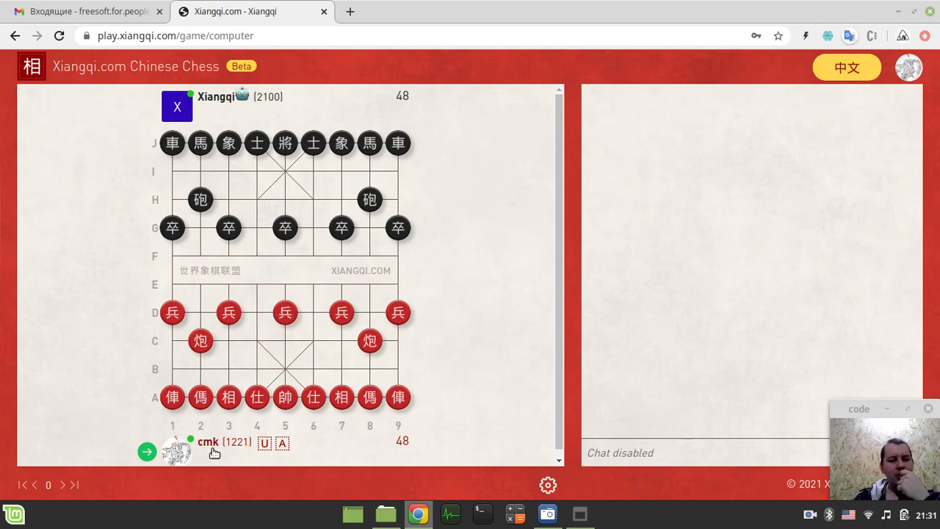
pyautogui.moveTo(236, 442)
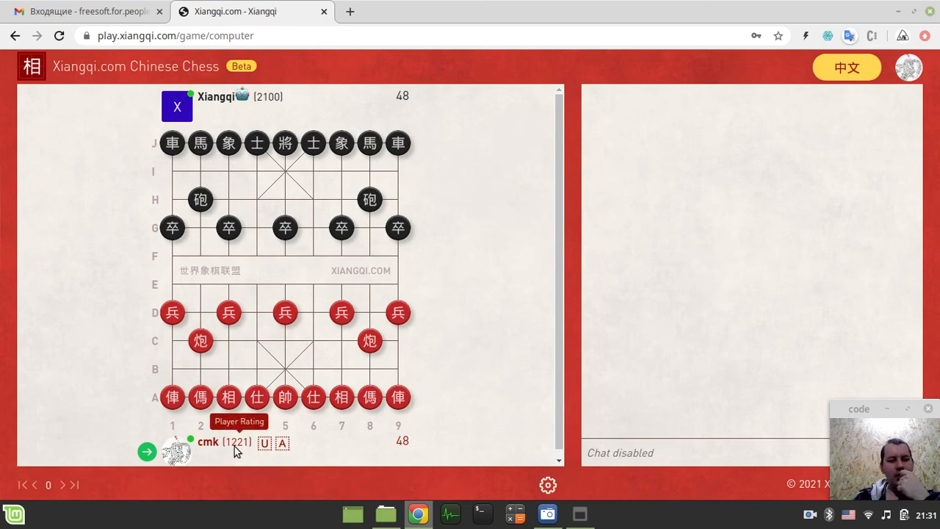
pyautogui.moveTo(162, 217)
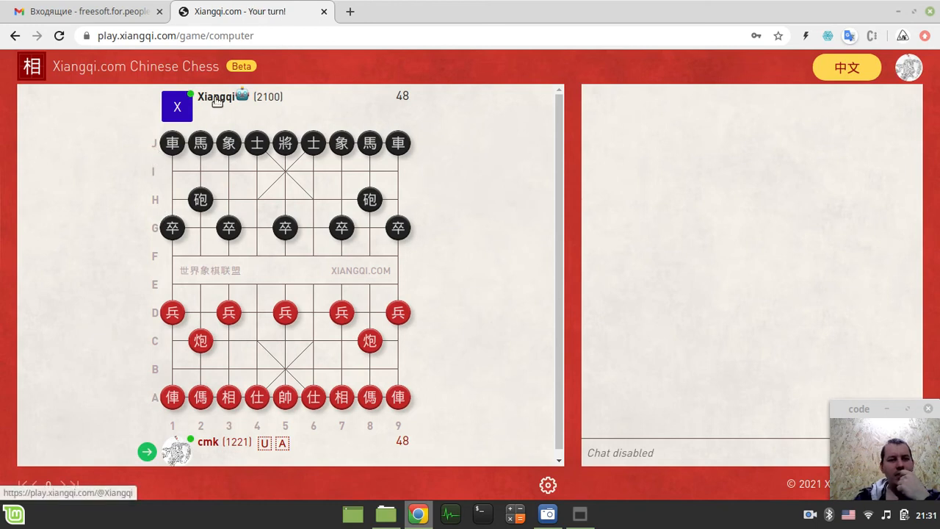
pyautogui.moveTo(117, 65)
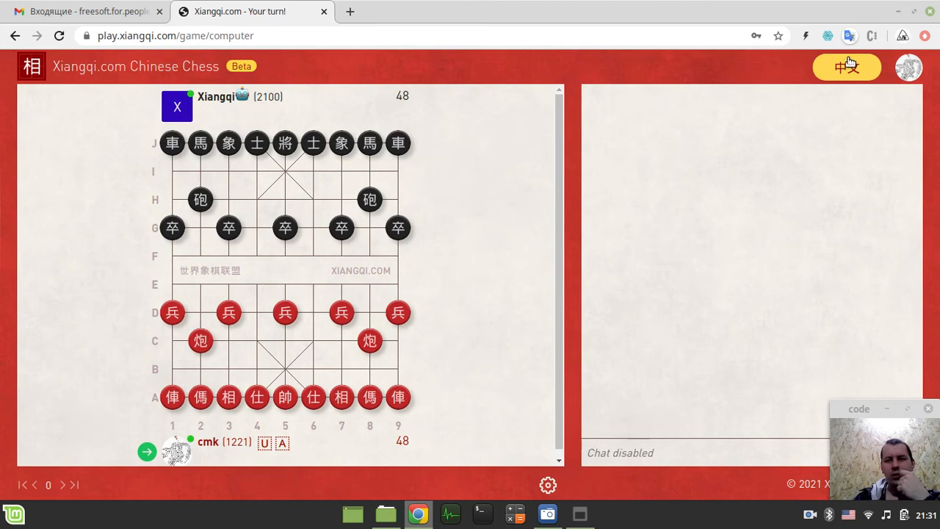
pyautogui.click(847, 67)
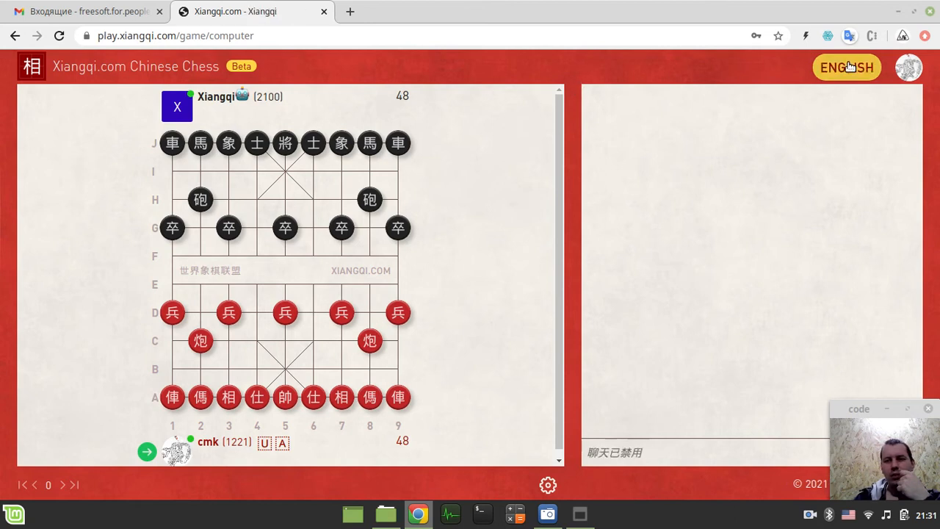
pyautogui.click(846, 67)
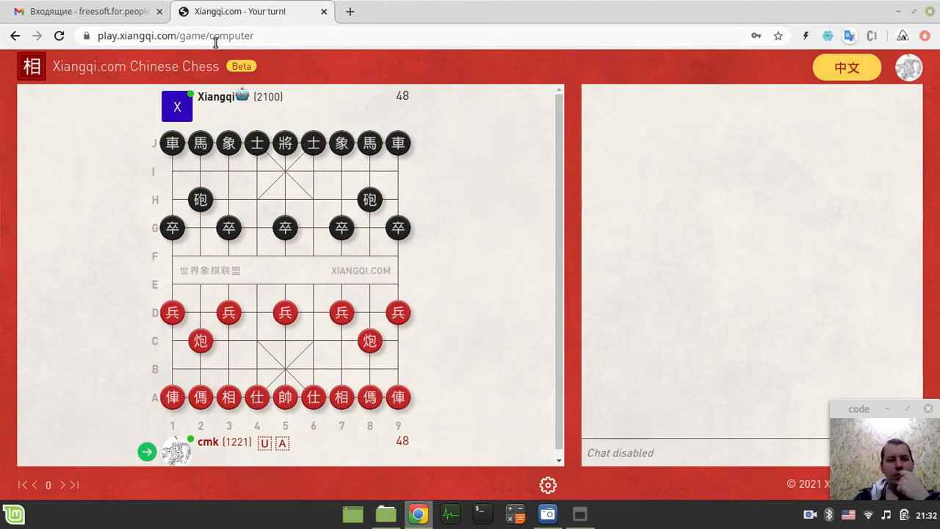
# - Start a new computer game from the lobby and bring the red elephant to C5
pyautogui.click(16, 35)
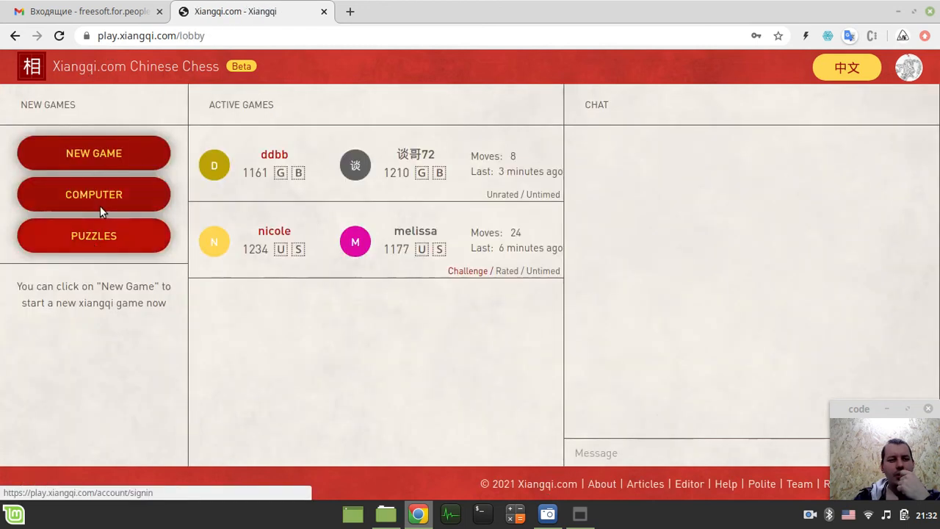
pyautogui.click(94, 194)
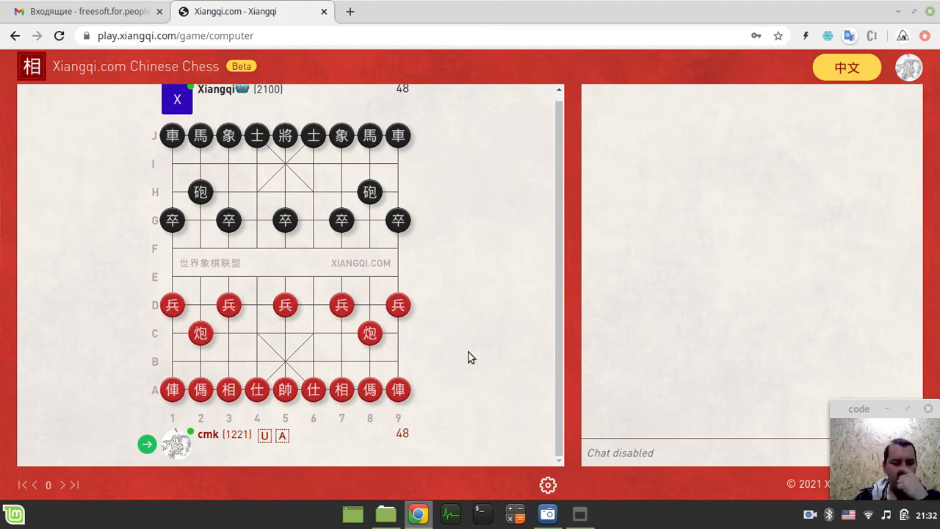
pyautogui.click(548, 485)
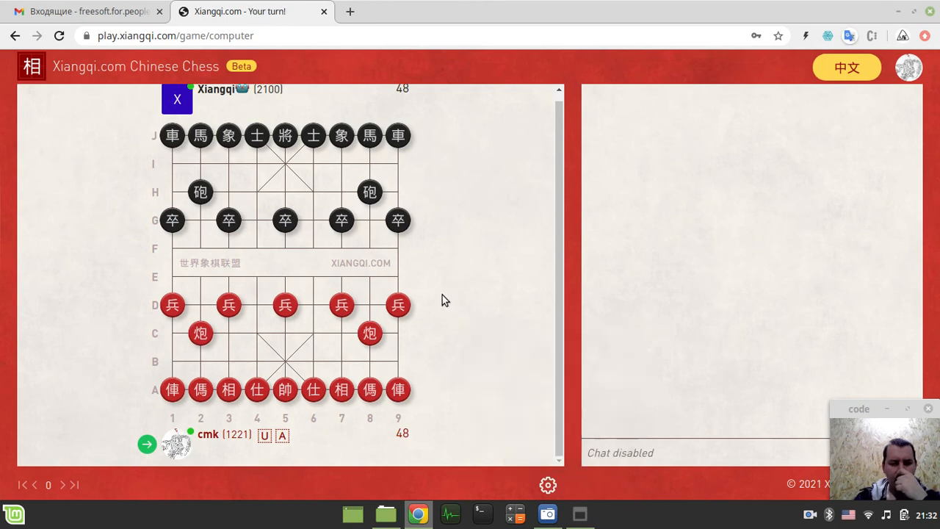
pyautogui.click(341, 390)
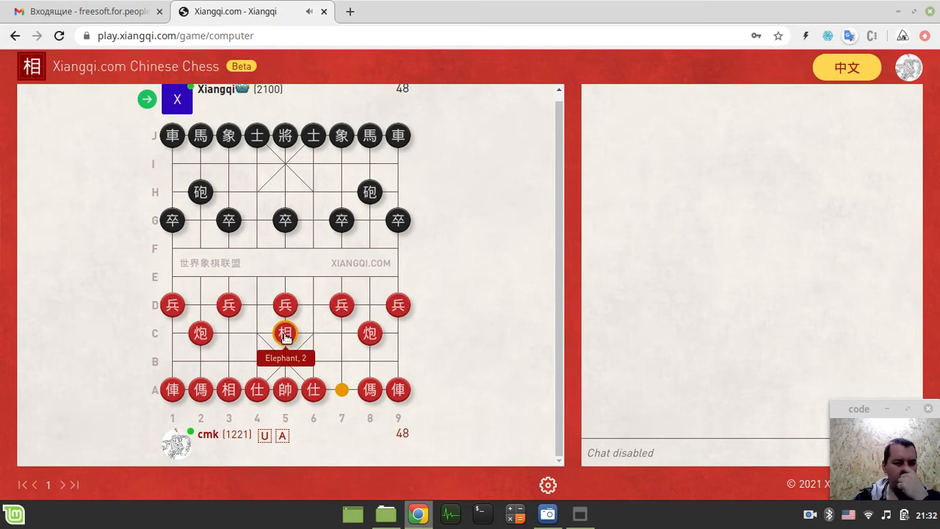
pyautogui.moveTo(460, 340)
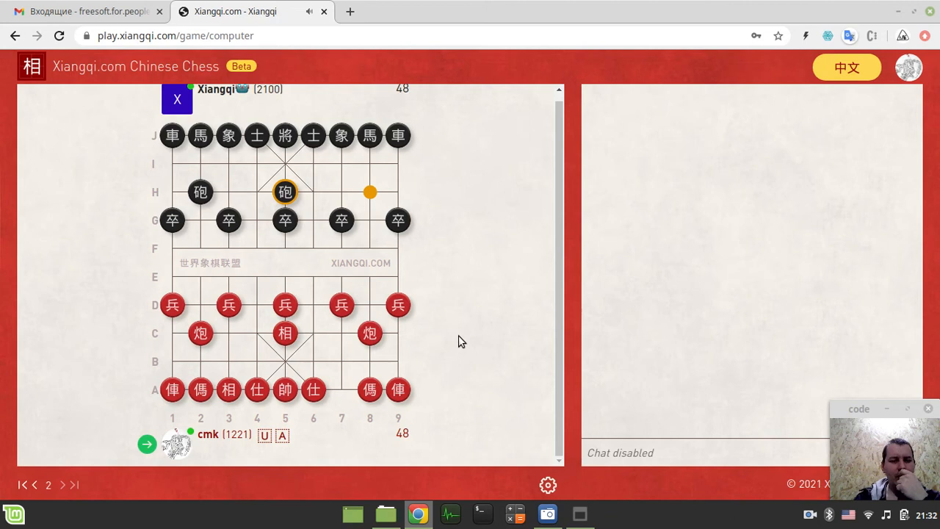
pyautogui.moveTo(456, 343)
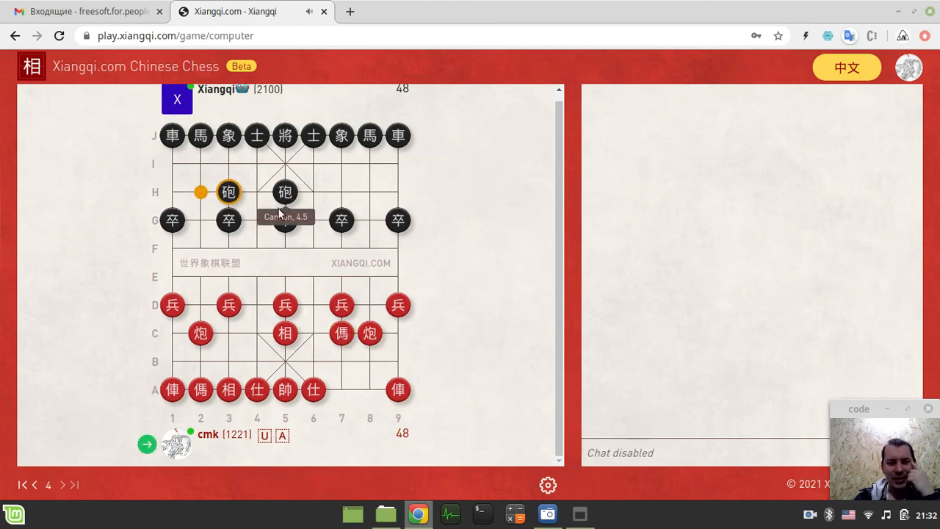
pyautogui.moveTo(200, 389)
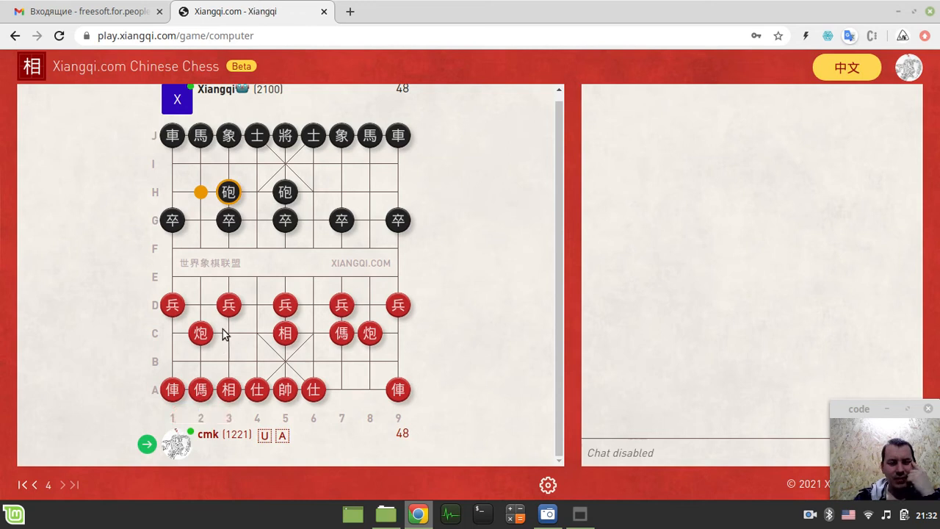
# - Push the file-3 pawn to E3 and advance the file-2 cannon to E2
pyautogui.click(228, 192)
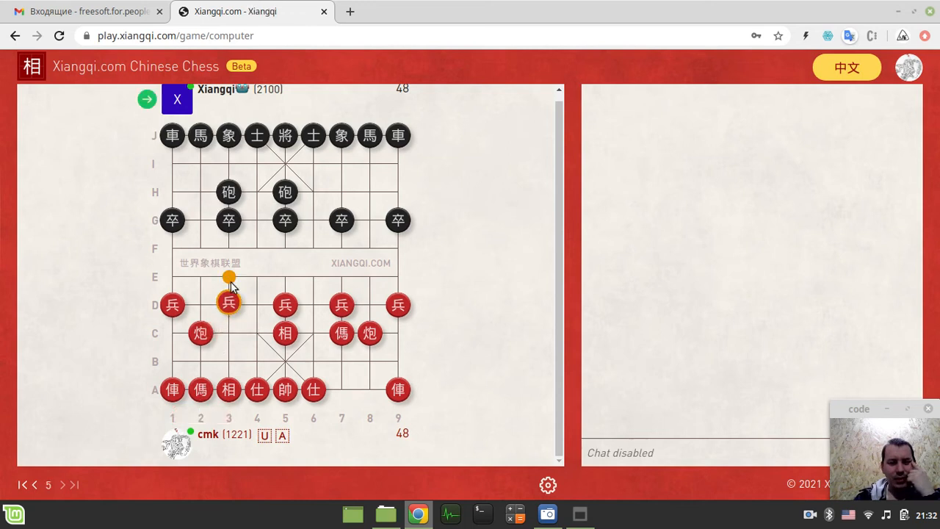
pyautogui.click(229, 276)
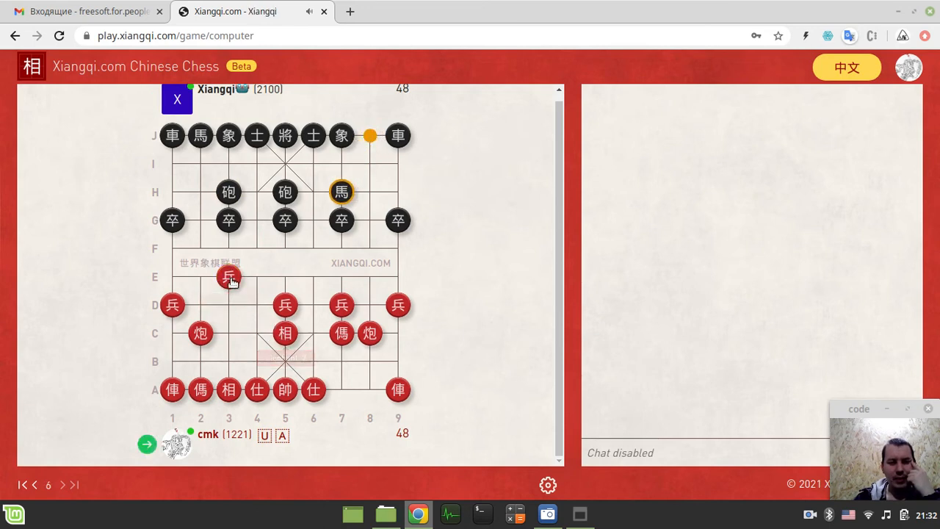
pyautogui.moveTo(285, 332)
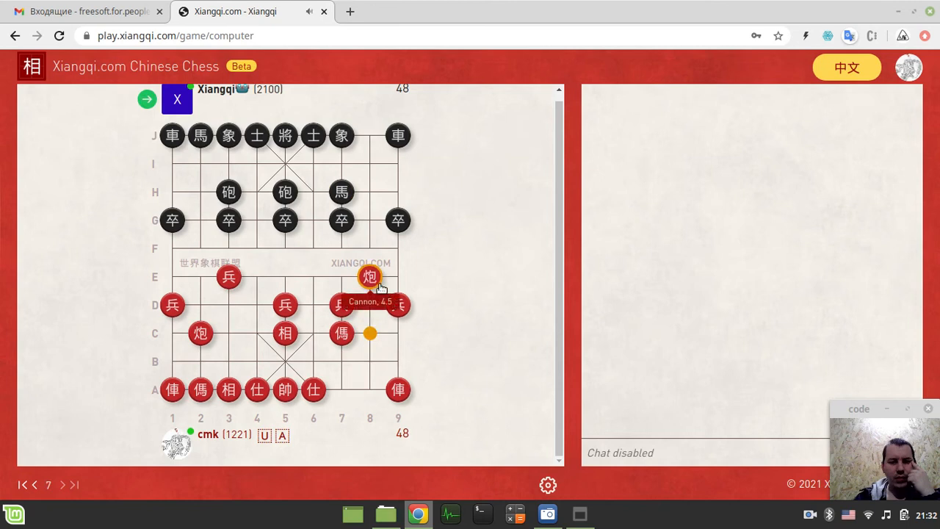
pyautogui.moveTo(396, 135)
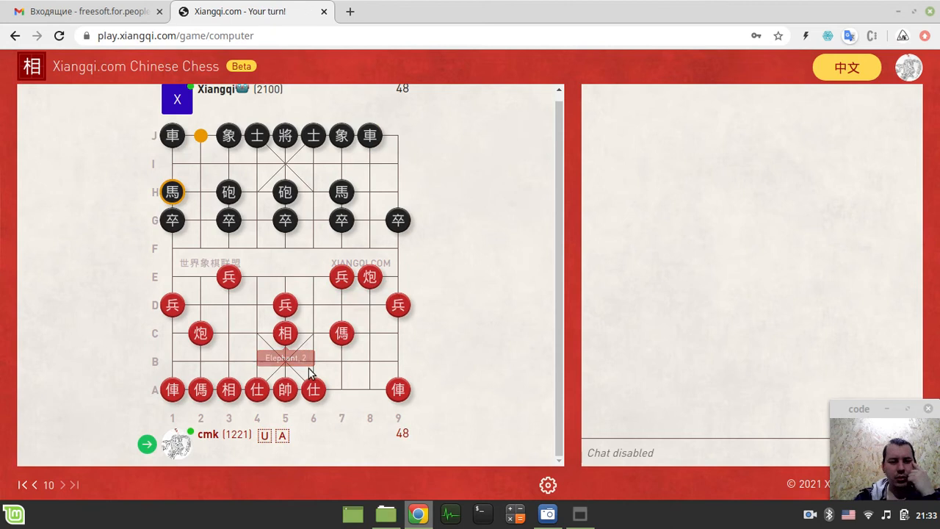
pyautogui.moveTo(200, 333)
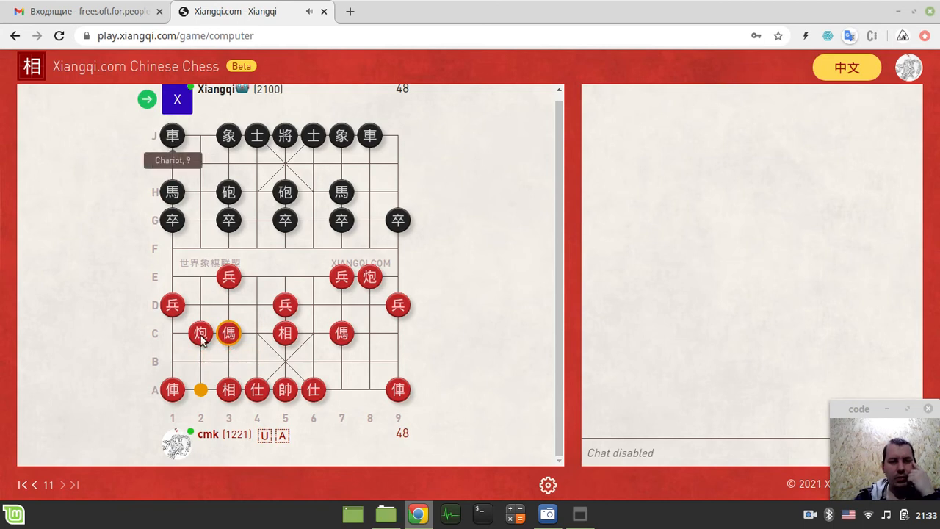
pyautogui.click(200, 333)
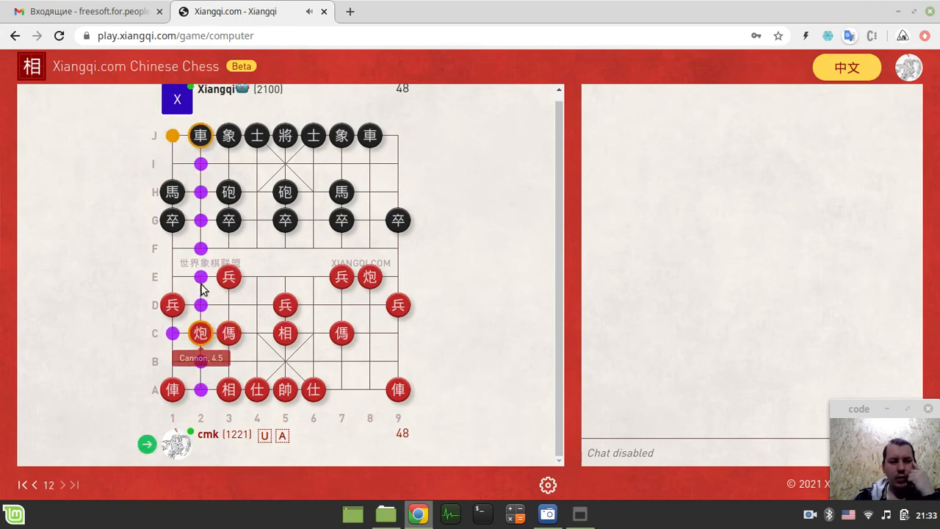
pyautogui.click(200, 334)
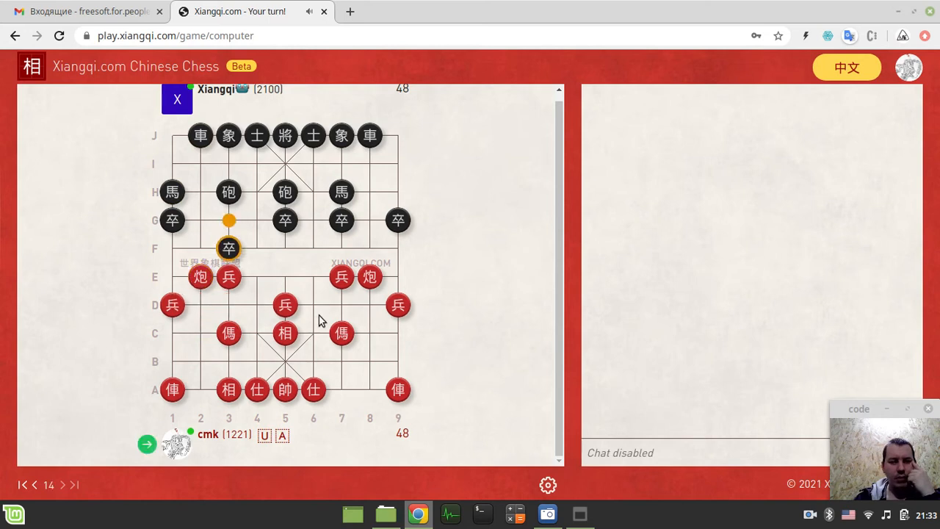
pyautogui.moveTo(229, 277)
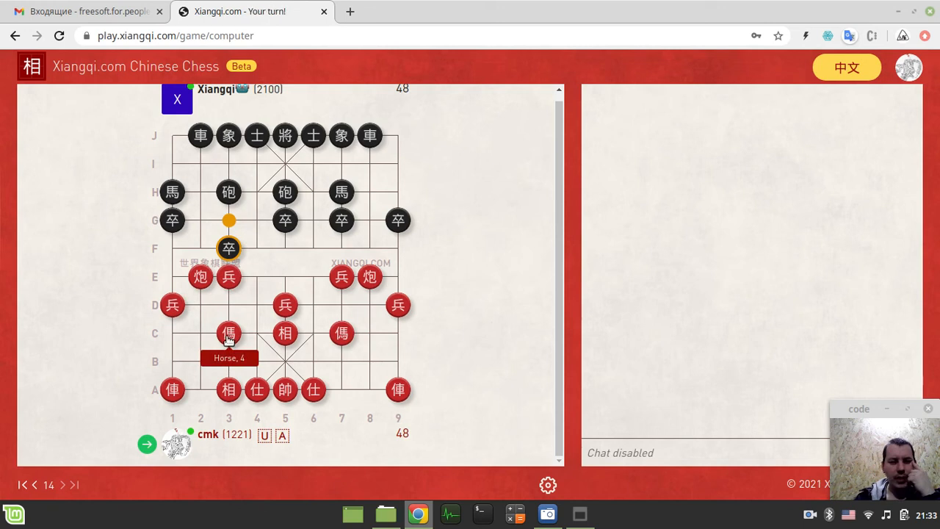
pyautogui.click(228, 333)
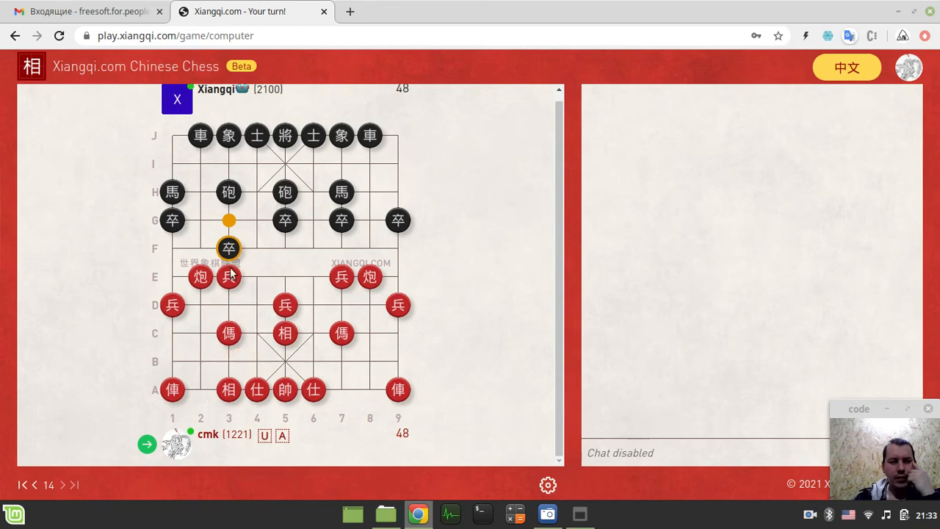
pyautogui.moveTo(229, 332)
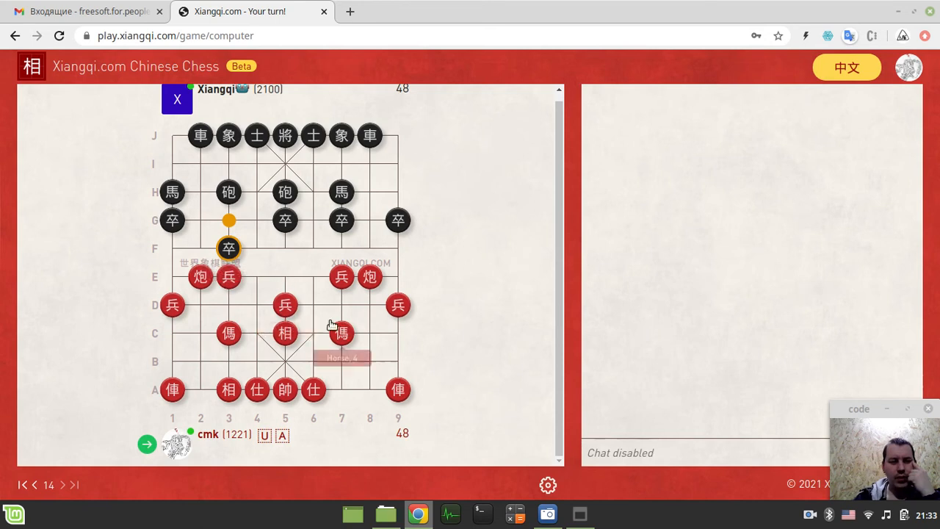
pyautogui.moveTo(284, 305)
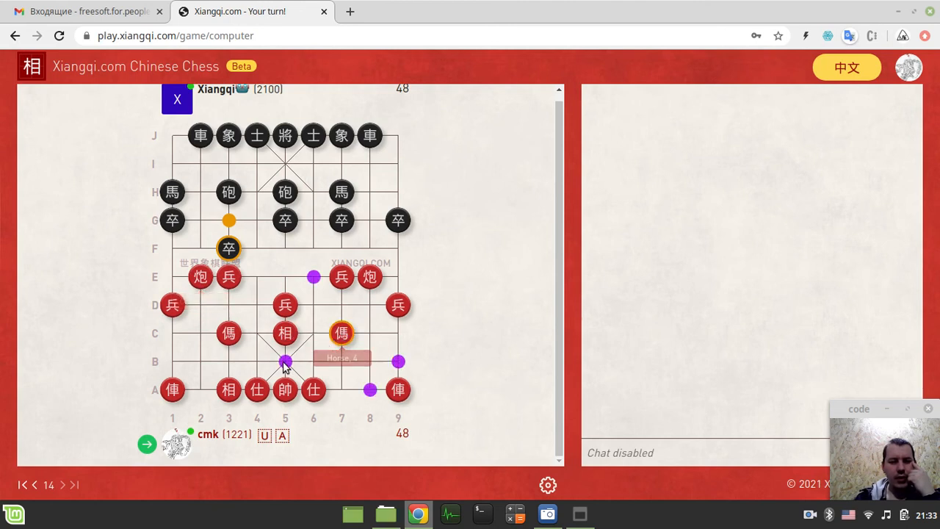
pyautogui.click(285, 360)
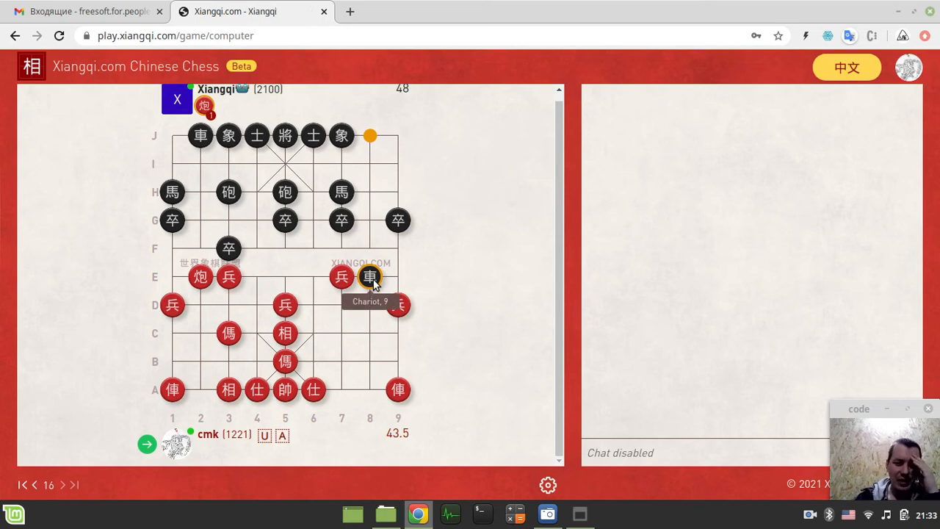
pyautogui.moveTo(474, 288)
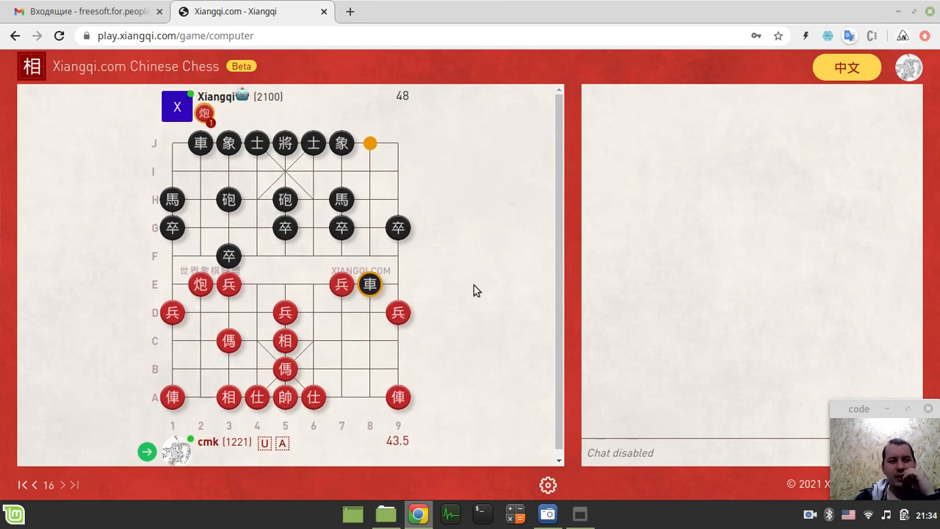
pyautogui.moveTo(449, 278)
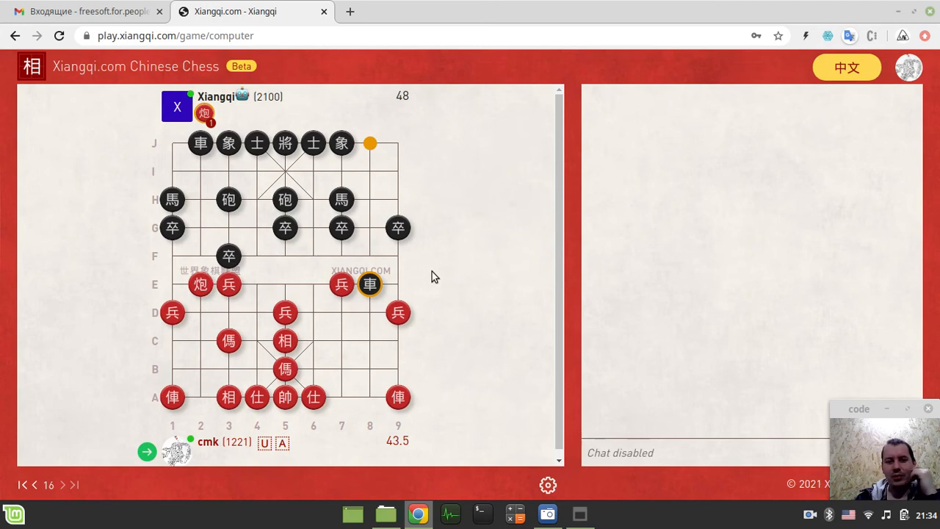
pyautogui.moveTo(400, 264)
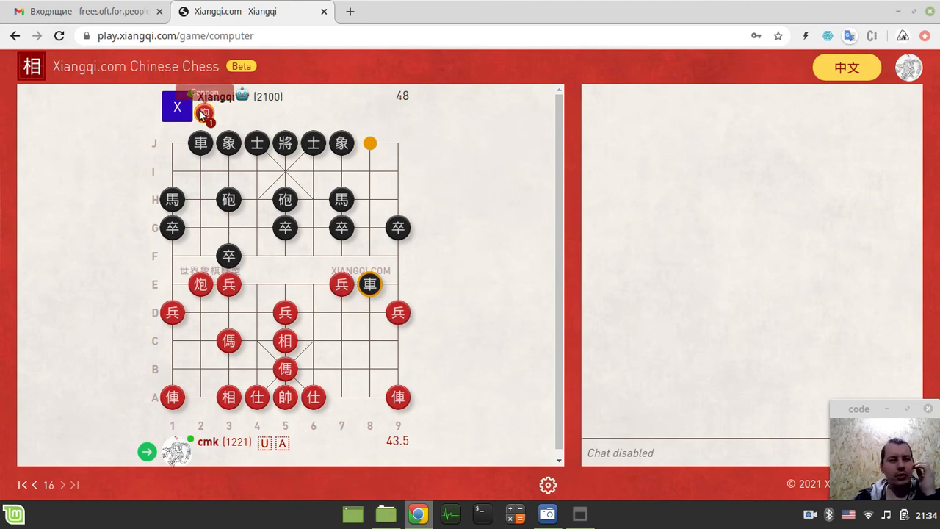
# - Leave the lost game for the lobby and choose COMPUTER
pyautogui.click(177, 106)
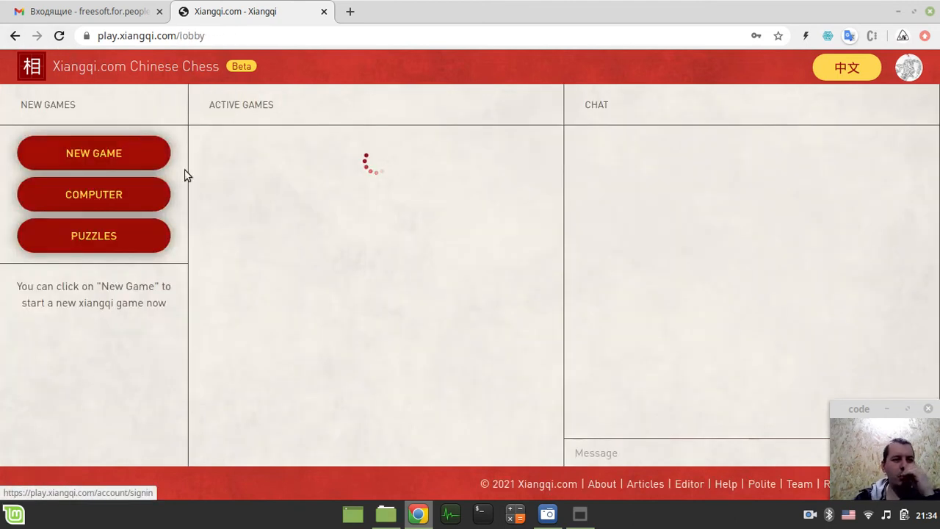
pyautogui.click(93, 194)
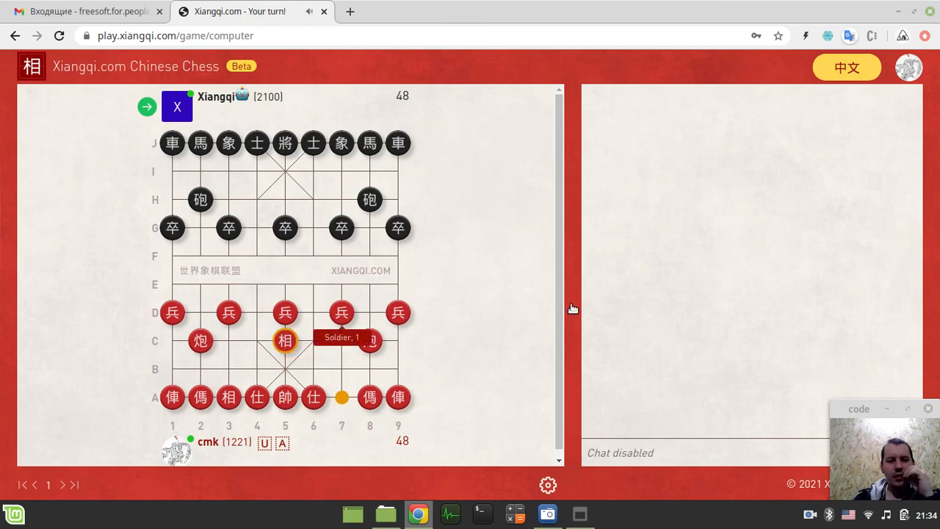
pyautogui.moveTo(455, 252)
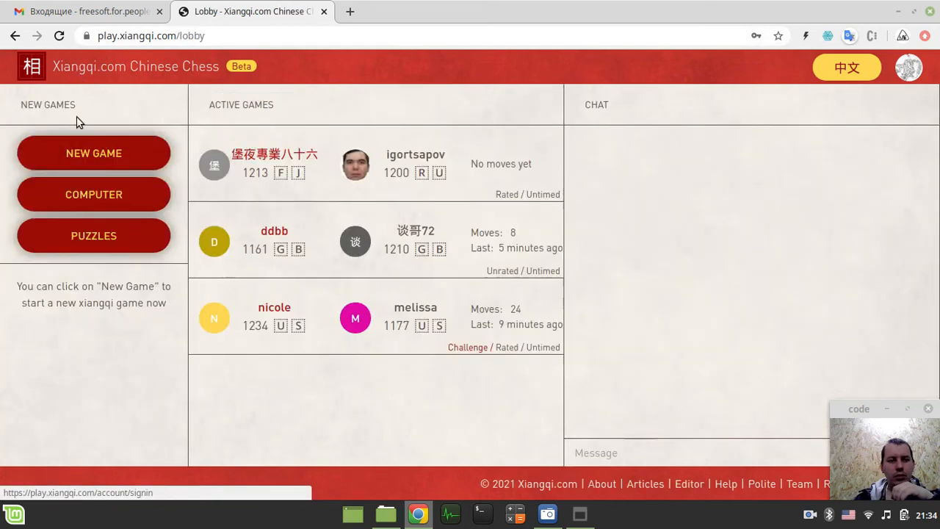
# - Start another computer game and play Red's opening, soldier, cannon and horse moves
pyautogui.click(93, 194)
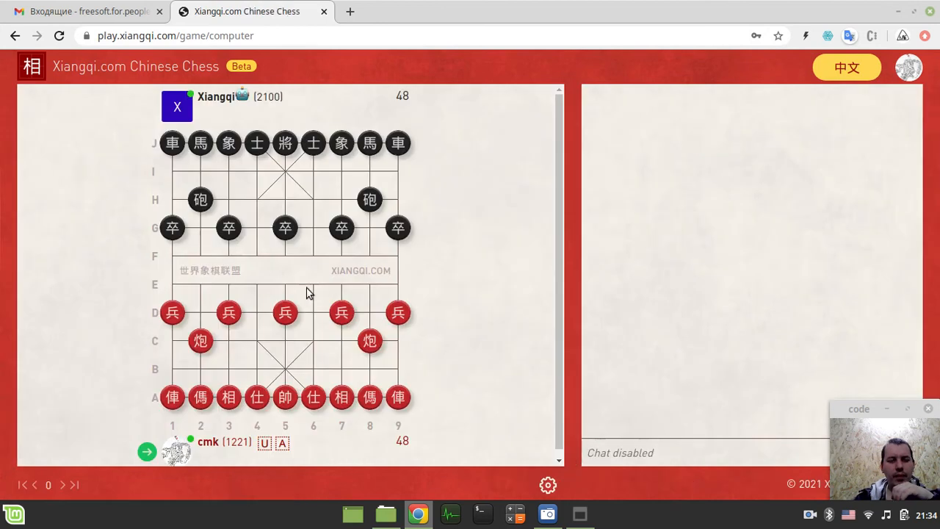
pyautogui.click(369, 340)
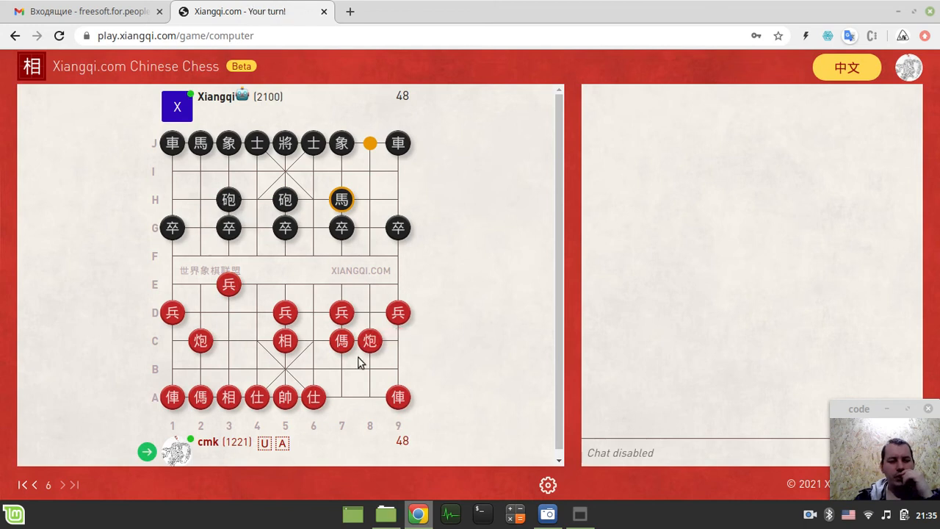
pyautogui.moveTo(398, 397)
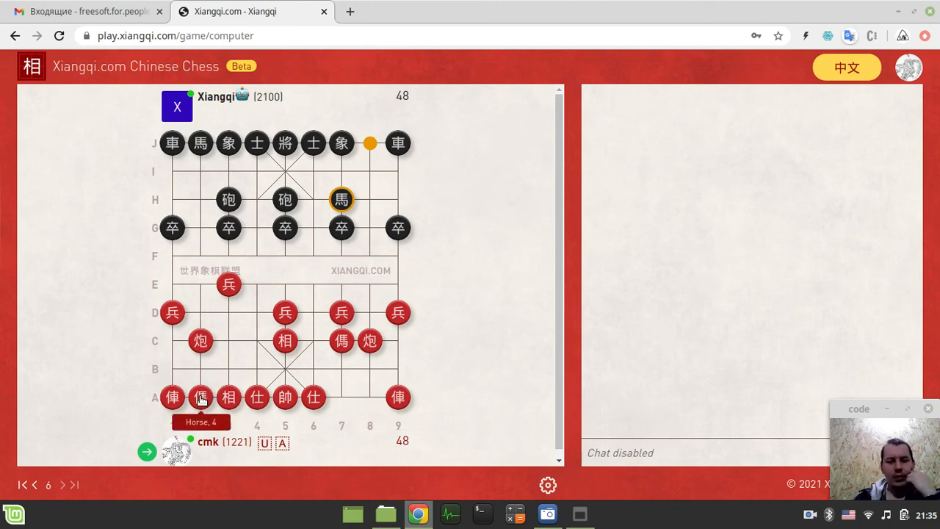
pyautogui.moveTo(237, 324)
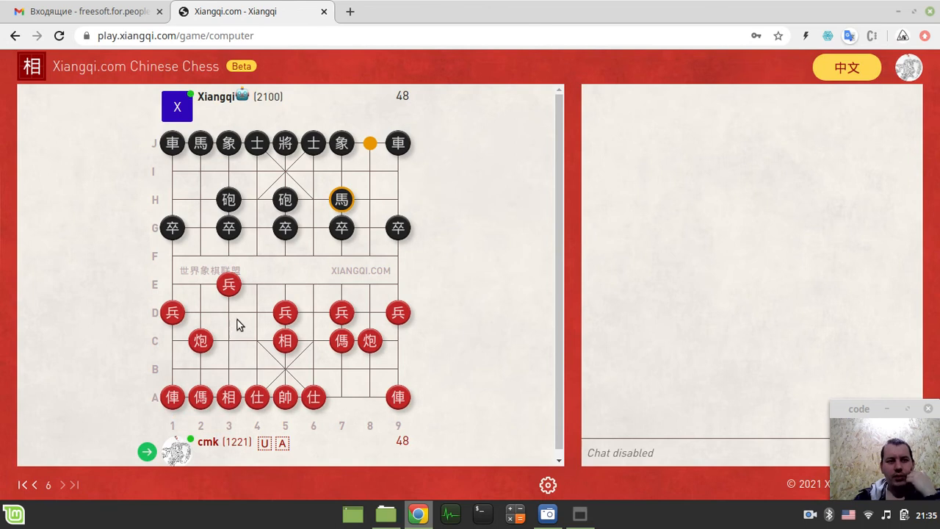
pyautogui.moveTo(210, 387)
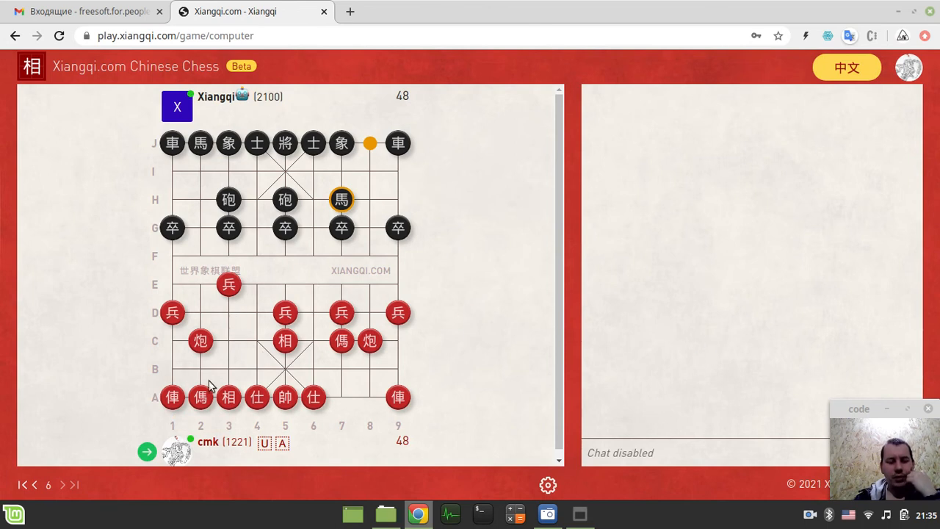
pyautogui.moveTo(200, 396)
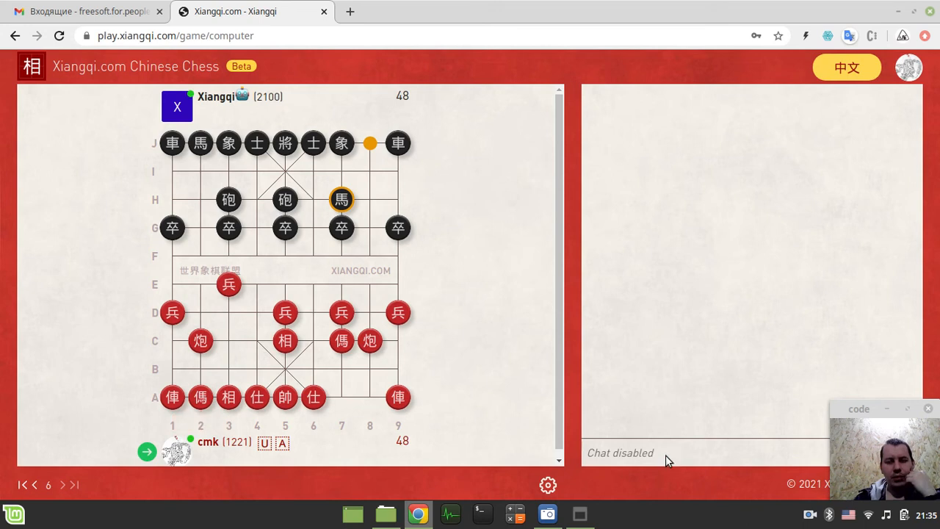
pyautogui.moveTo(694, 263)
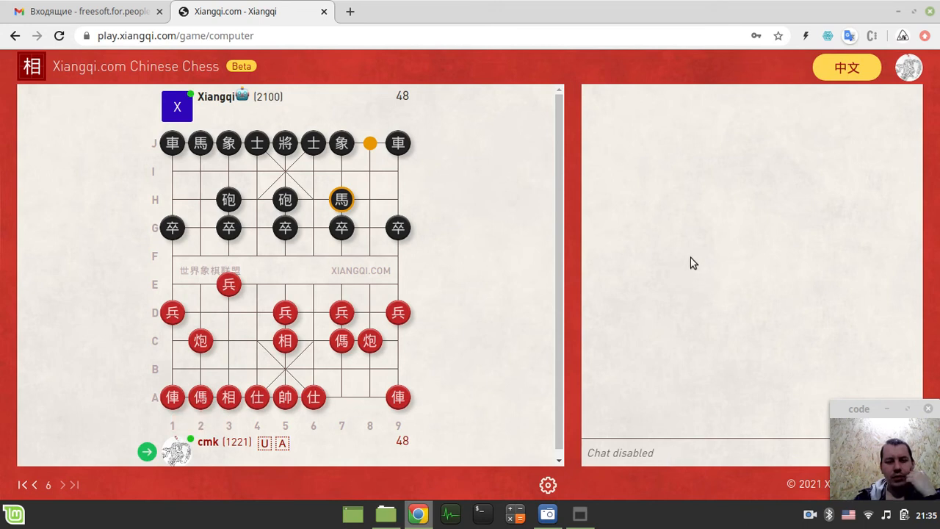
pyautogui.moveTo(252, 221)
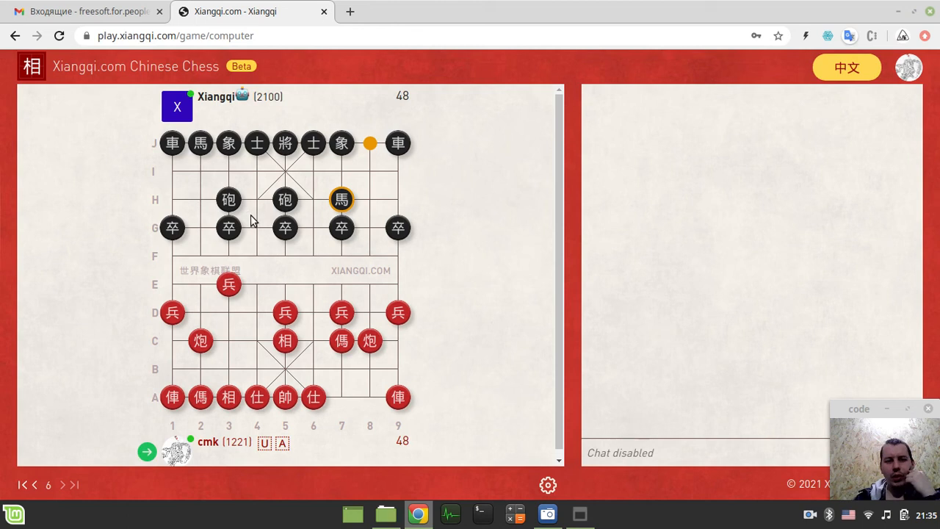
pyautogui.moveTo(229, 285)
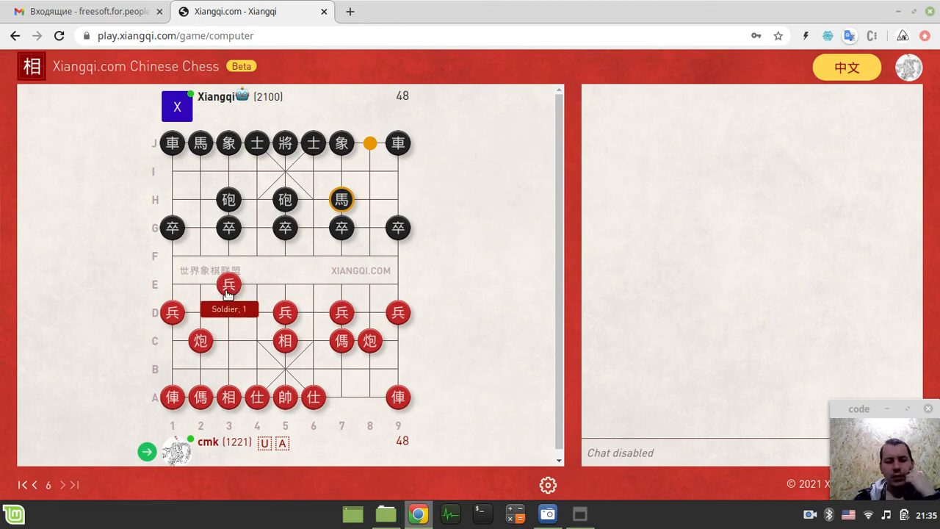
pyautogui.moveTo(200, 396)
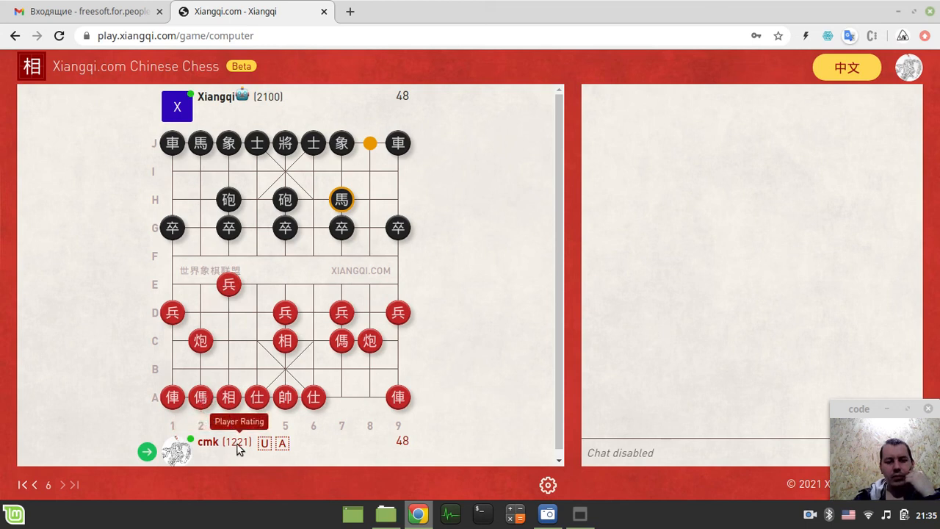
pyautogui.moveTo(201, 396)
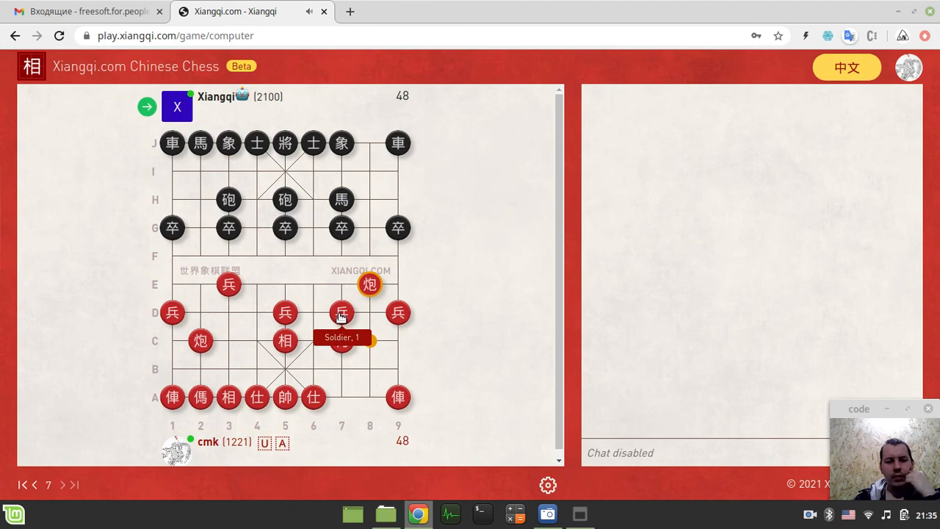
pyautogui.click(342, 312)
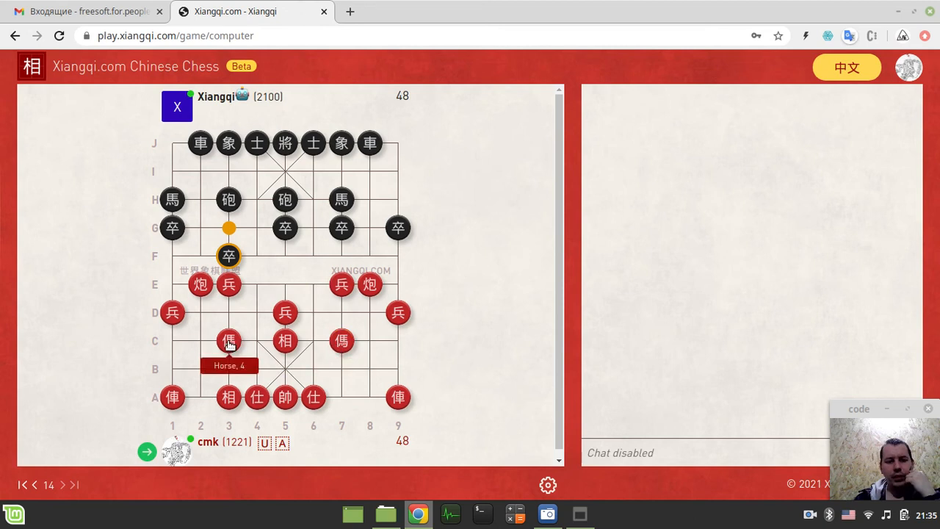
pyautogui.moveTo(200, 284)
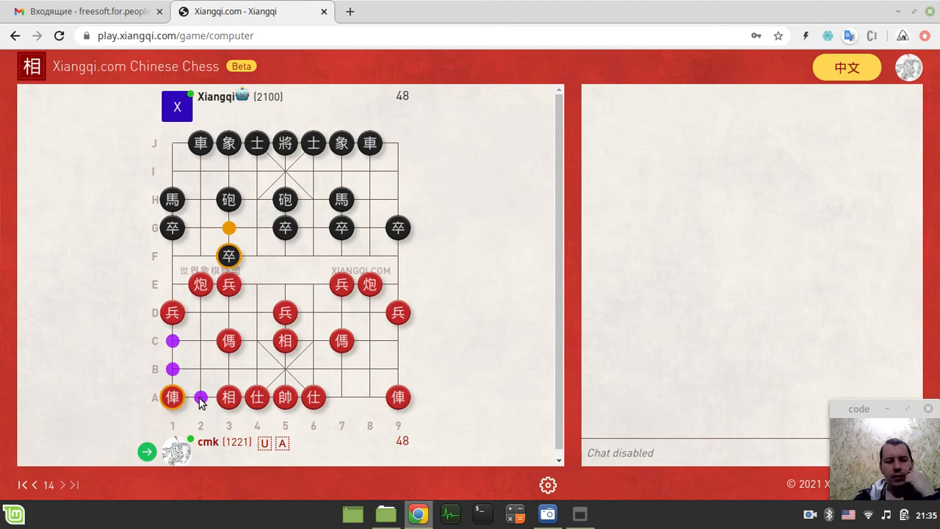
pyautogui.moveTo(171, 343)
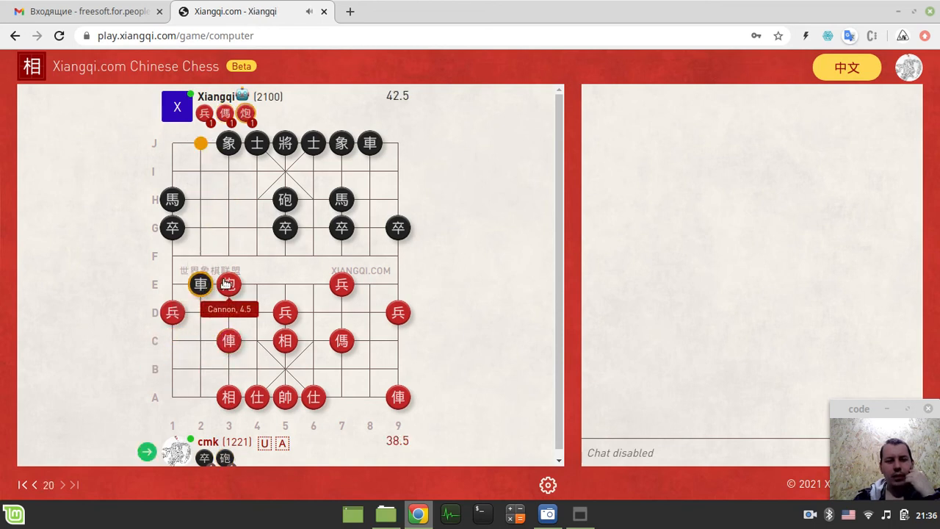
pyautogui.click(227, 284)
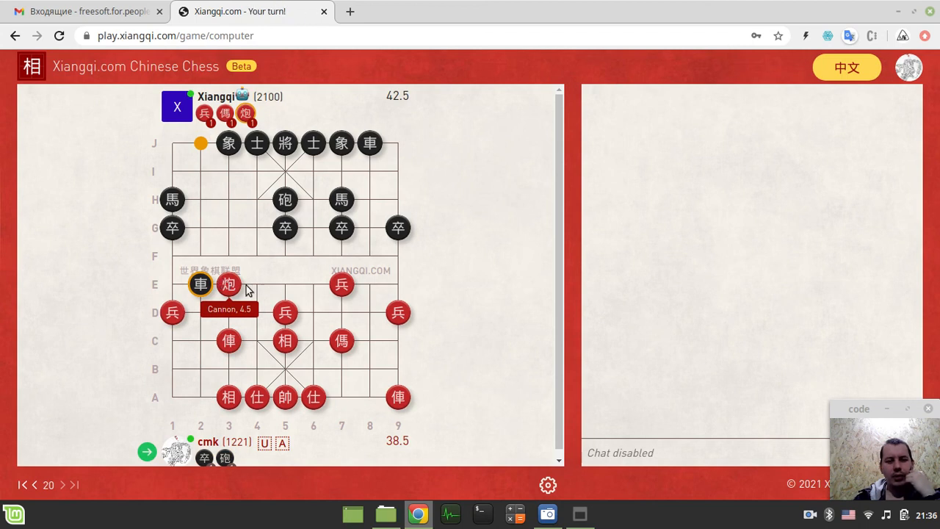
pyautogui.moveTo(334, 327)
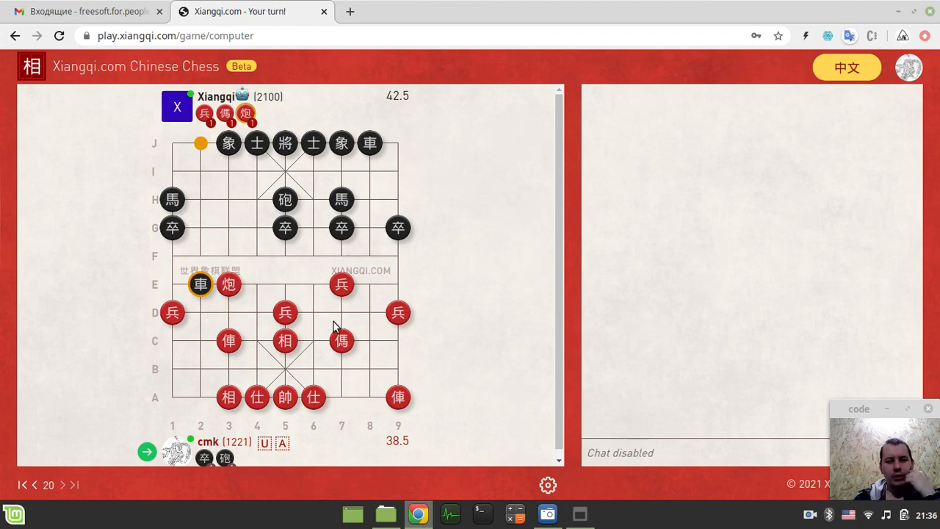
pyautogui.moveTo(341, 340)
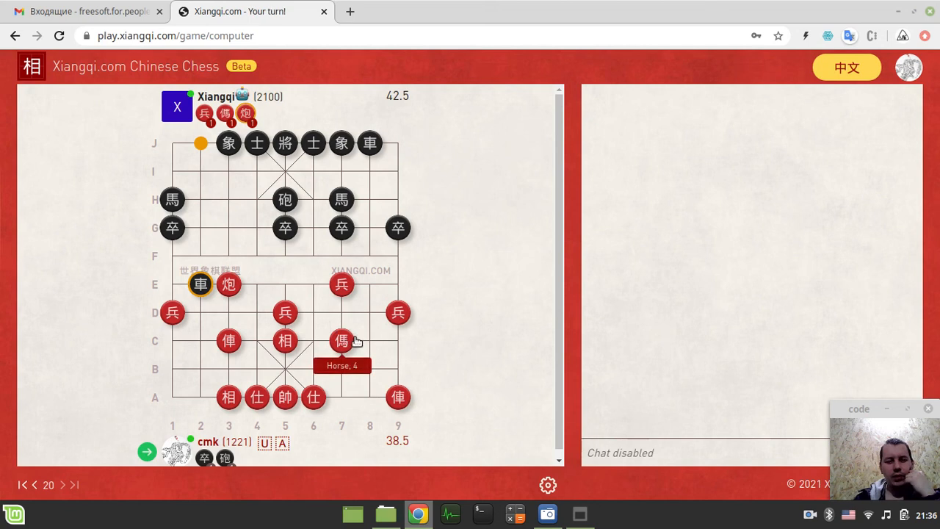
pyautogui.click(341, 340)
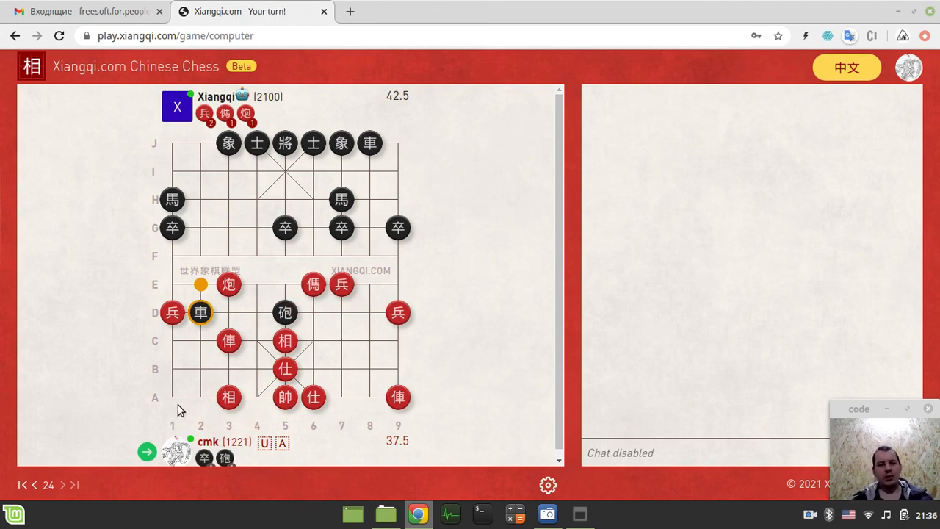
pyautogui.moveTo(229, 143)
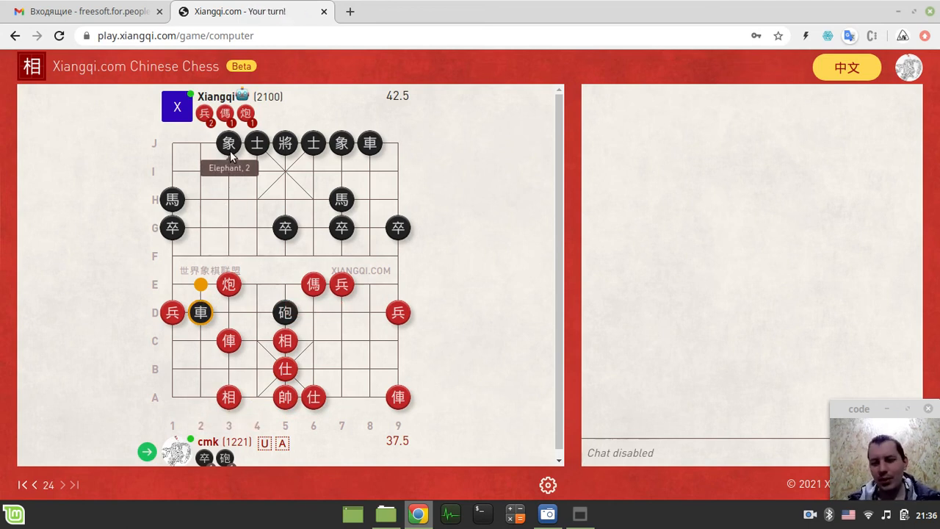
pyautogui.moveTo(267, 99)
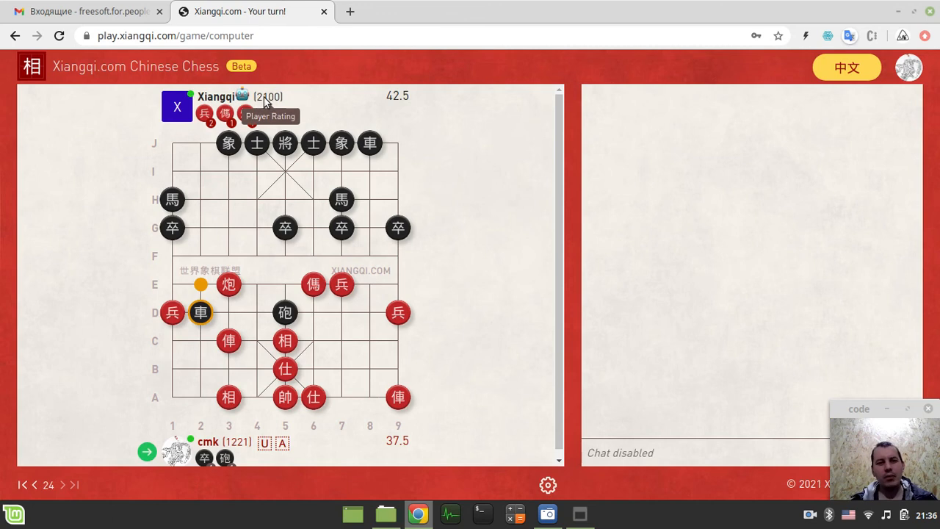
pyautogui.moveTo(270, 103)
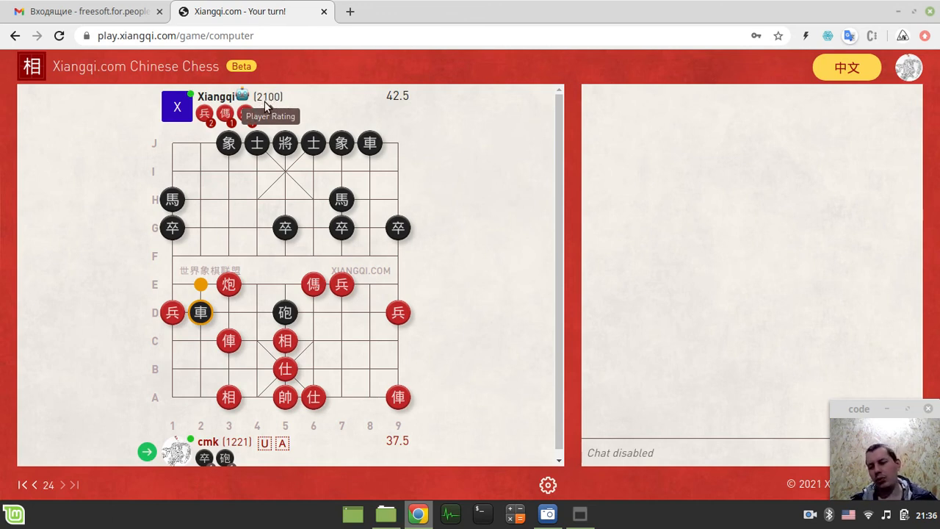
pyautogui.moveTo(278, 106)
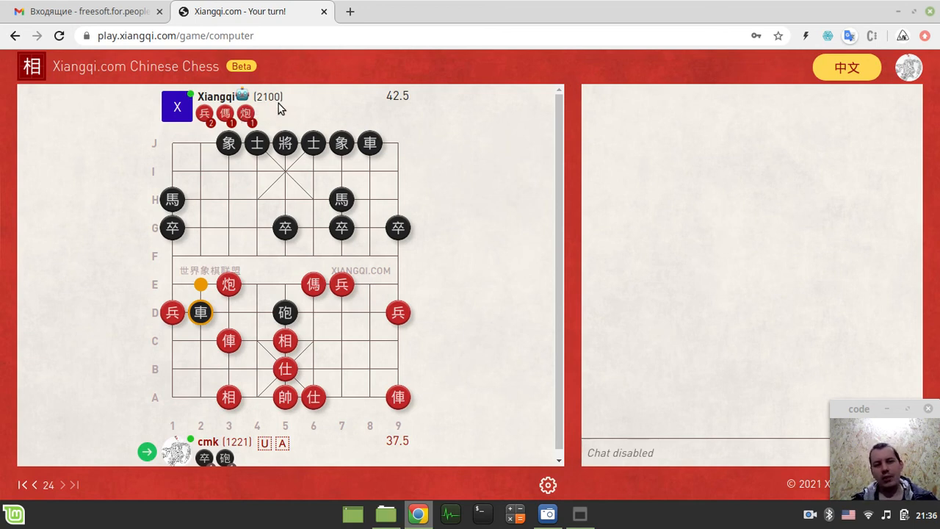
pyautogui.moveTo(278, 106)
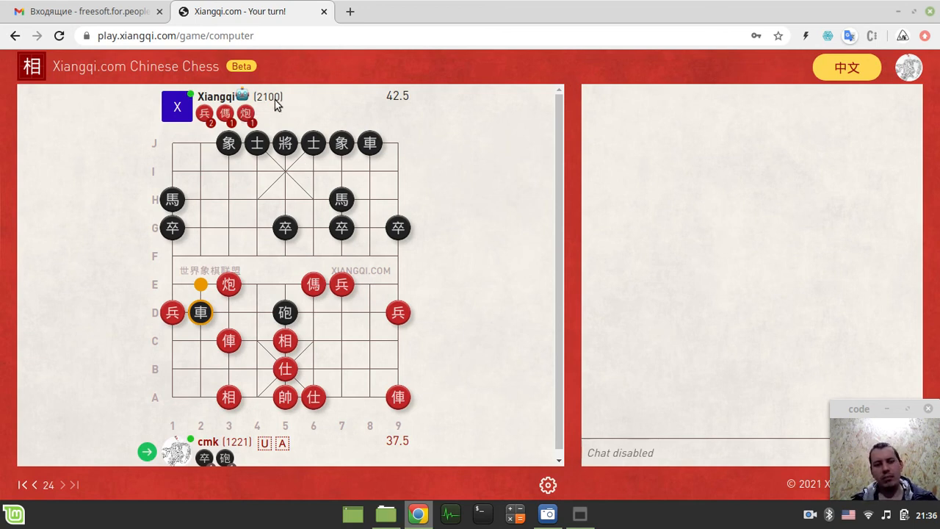
pyautogui.moveTo(268, 97)
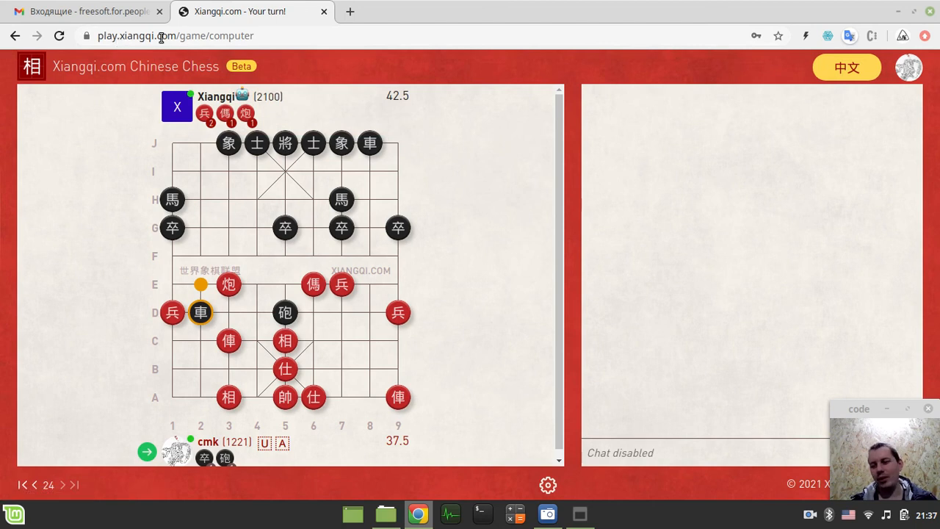
pyautogui.moveTo(107, 183)
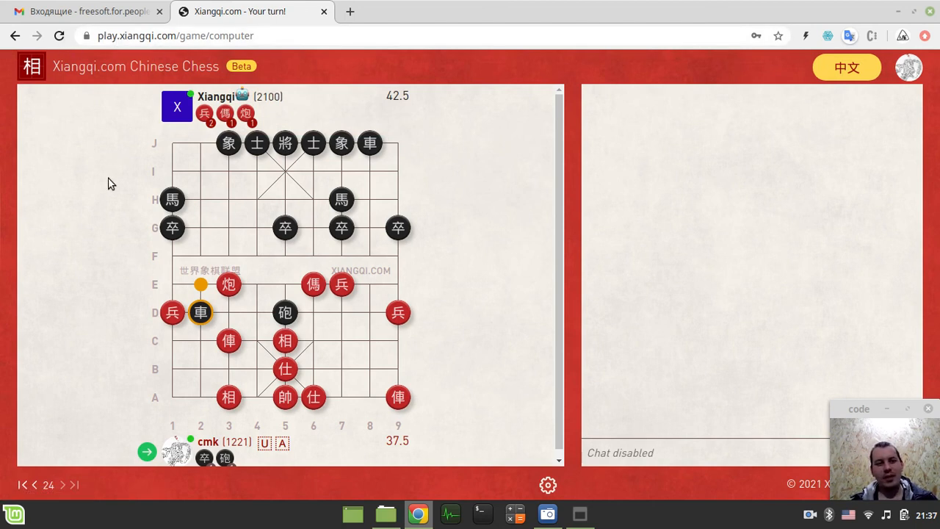
pyautogui.moveTo(494, 122)
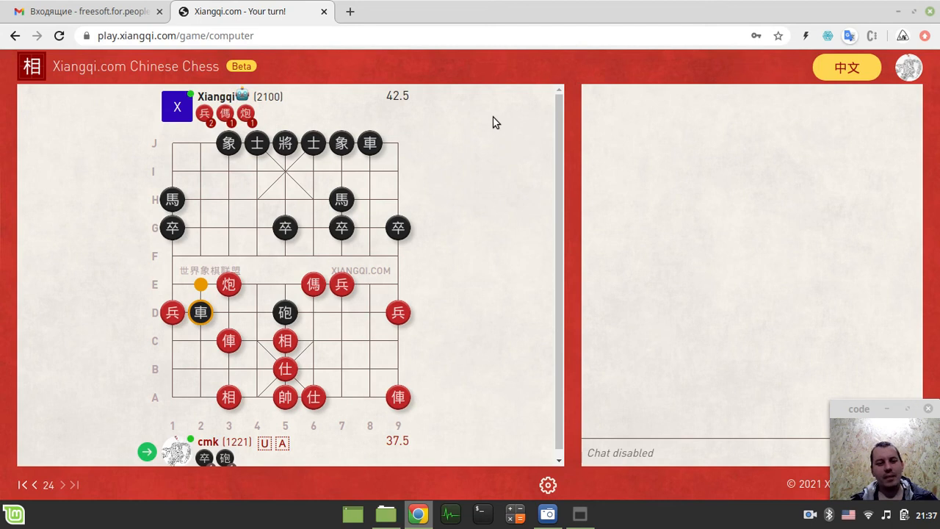
pyautogui.moveTo(214, 252)
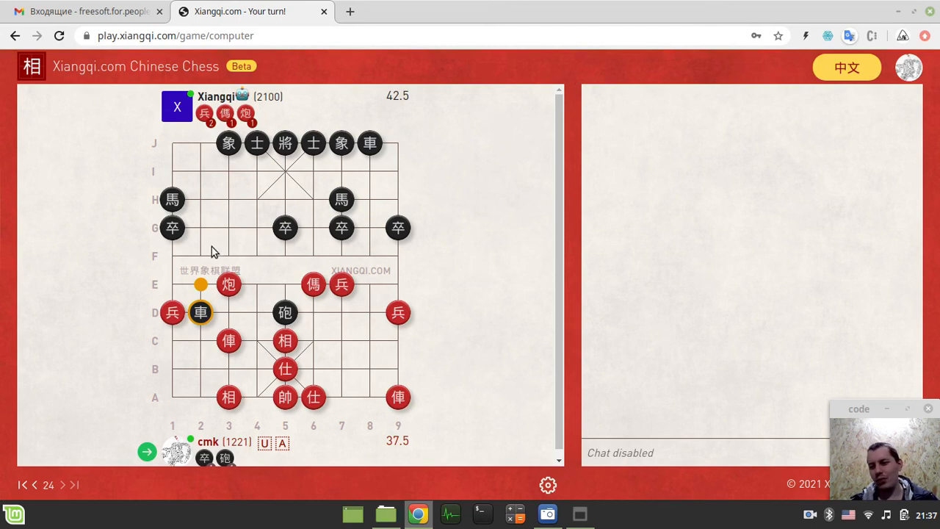
pyautogui.moveTo(189, 171)
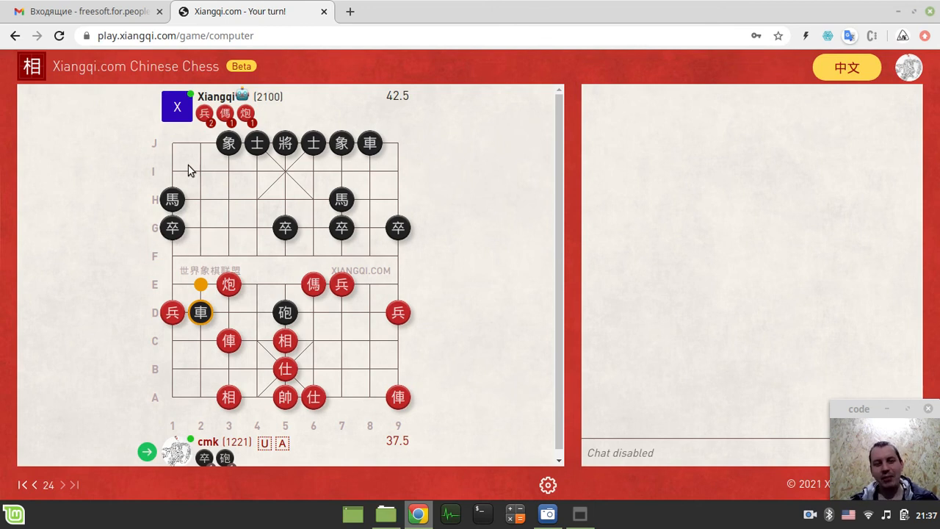
pyautogui.moveTo(193, 153)
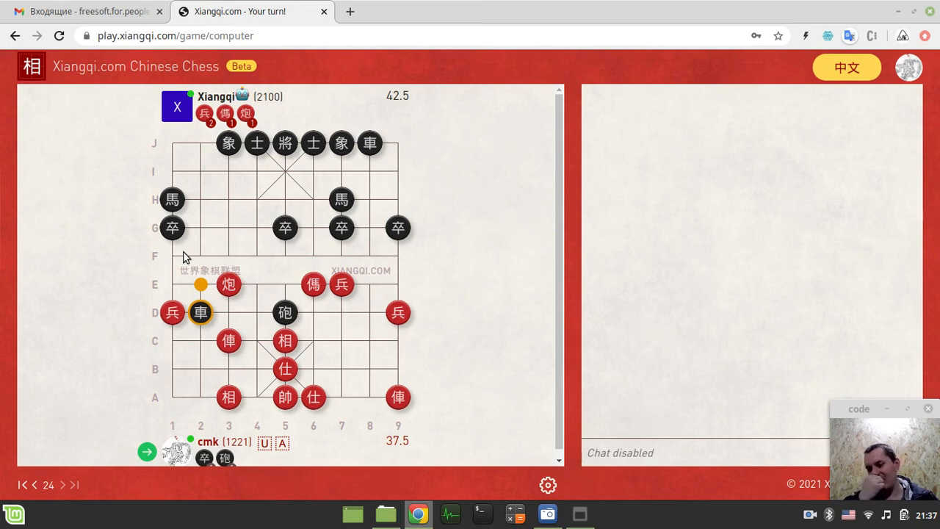
pyautogui.moveTo(268, 327)
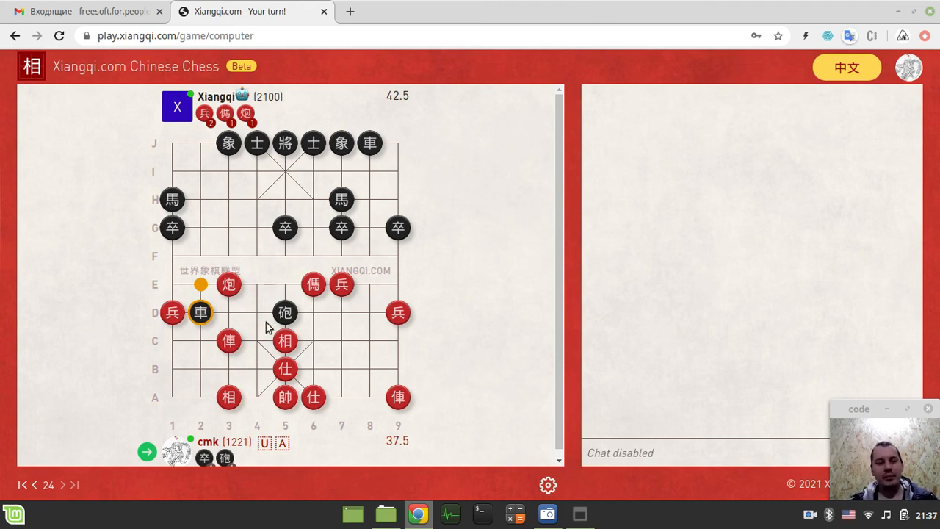
pyautogui.moveTo(330, 165)
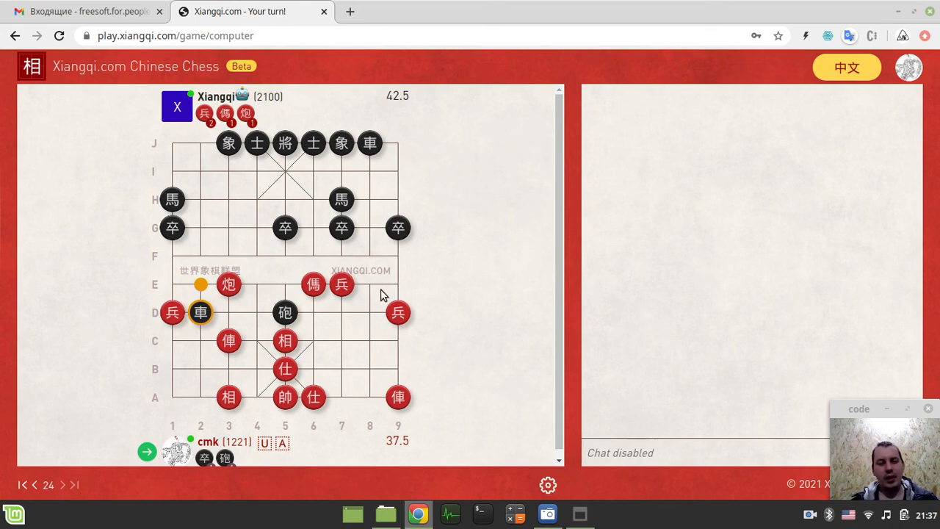
pyautogui.moveTo(229, 342)
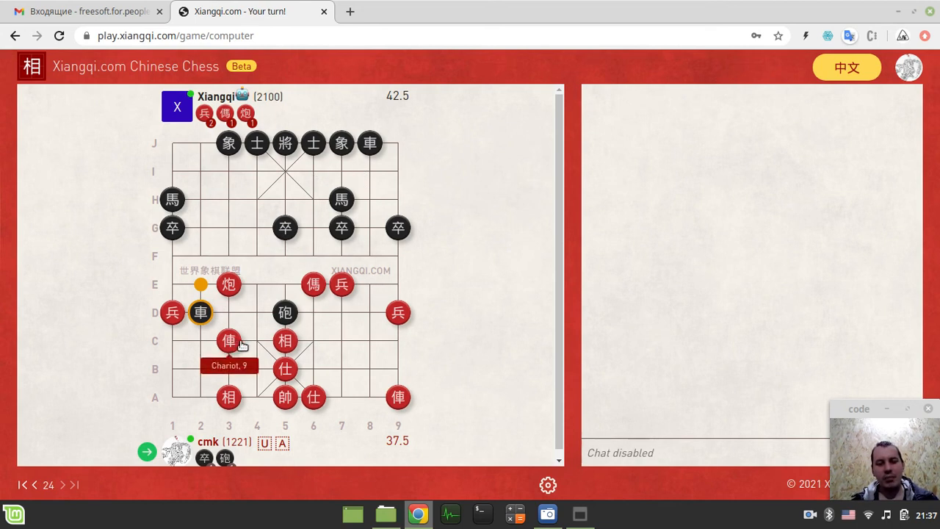
pyautogui.moveTo(363, 173)
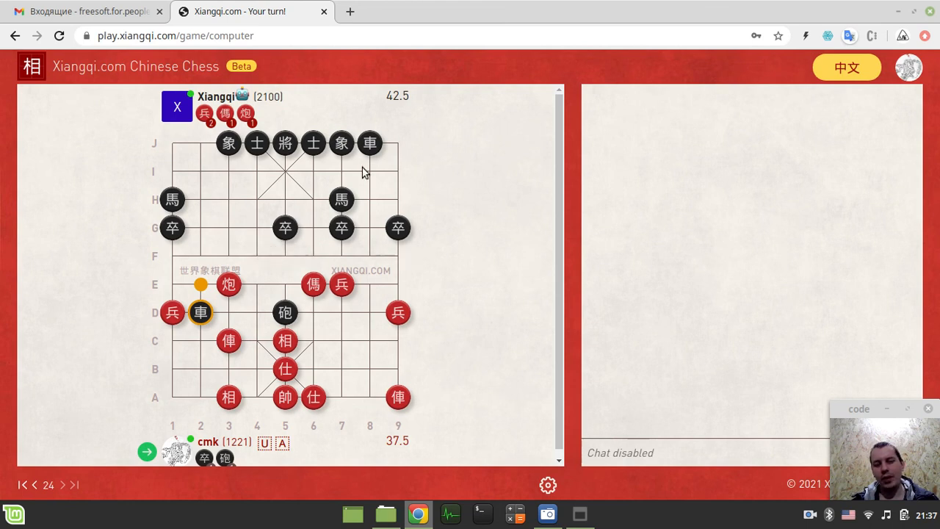
pyautogui.moveTo(272, 182)
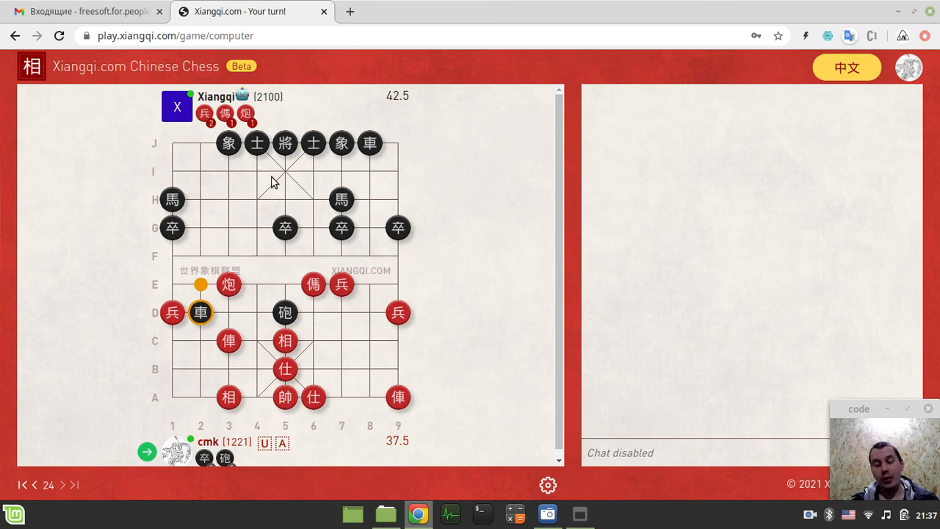
pyautogui.moveTo(304, 229)
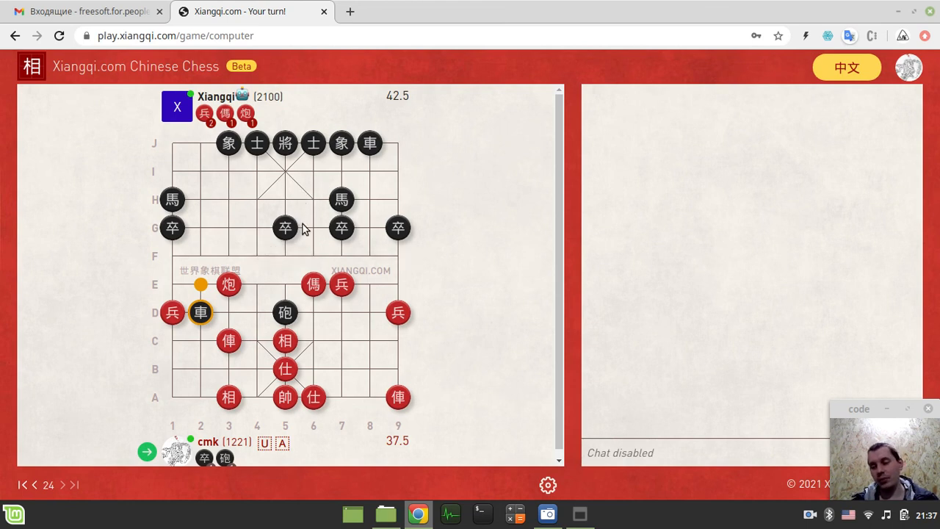
pyautogui.moveTo(342, 200)
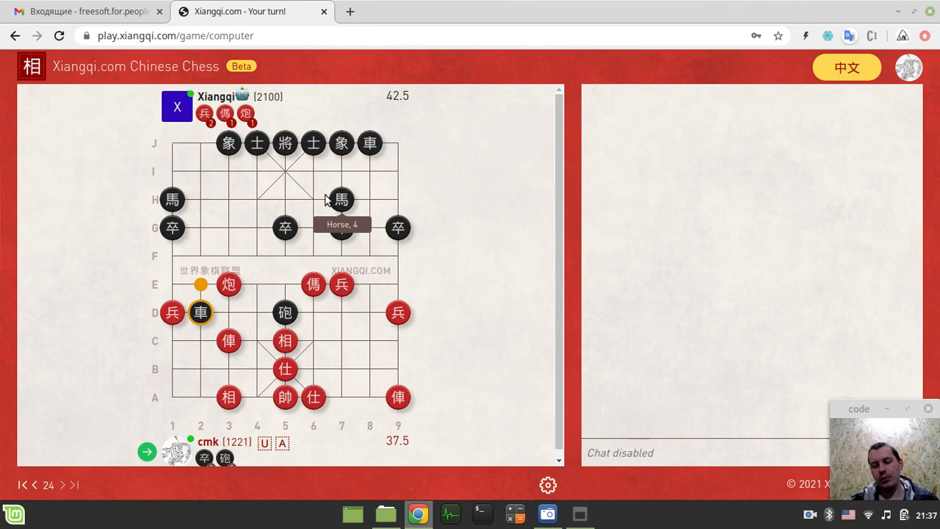
pyautogui.moveTo(285, 226)
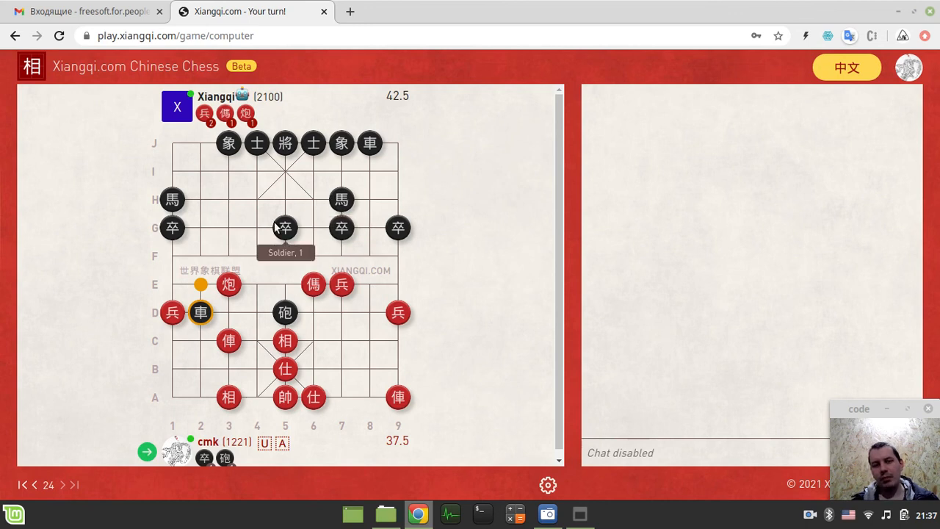
pyautogui.moveTo(292, 231)
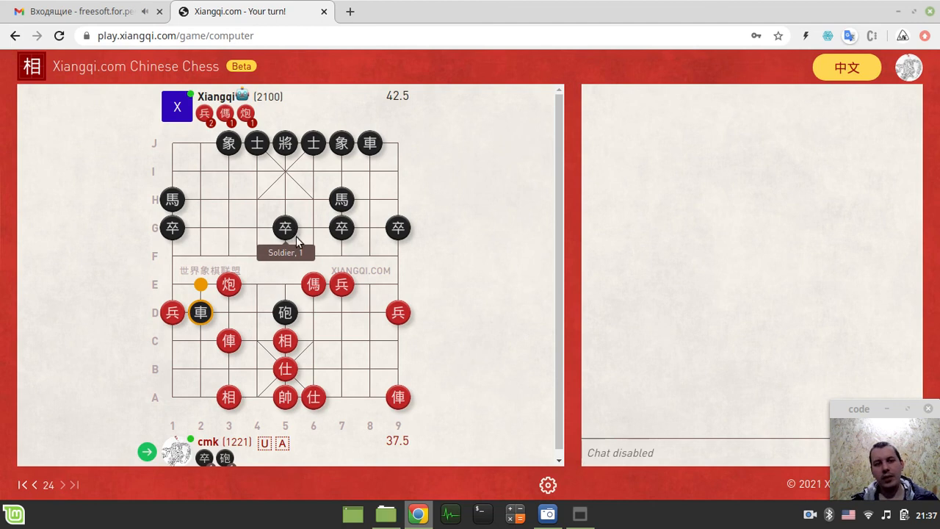
pyautogui.moveTo(85, 11)
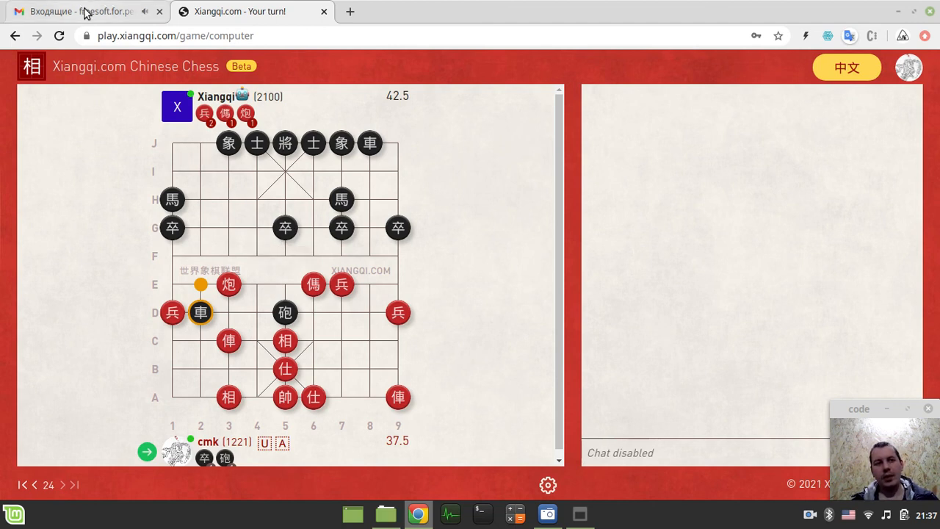
# - Switch to Gmail and highlight words in the Wukong chat message
pyautogui.click(81, 11)
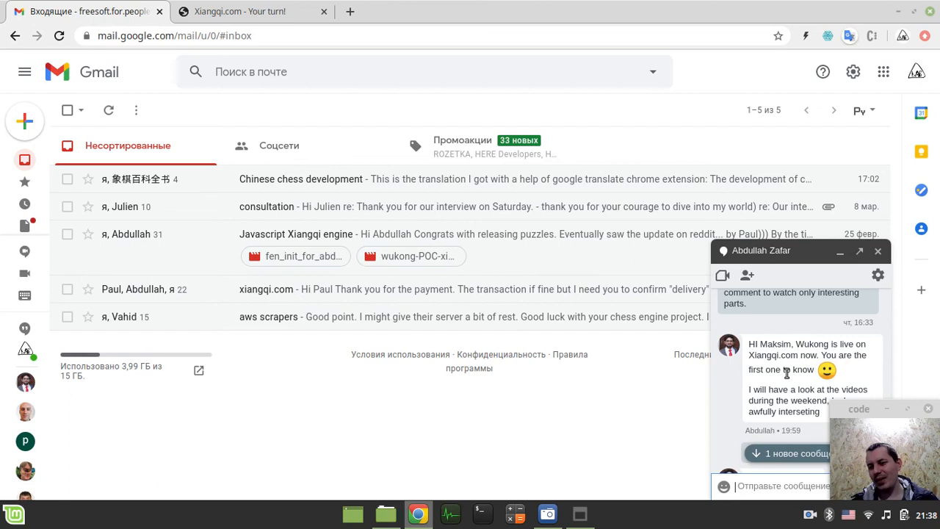
pyautogui.doubleClick(781, 369)
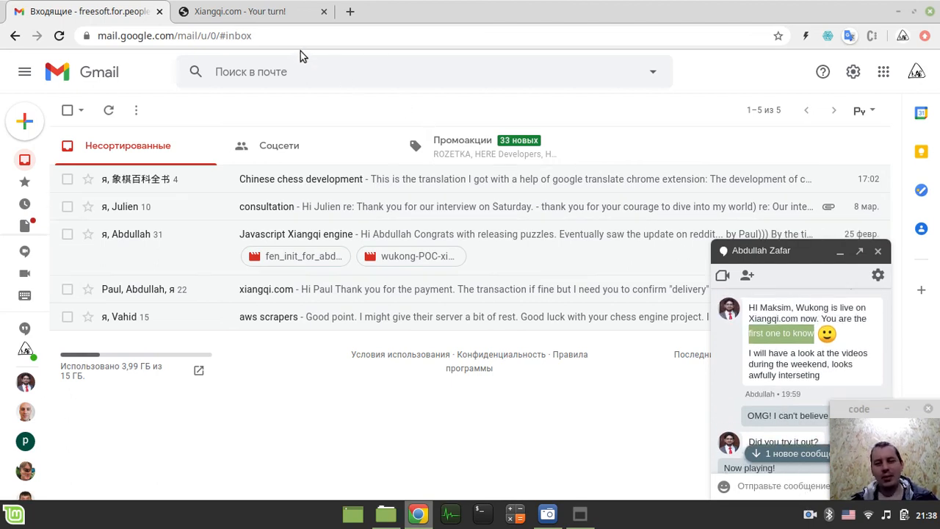
# - Switch back to the Xiangqi.com tab with the game paused at move 24
pyautogui.click(250, 11)
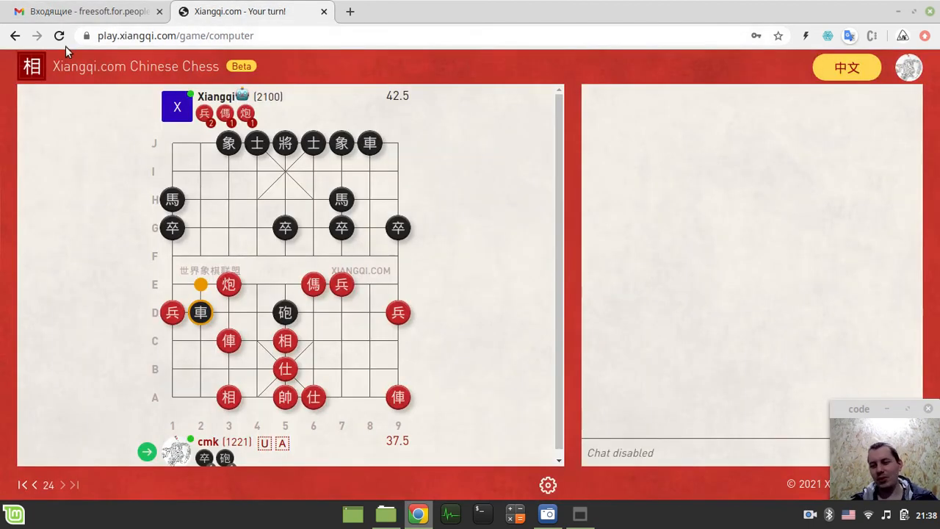
pyautogui.moveTo(142, 161)
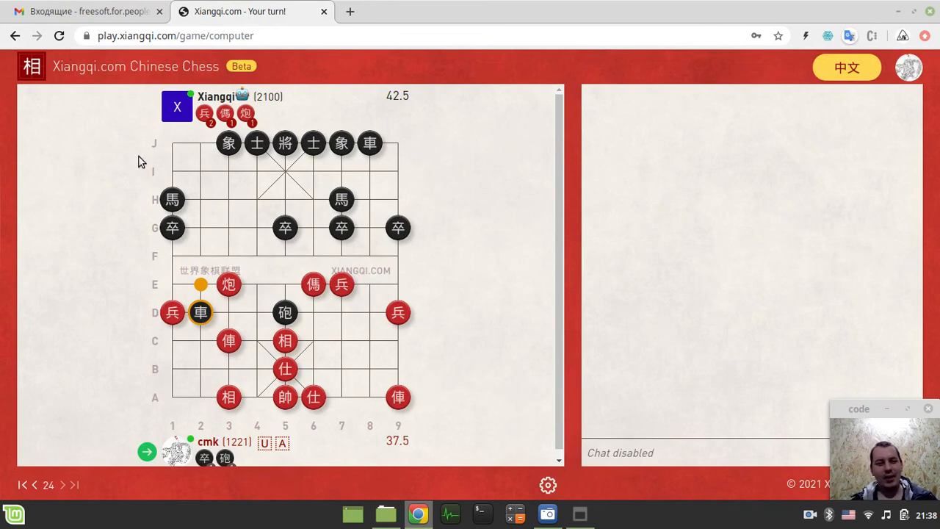
pyautogui.moveTo(435, 212)
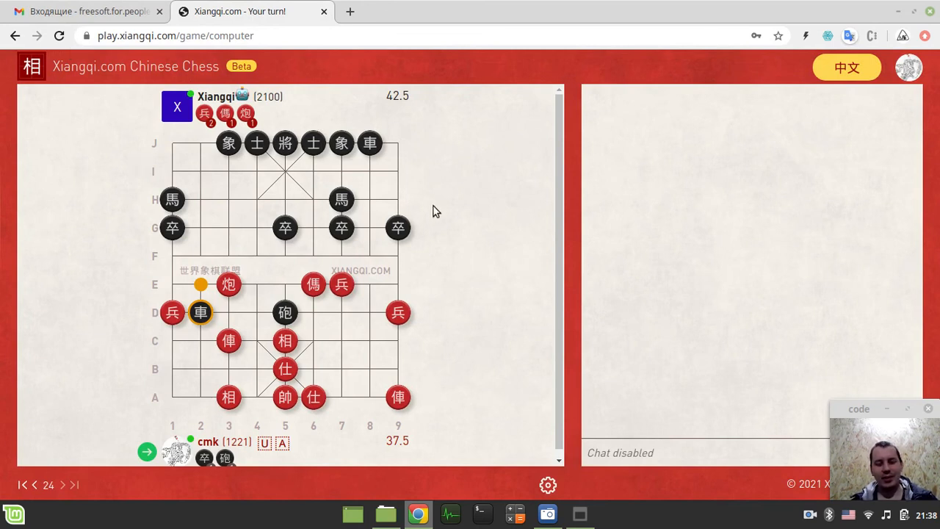
pyautogui.moveTo(445, 190)
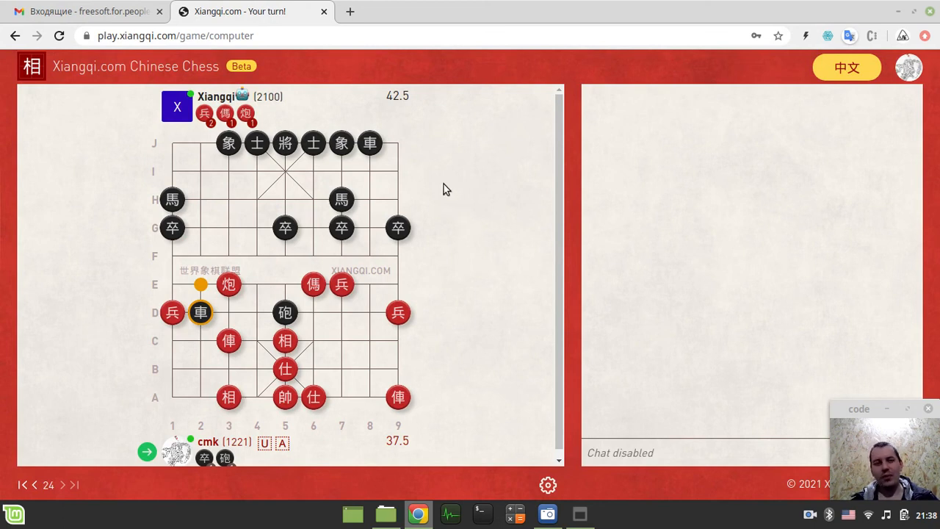
pyautogui.moveTo(492, 235)
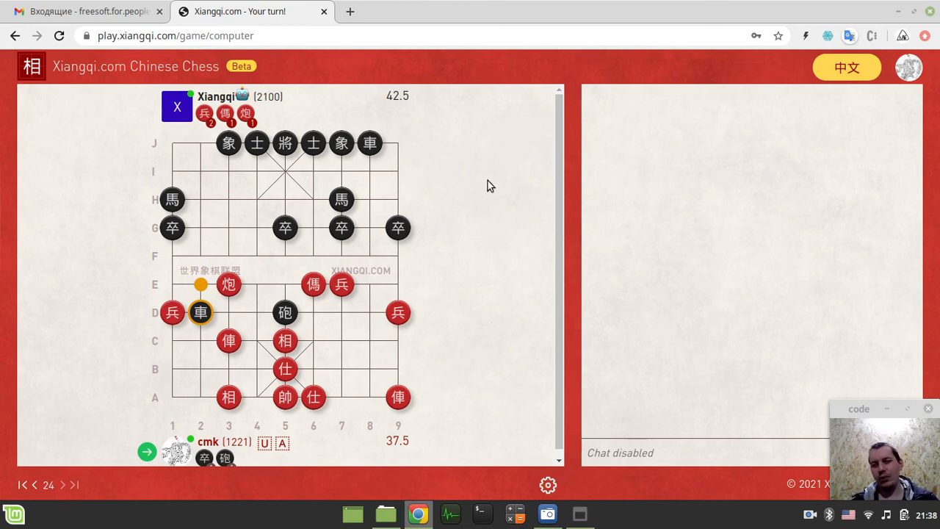
pyautogui.moveTo(429, 162)
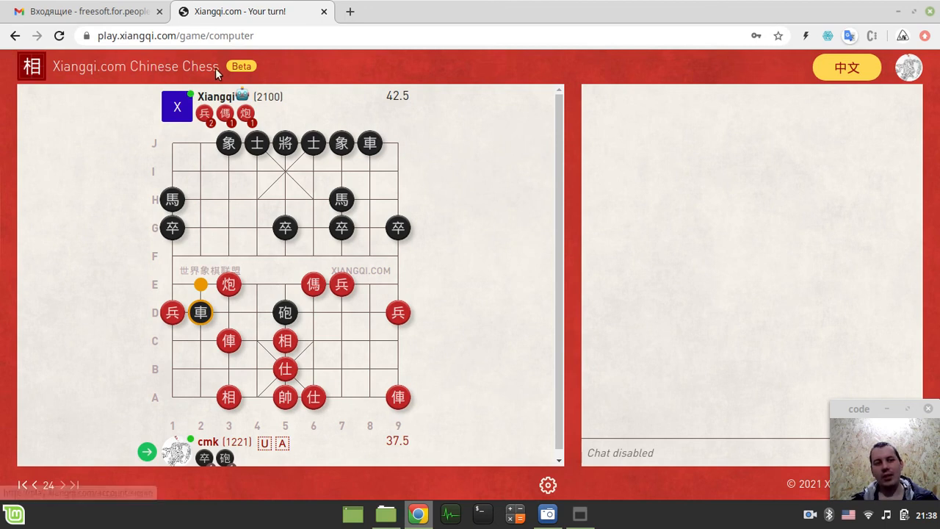
pyautogui.moveTo(293, 183)
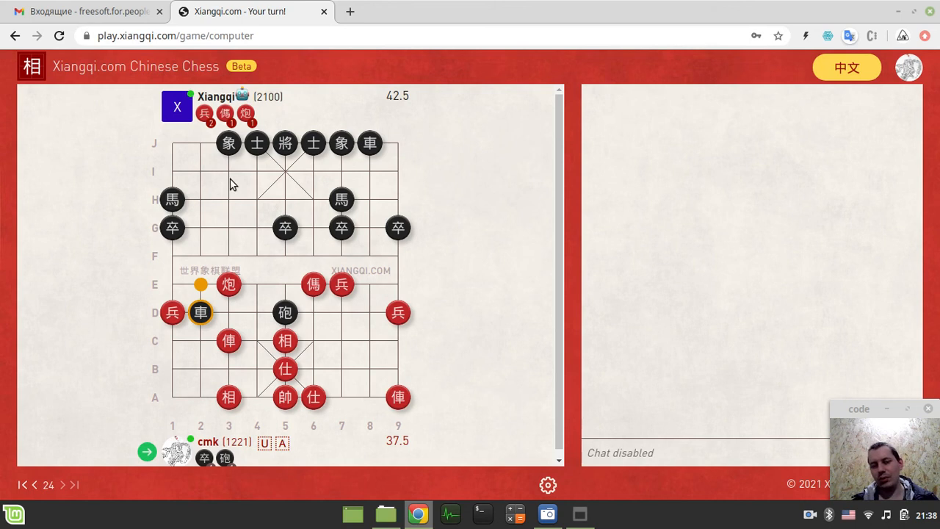
pyautogui.moveTo(335, 269)
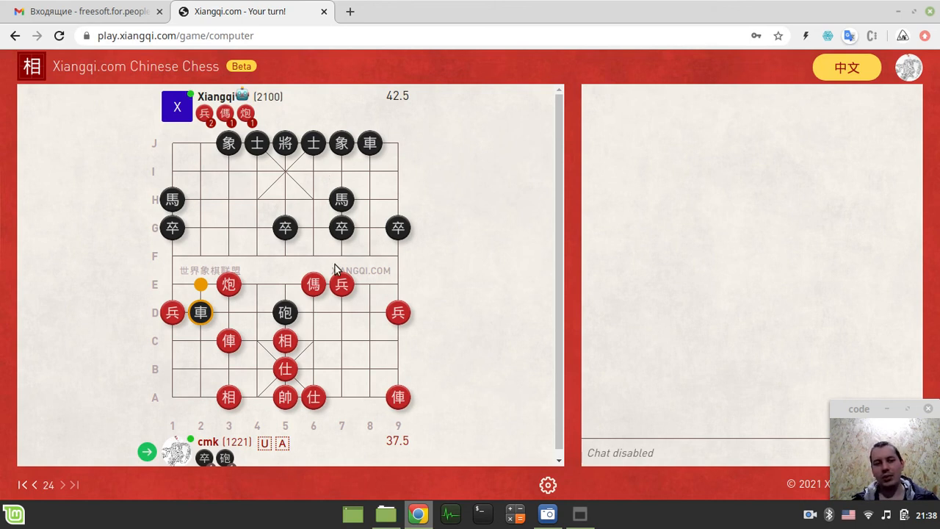
pyautogui.moveTo(205, 162)
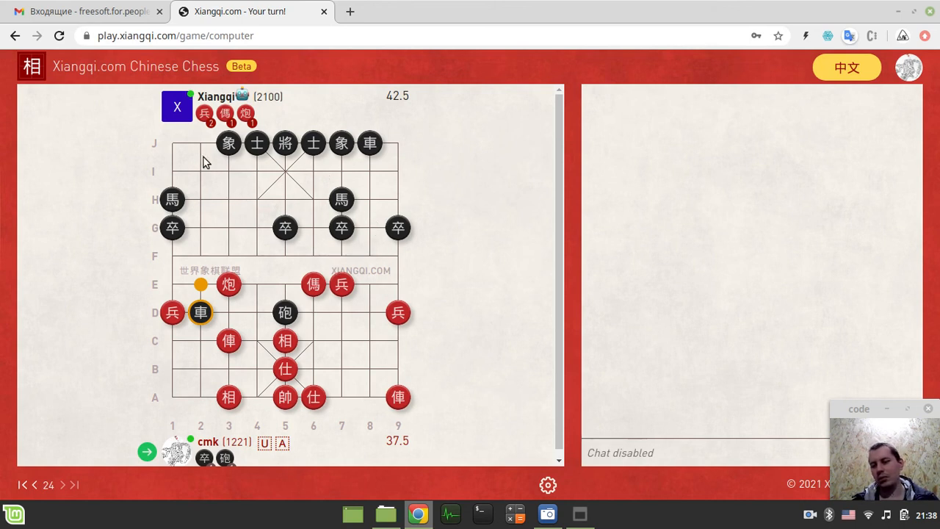